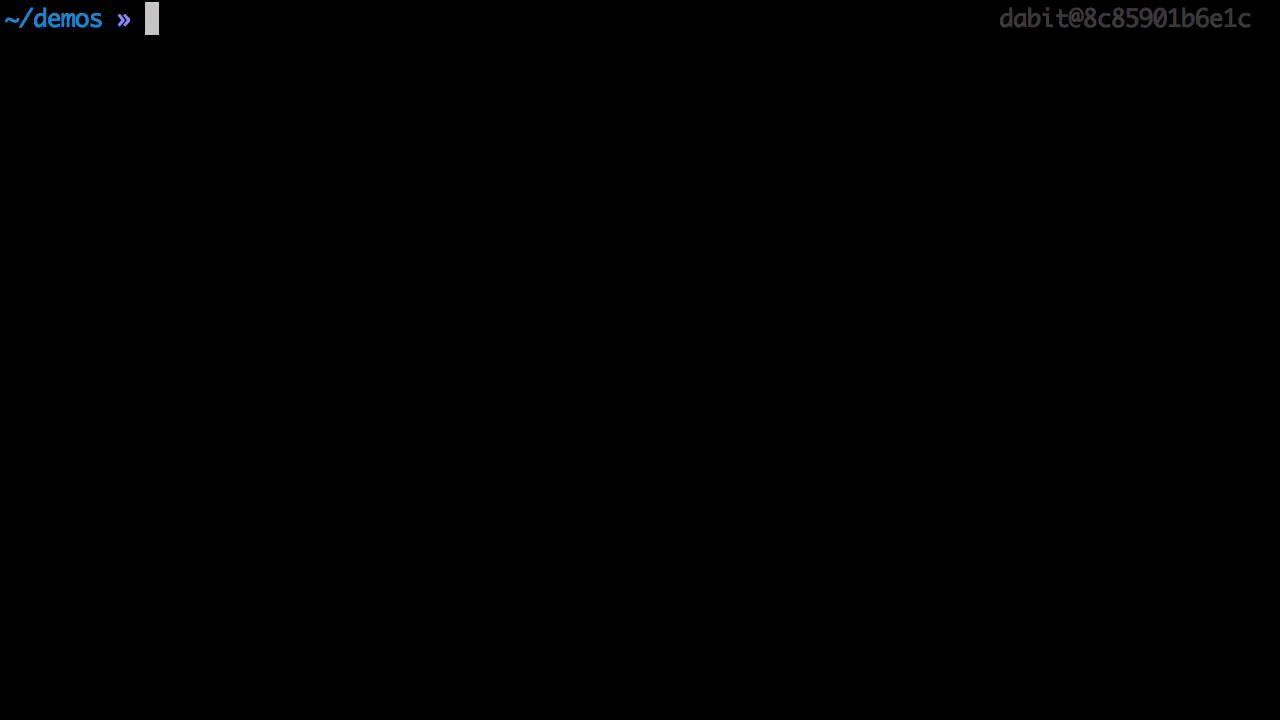
Create a new React project named aws-app with npx create-react-app.
type("npx create-react-")
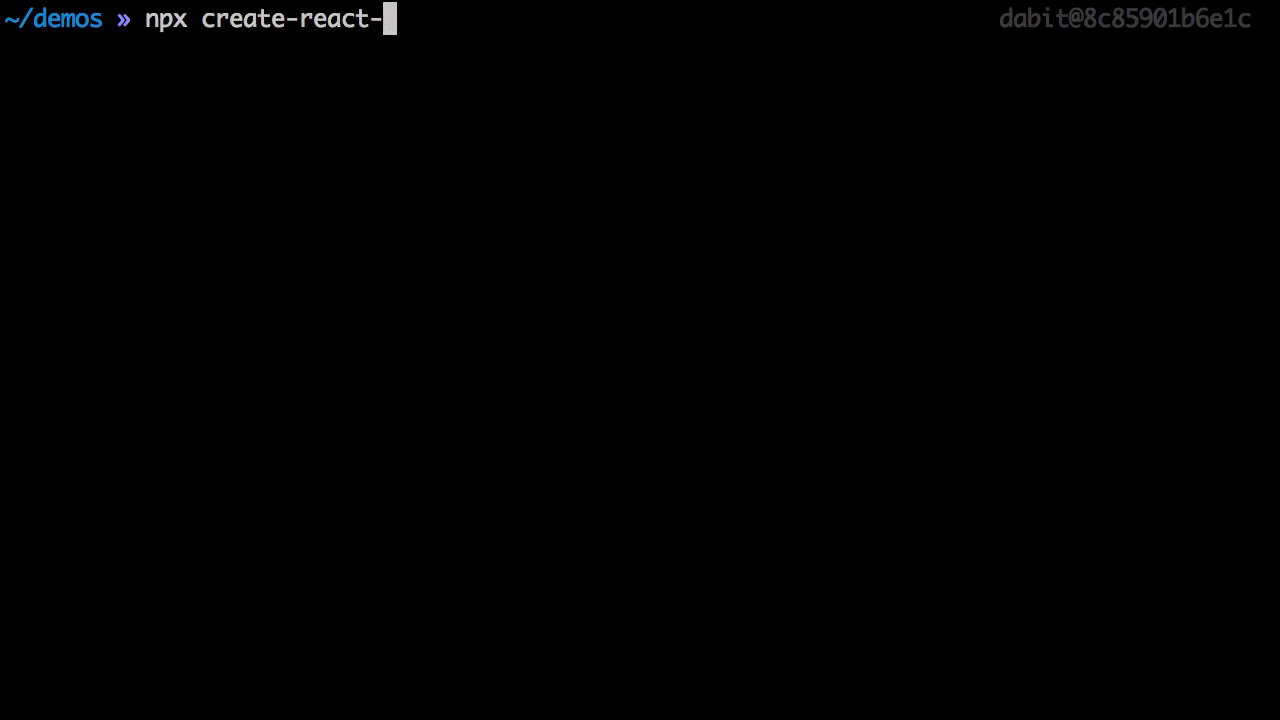
type("app aws-app")
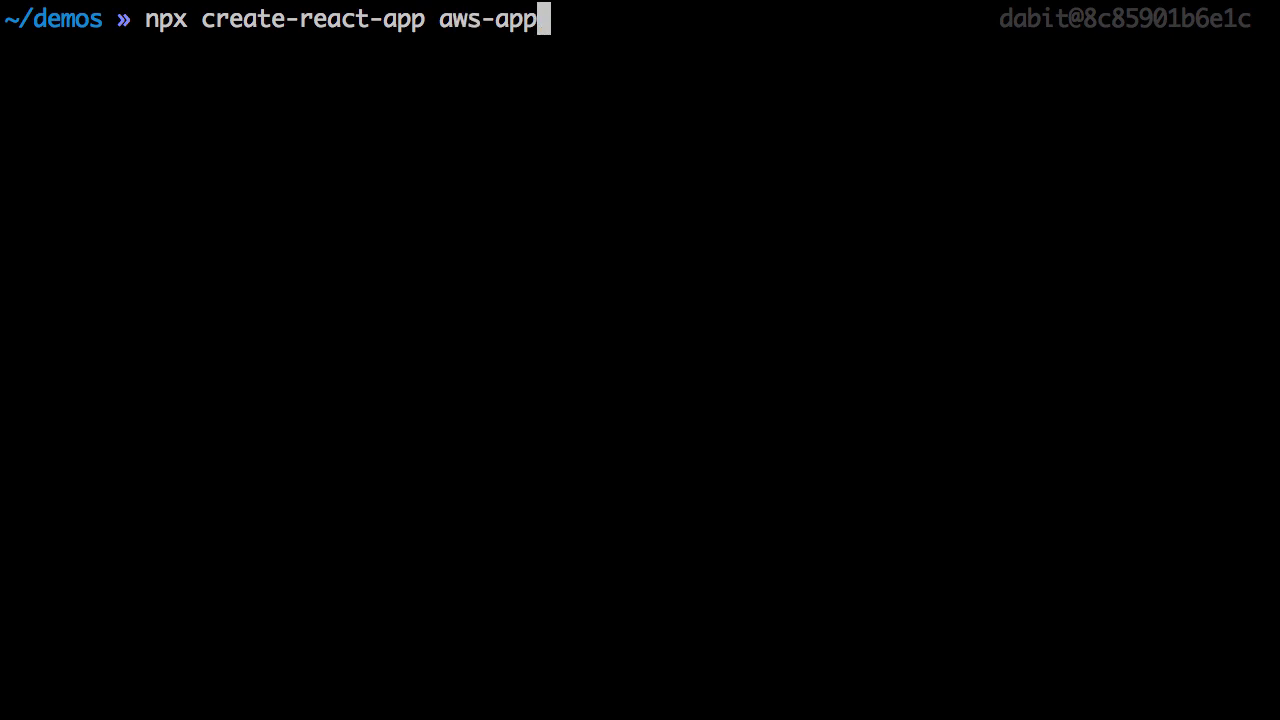
key("Return")
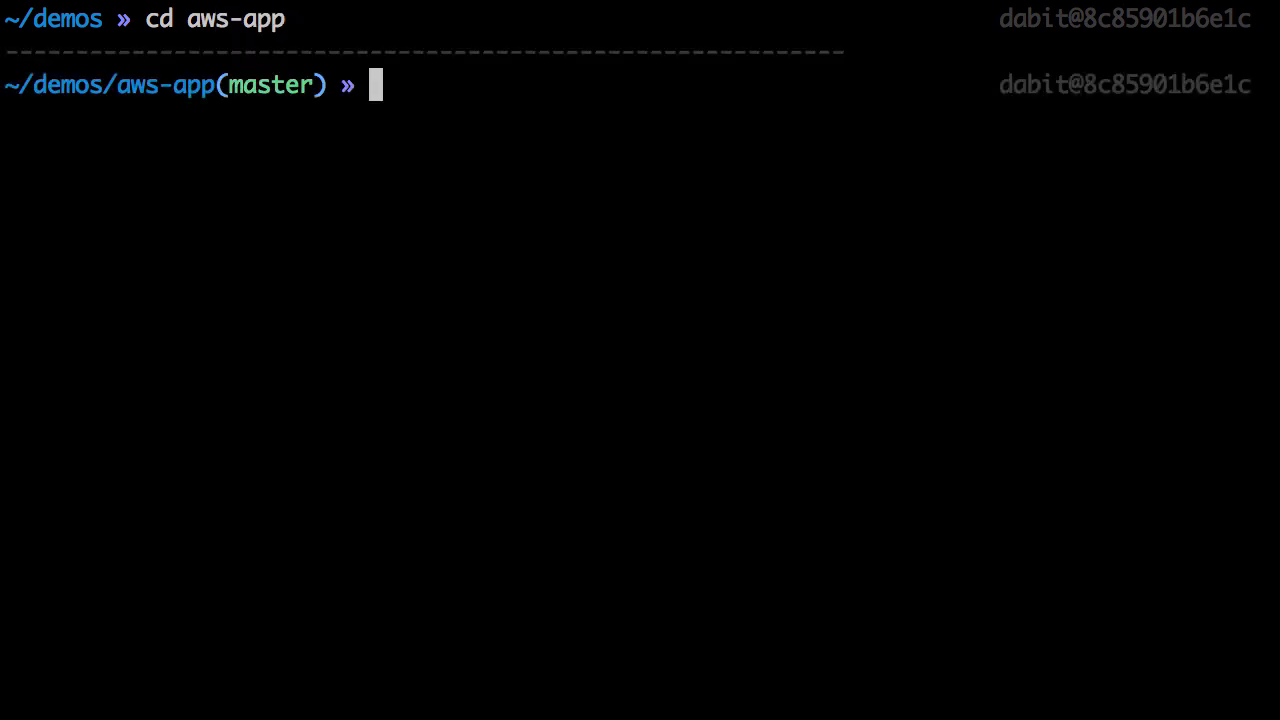
Install aws-amplify and aws-amplify-react into the project with yarn.
type("yarn add a")
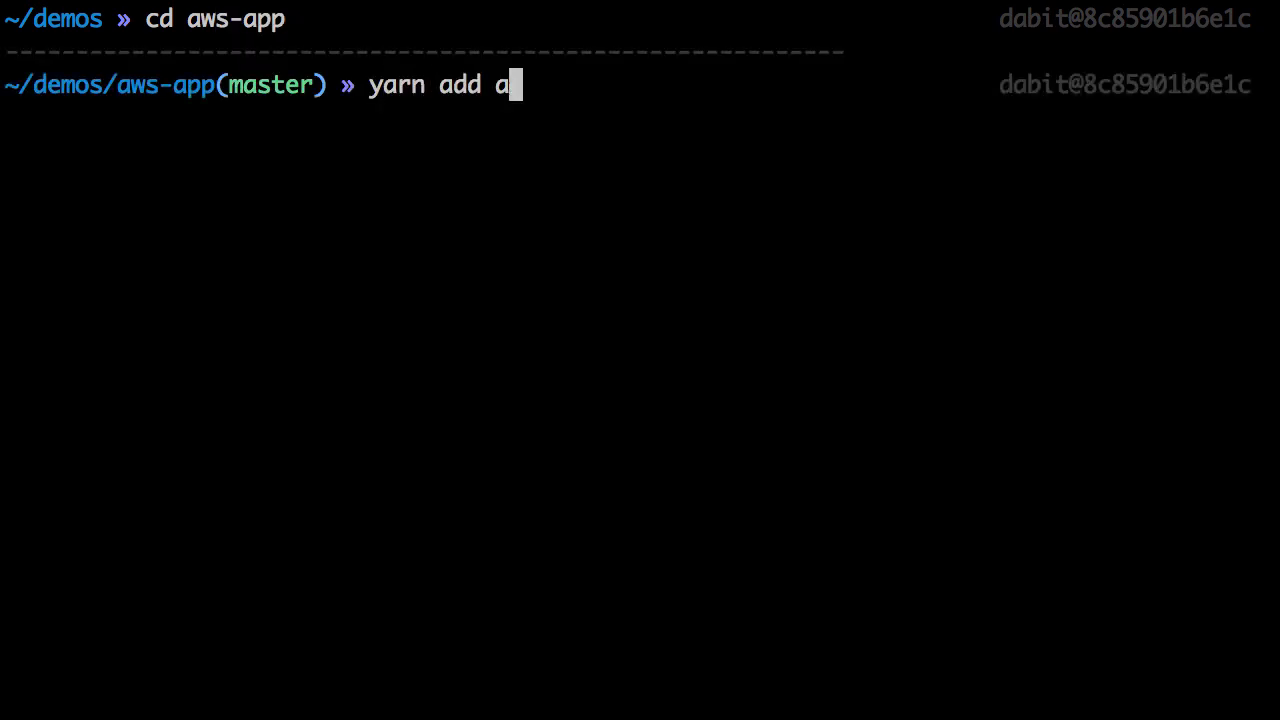
type("ws-amplify aws-")
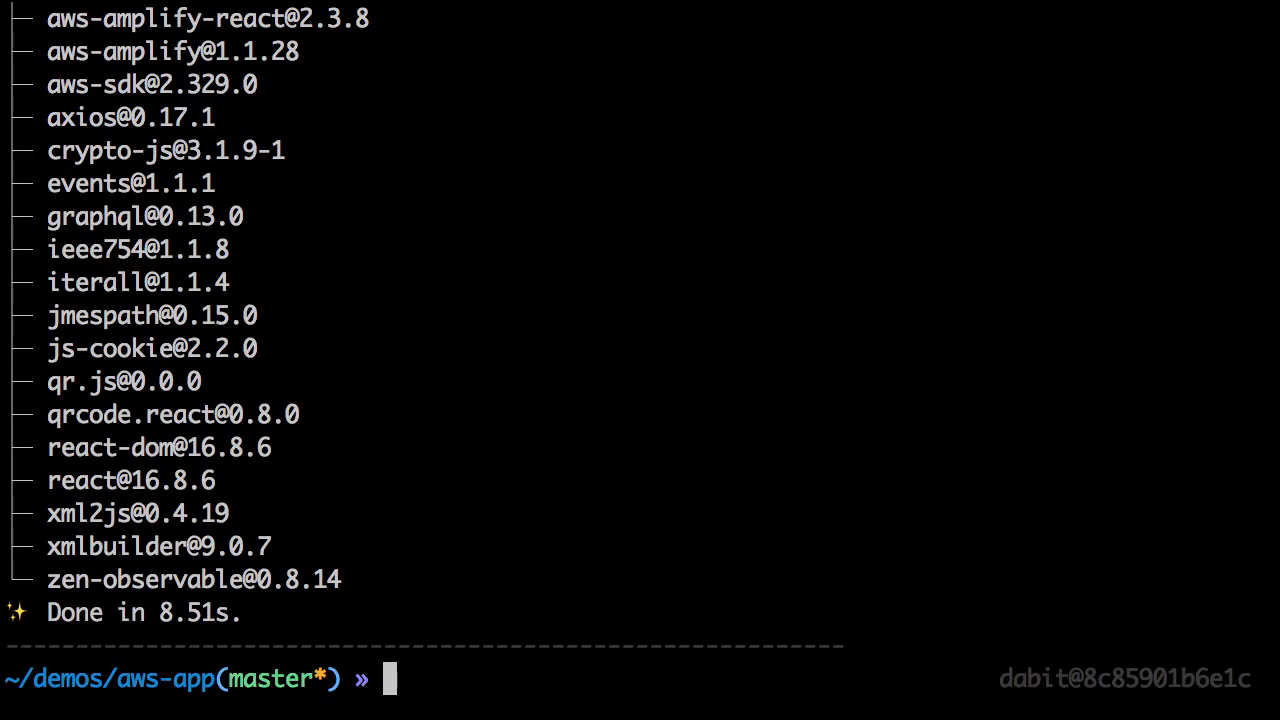
Run amplify init keeping aws-app, a dev environment, src directory and default build command.
type("amplify init")
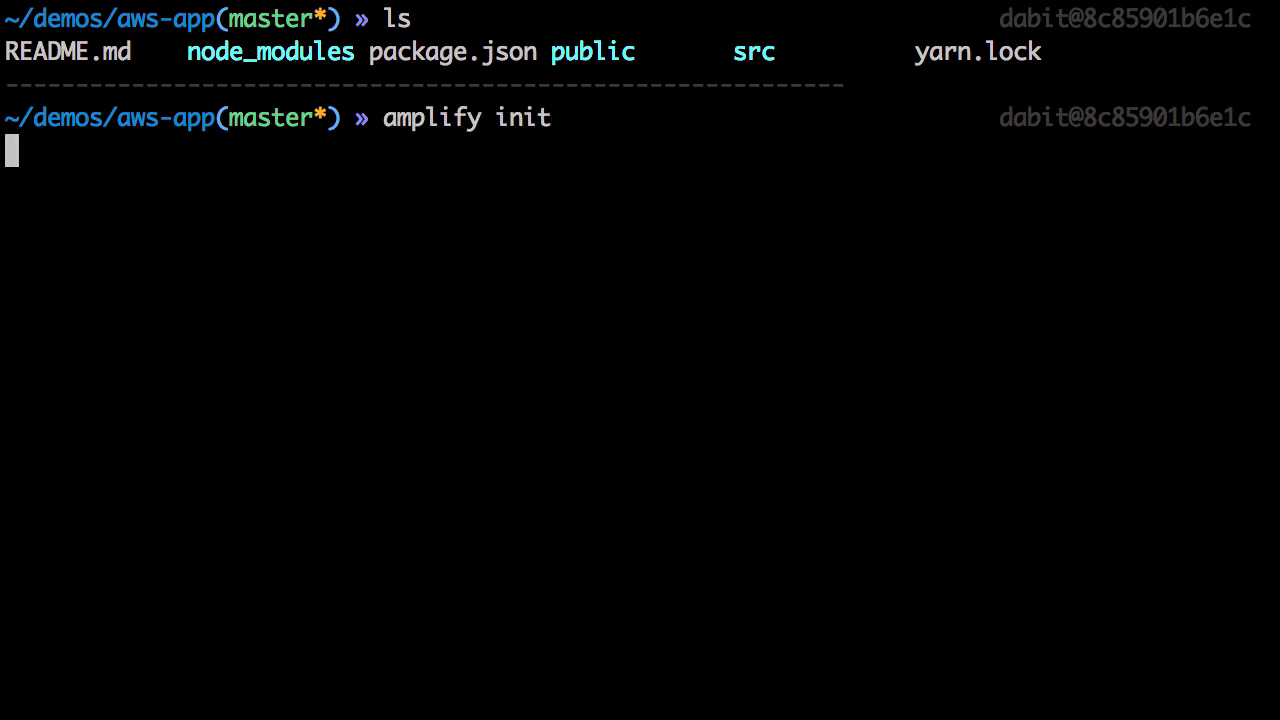
key("Return")
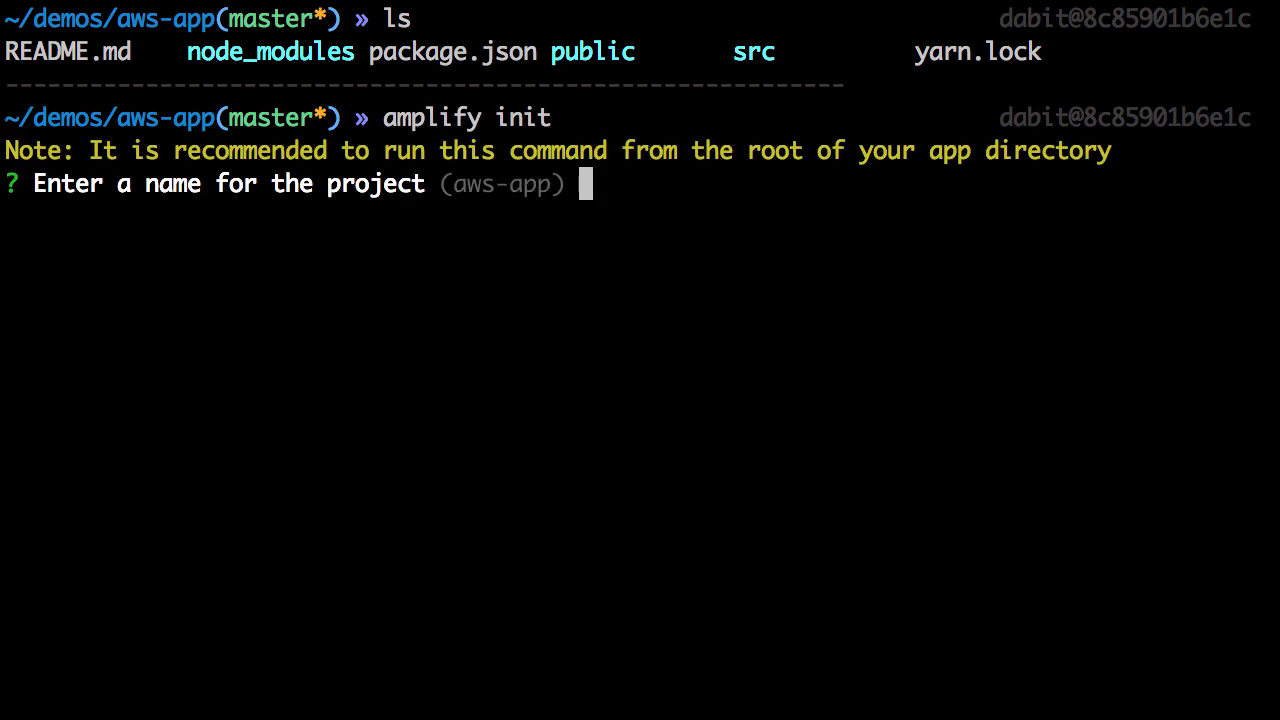
key("Return")
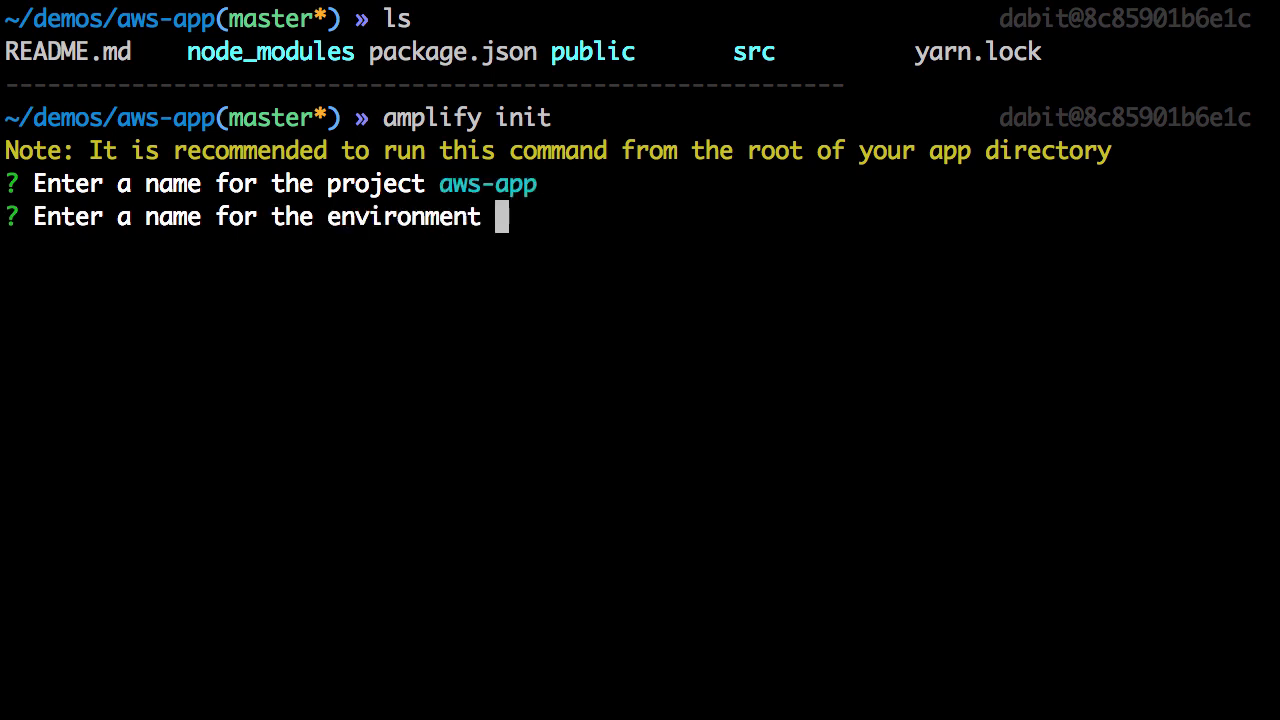
key("Return")
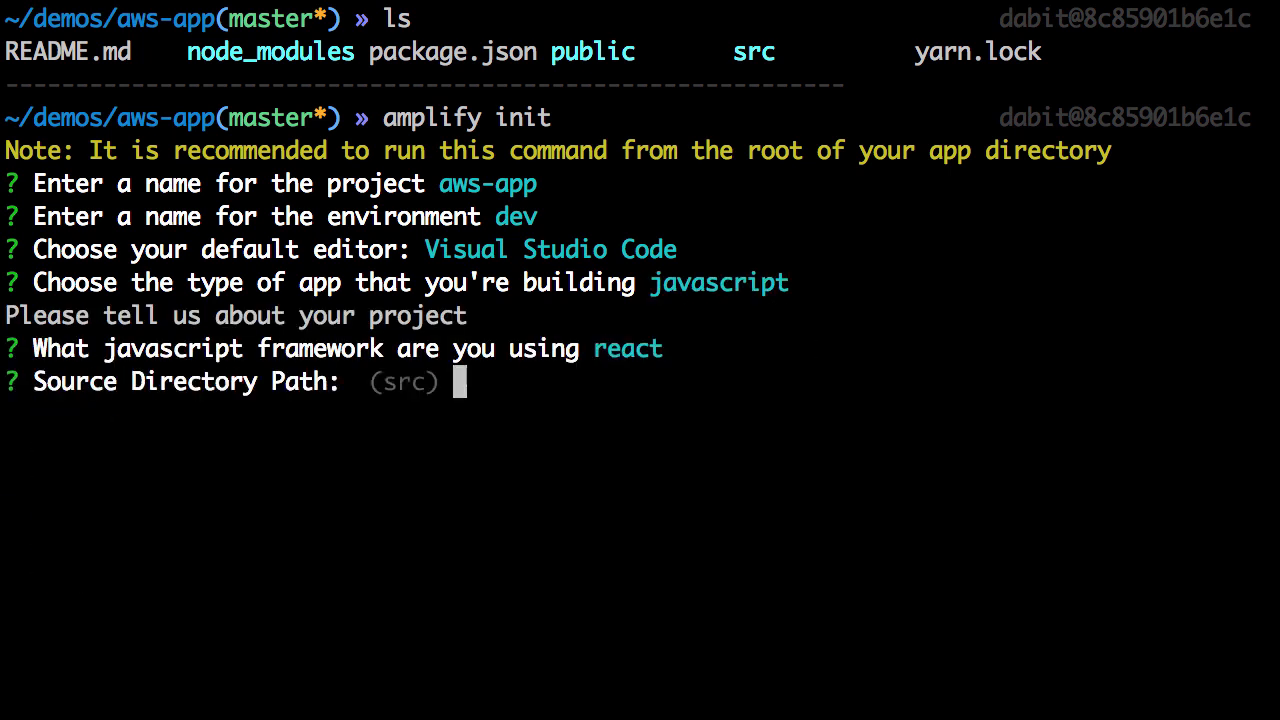
key("Return")
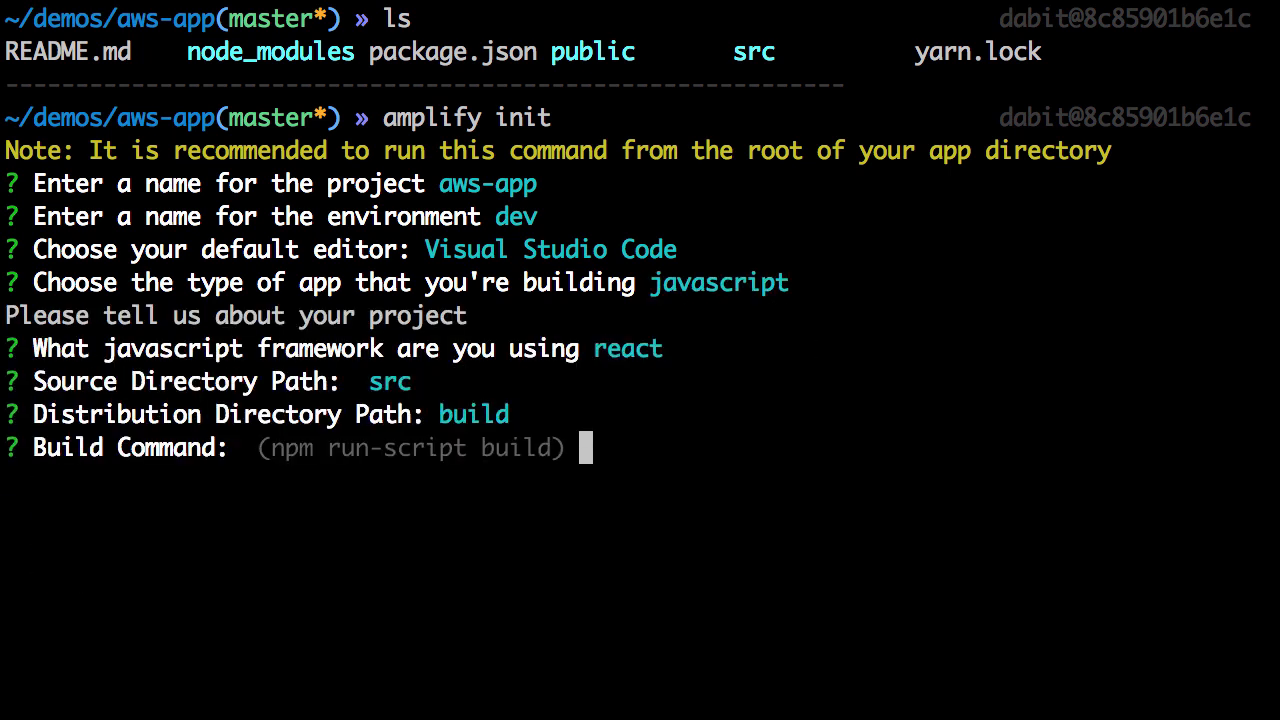
key("Return")
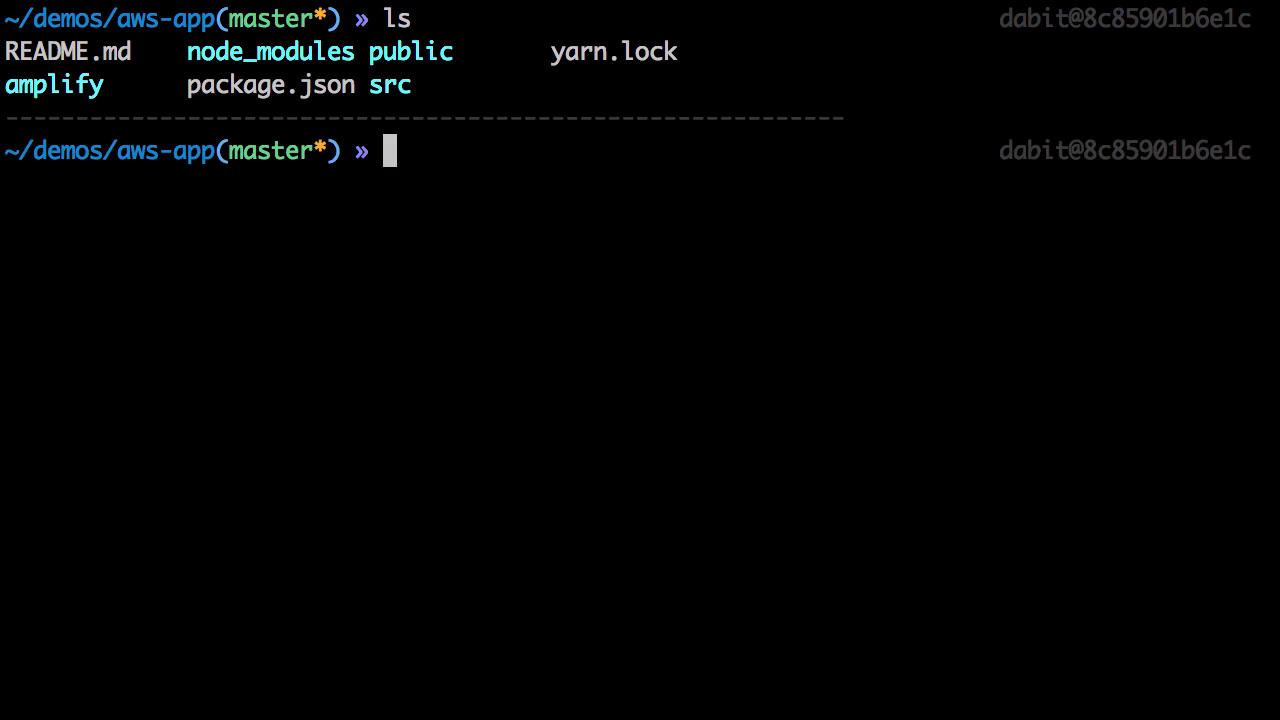
List the src folder to confirm aws-exports.js was generated.
type("ls src")
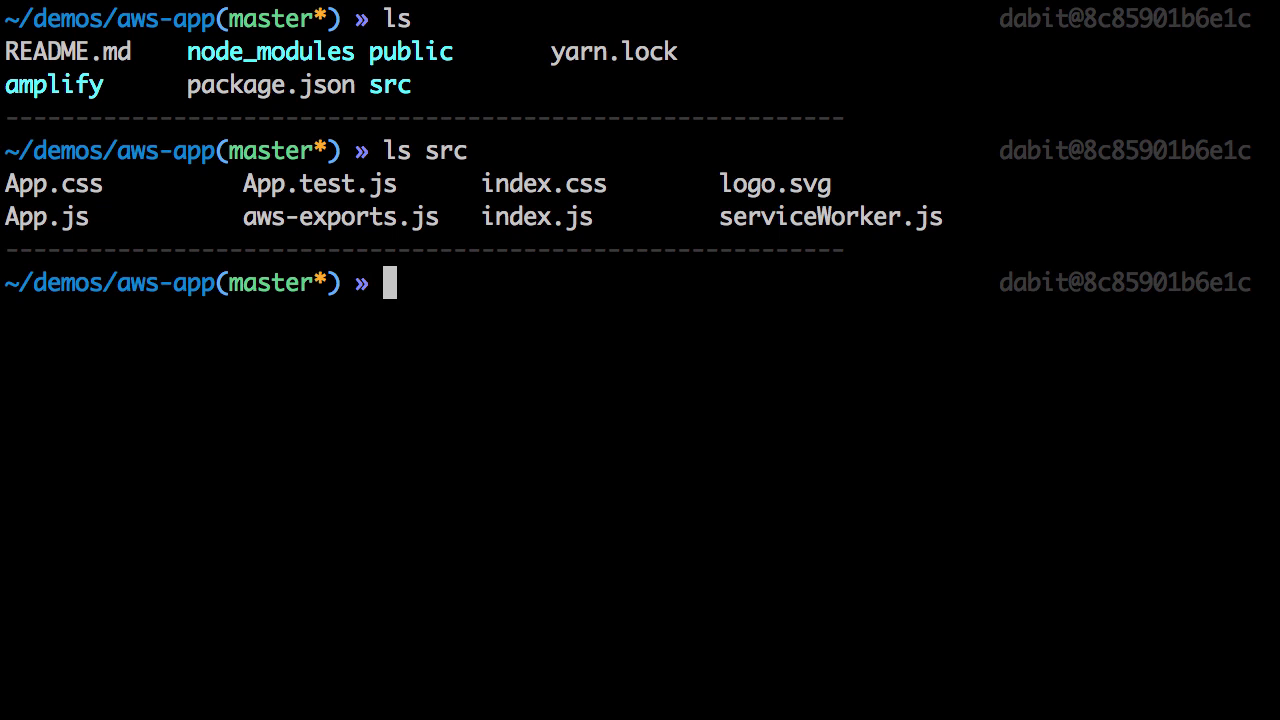
Run amplify add auth and accept the default Cognito configuration.
type("amplify add aut")
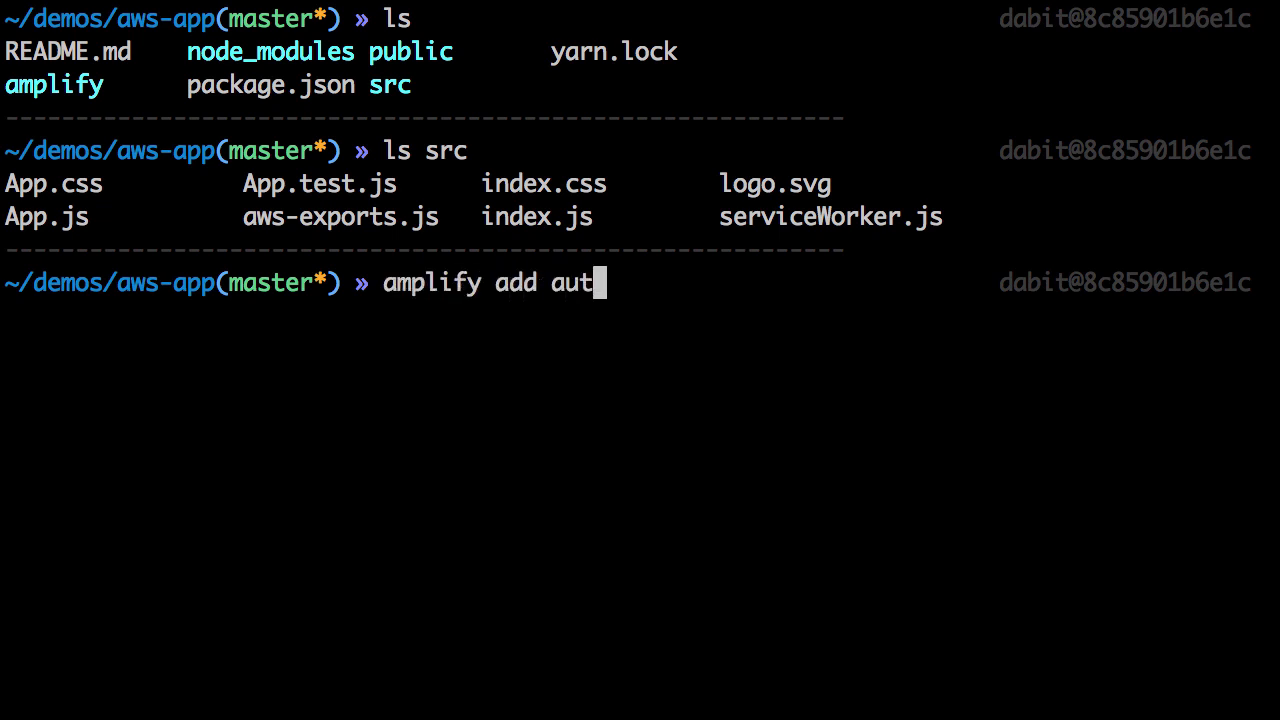
key("Return")
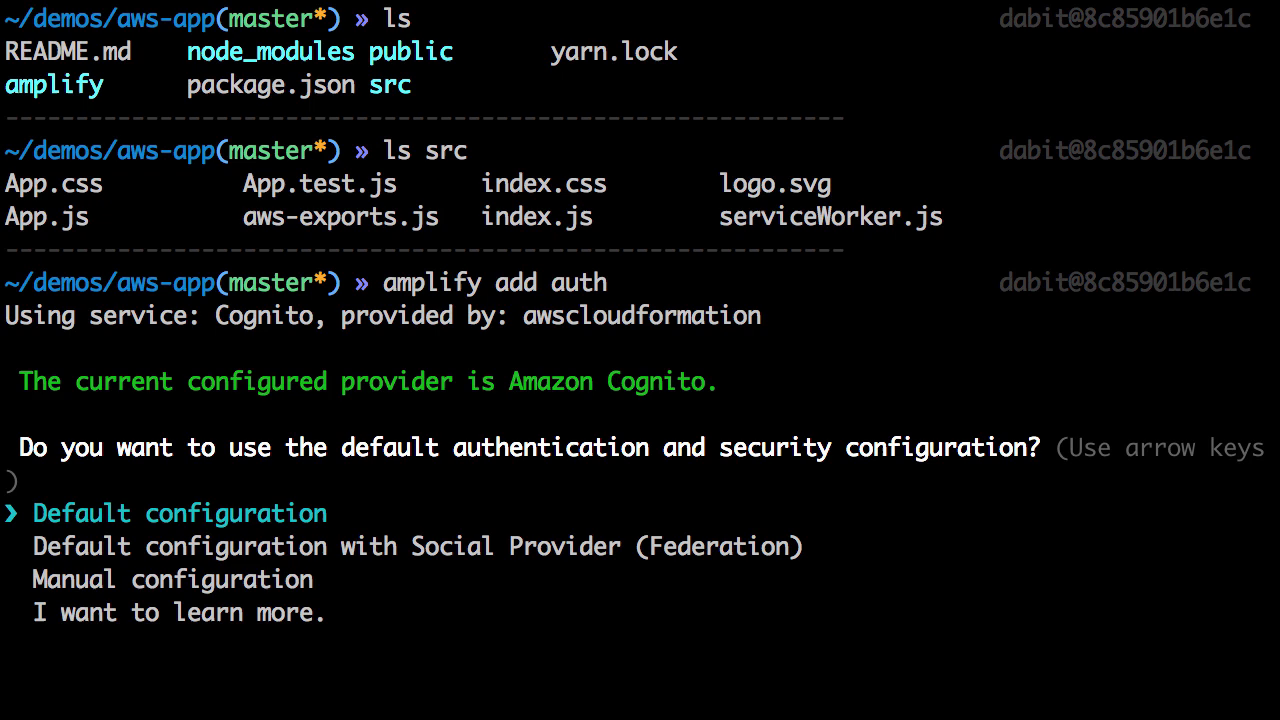
key("enter")
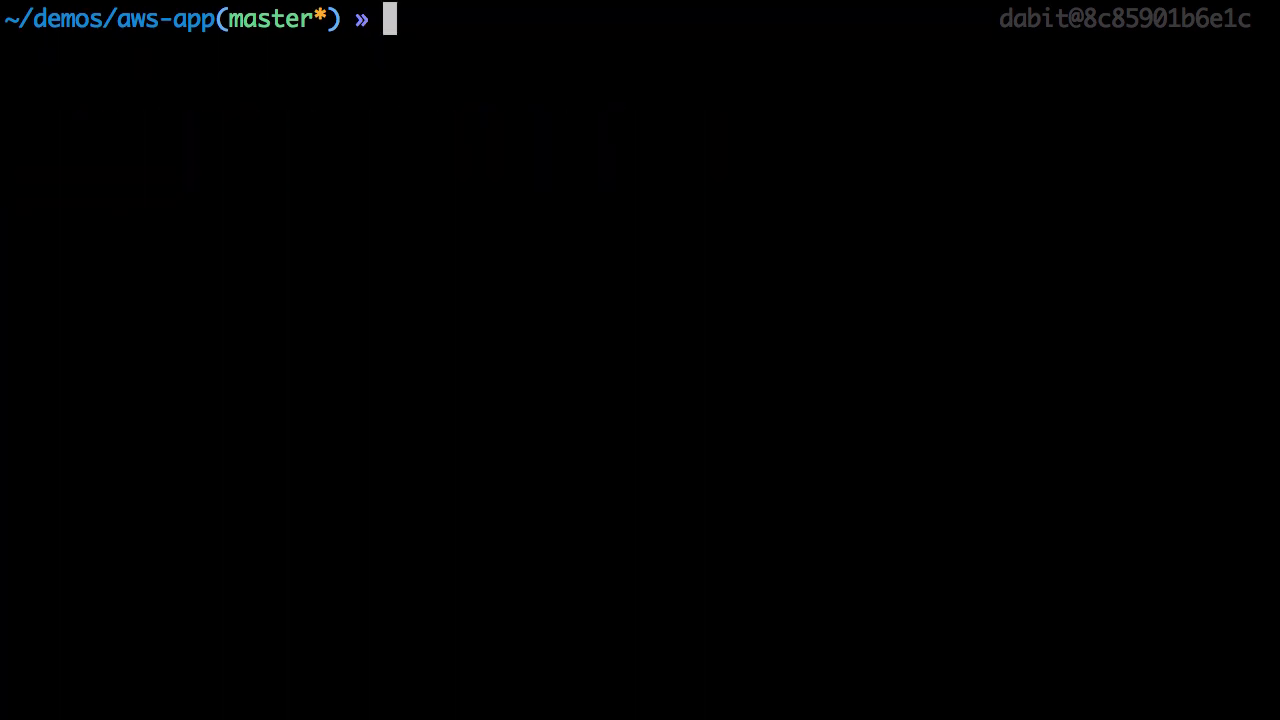
Run amplify add api for a GraphQL API named blogapp authorized by the Cognito User Pool.
type("amplify add")
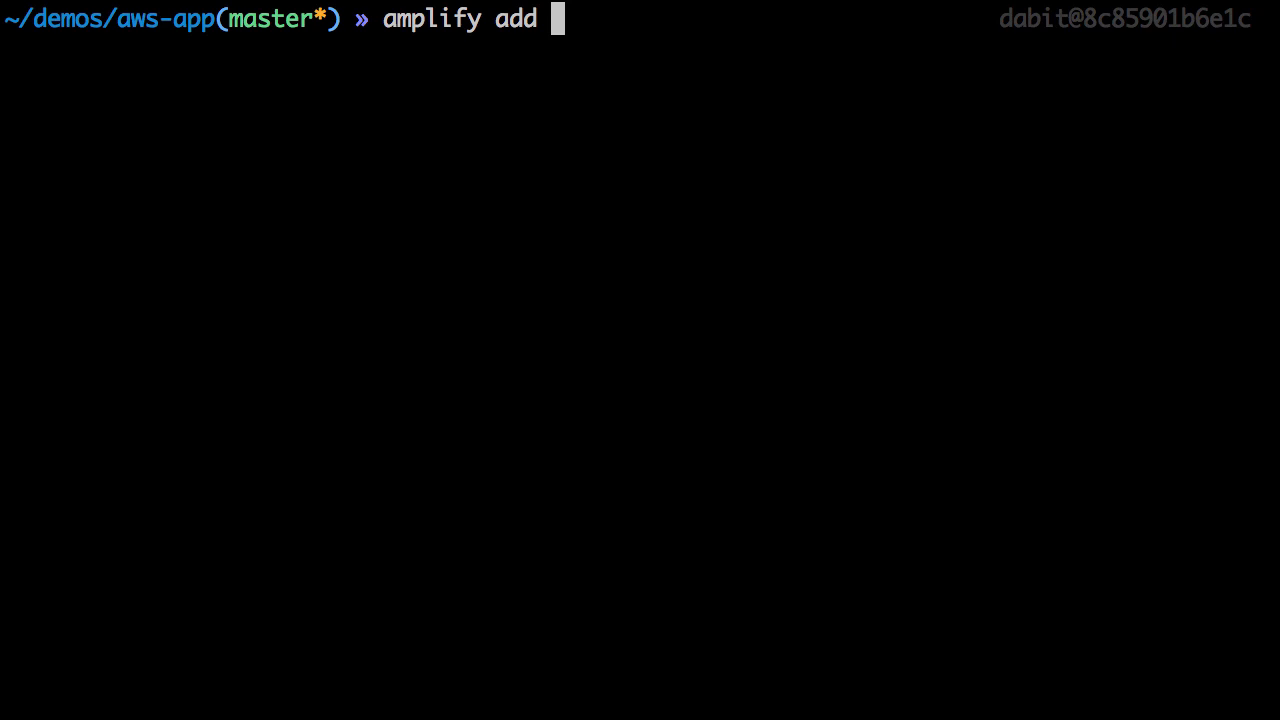
type("api")
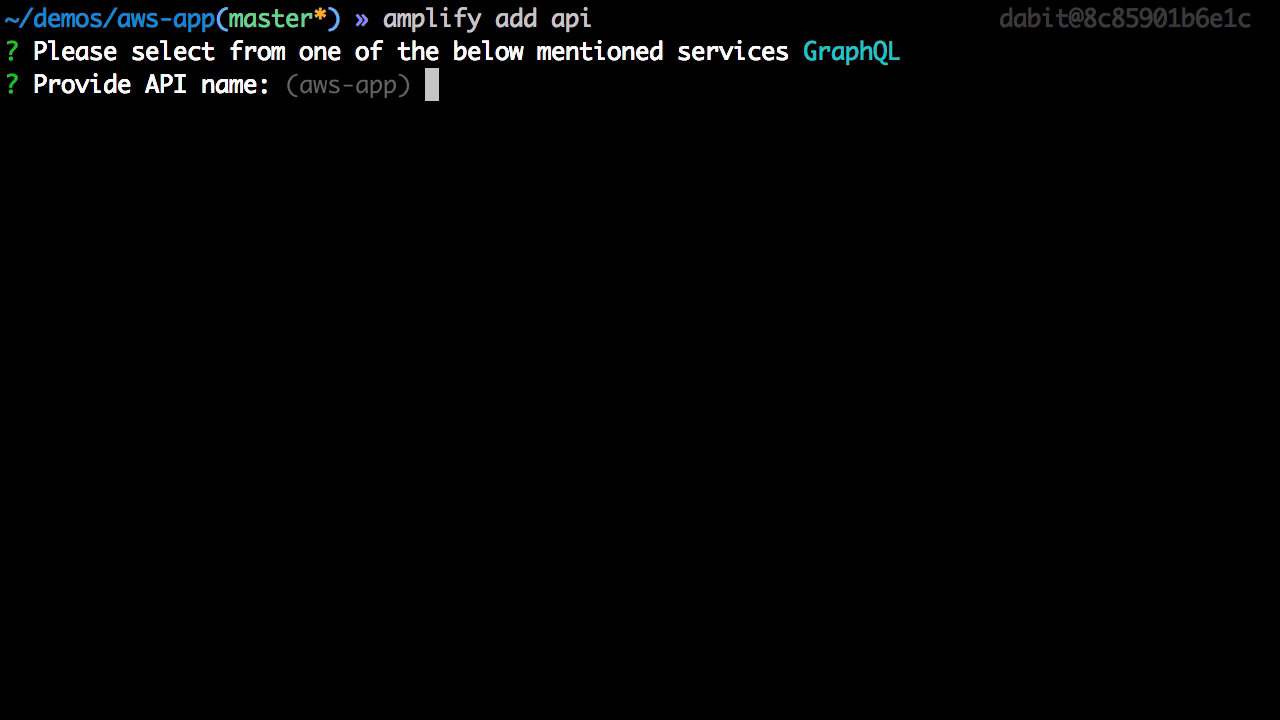
type("blogapp")
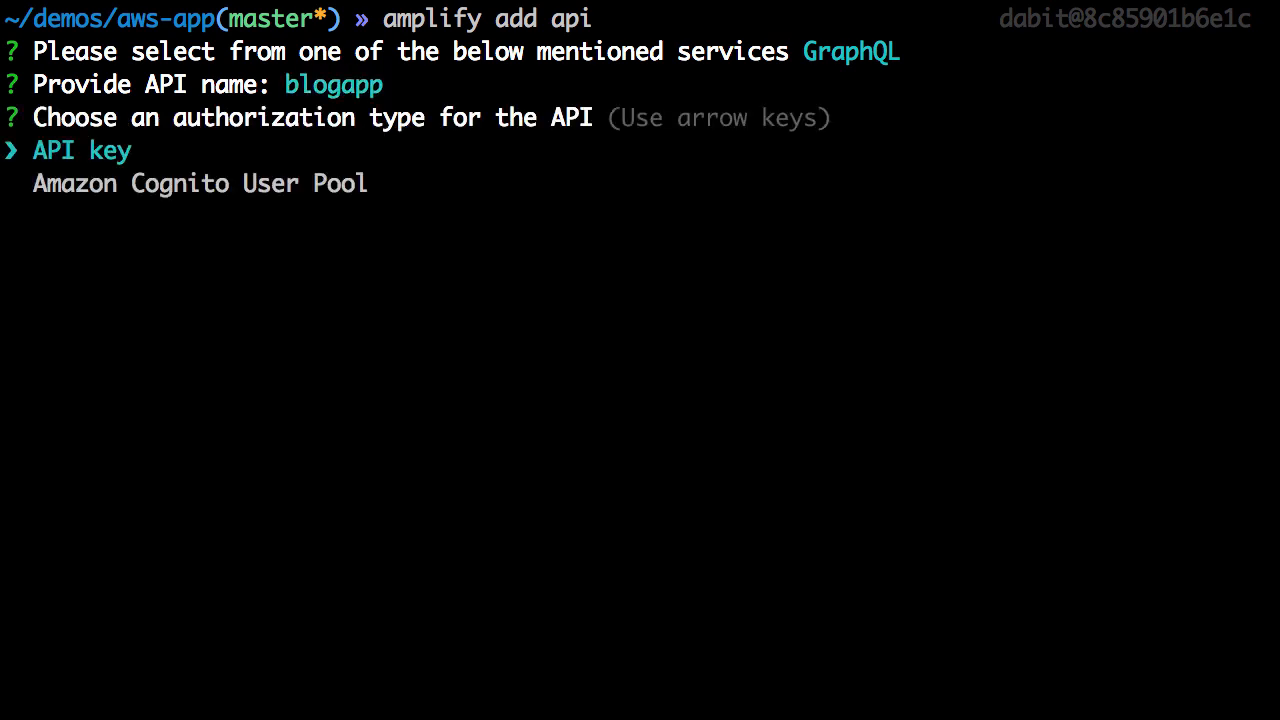
key("Down")
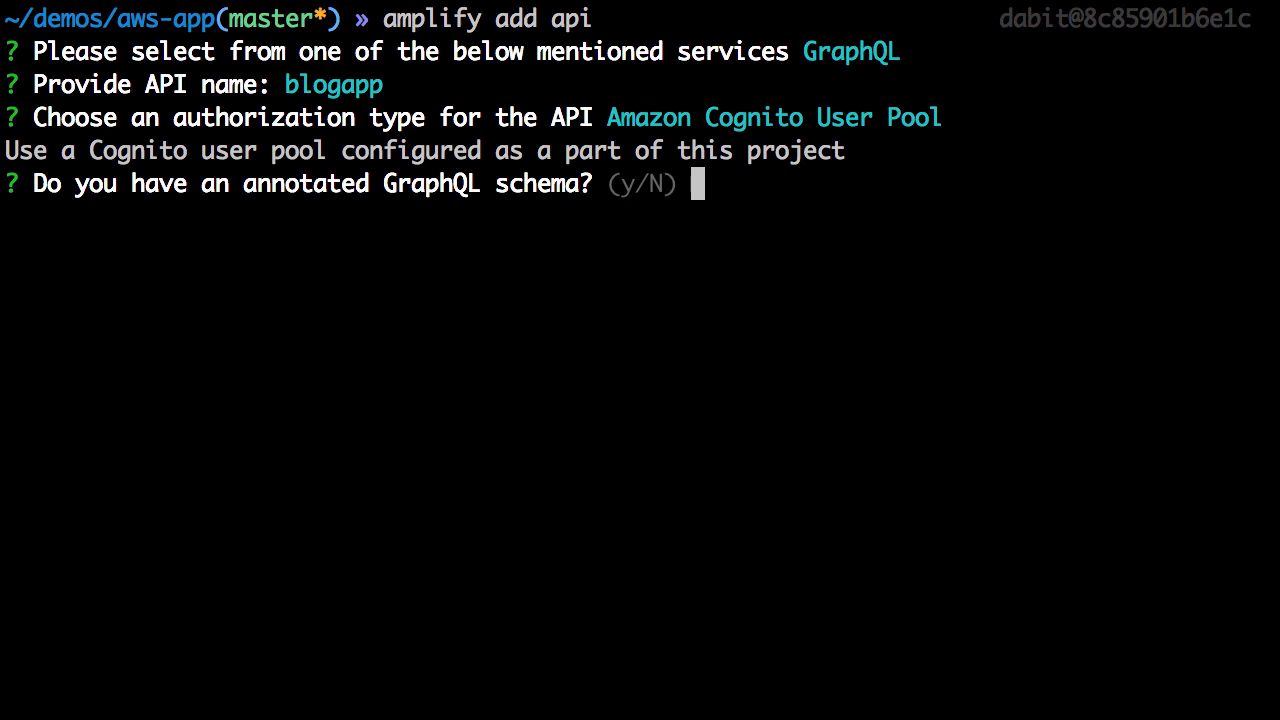
Decline an annotated schema, accept guided creation and choose to edit the schema now.
key("Return")
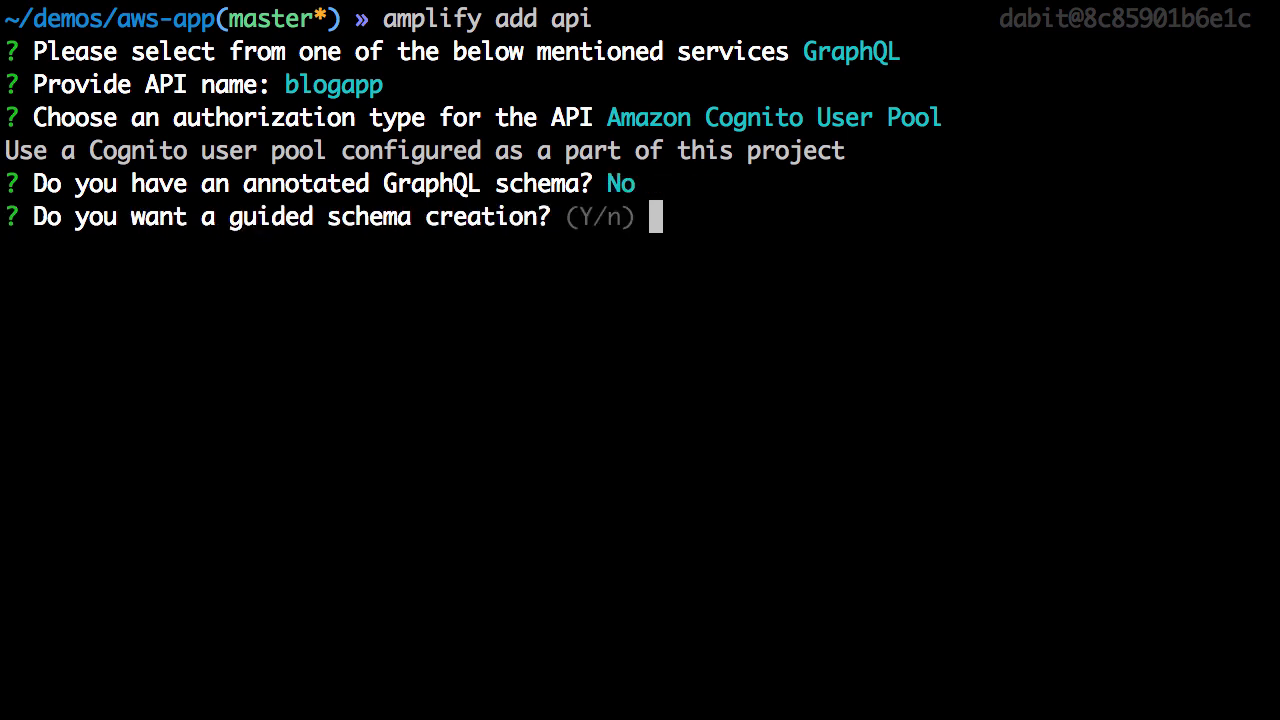
type("y")
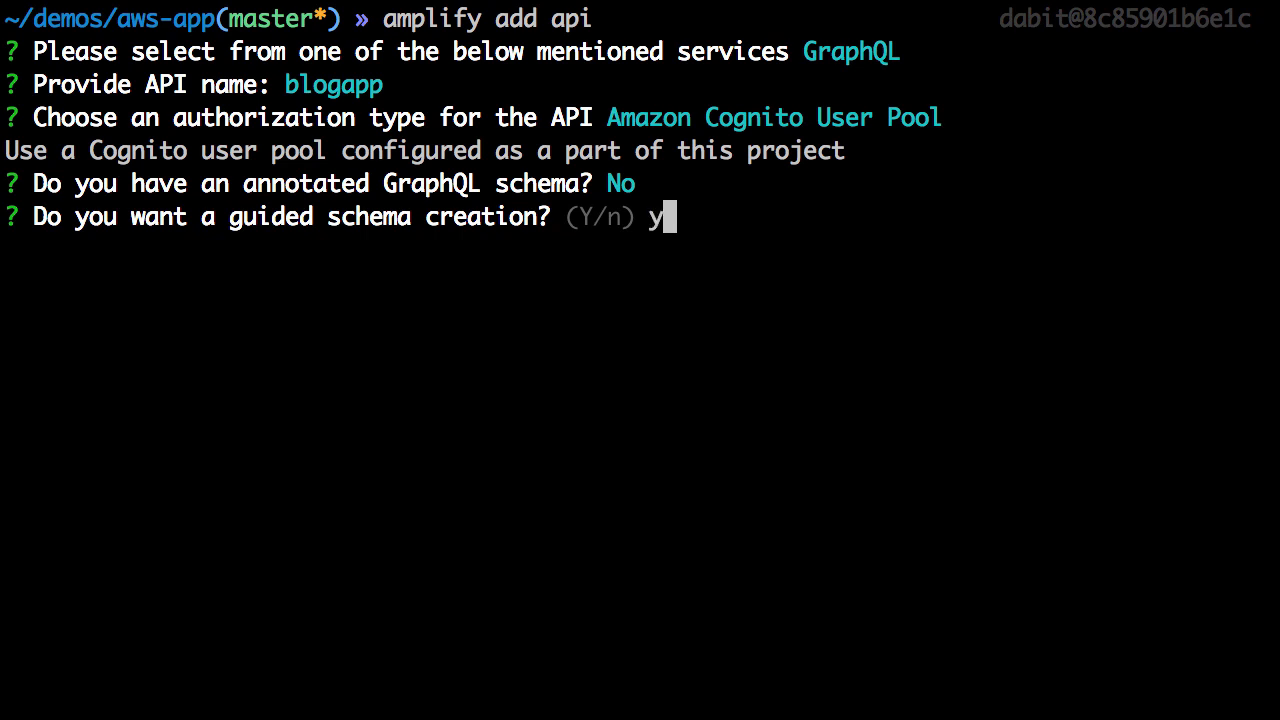
key("Return")
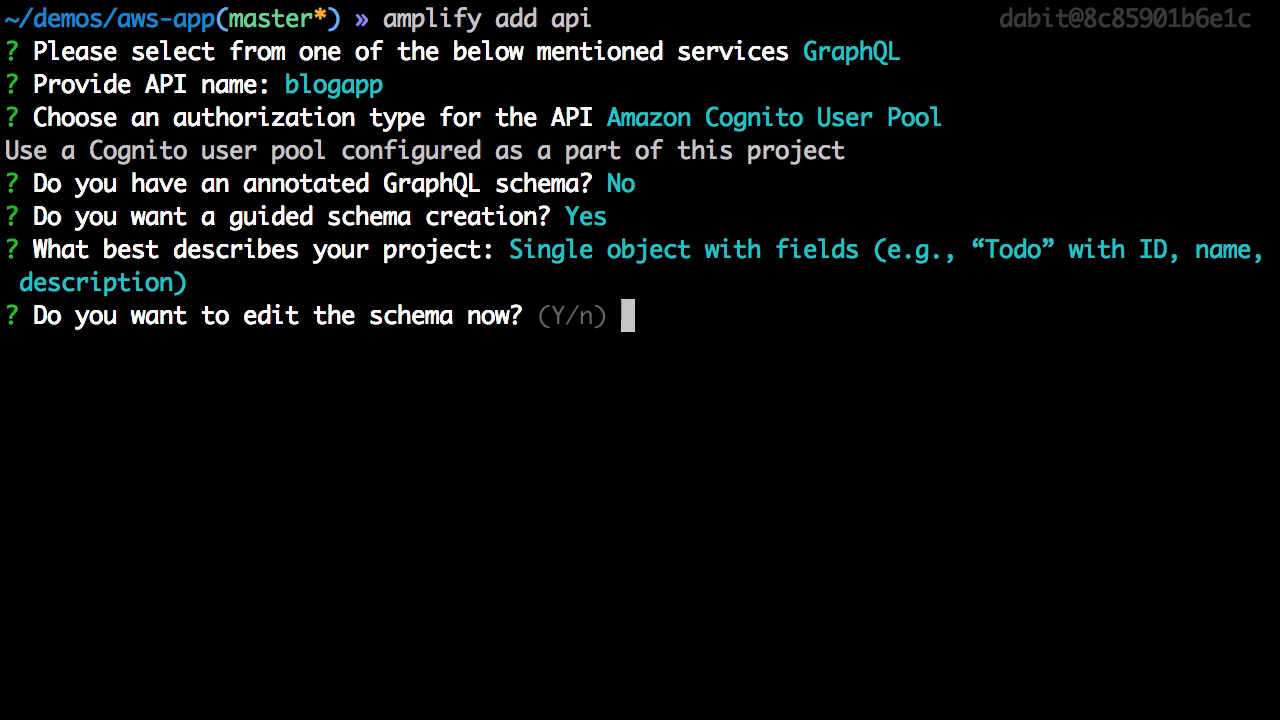
key("Return")
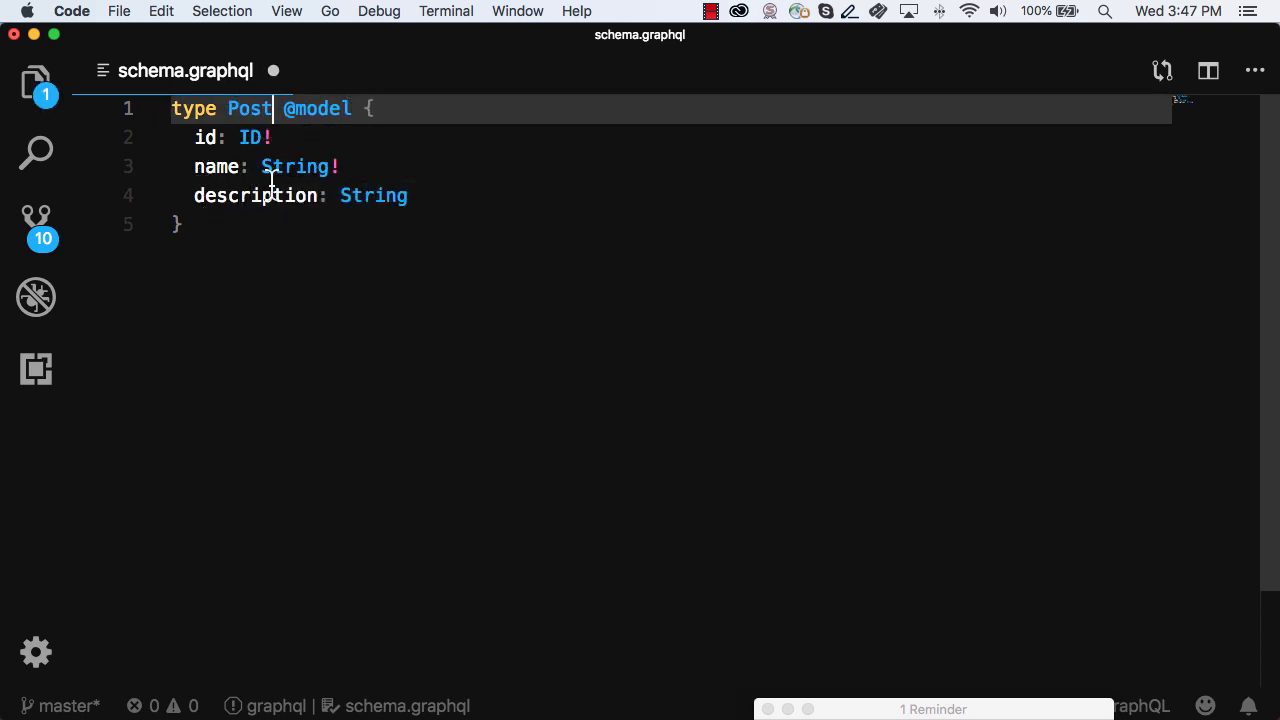
type("content")
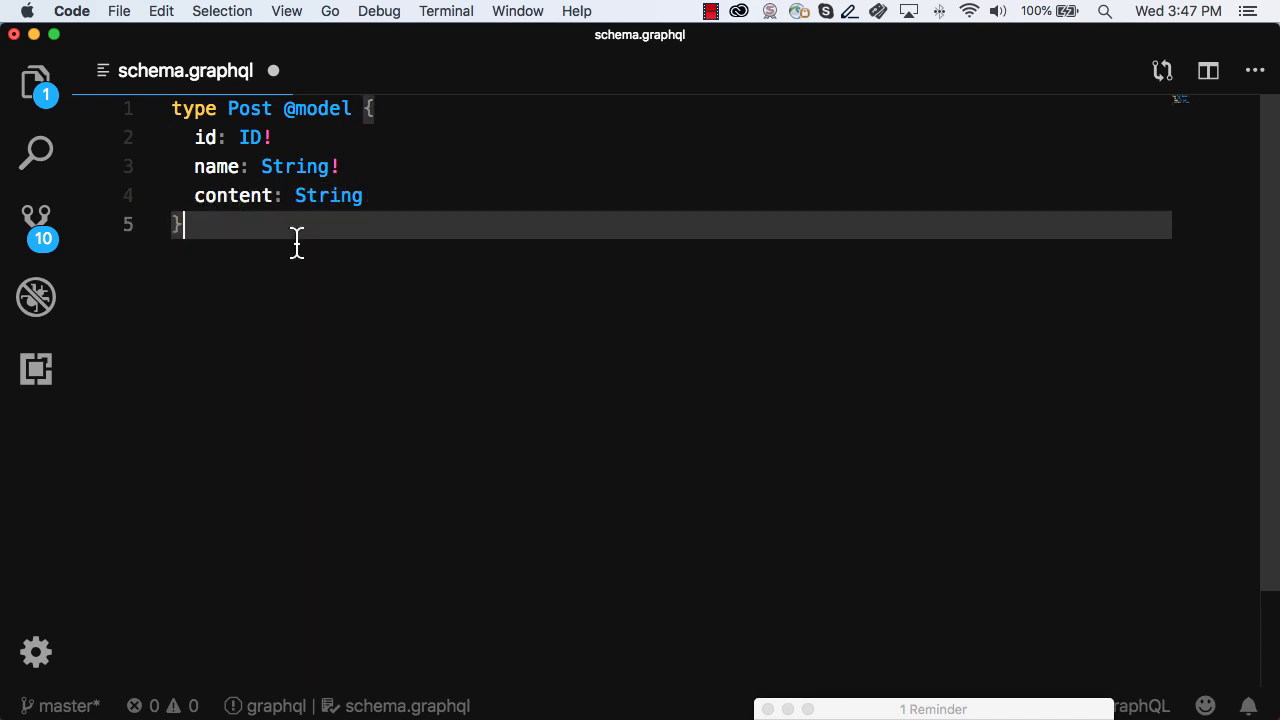
left_click(356, 108)
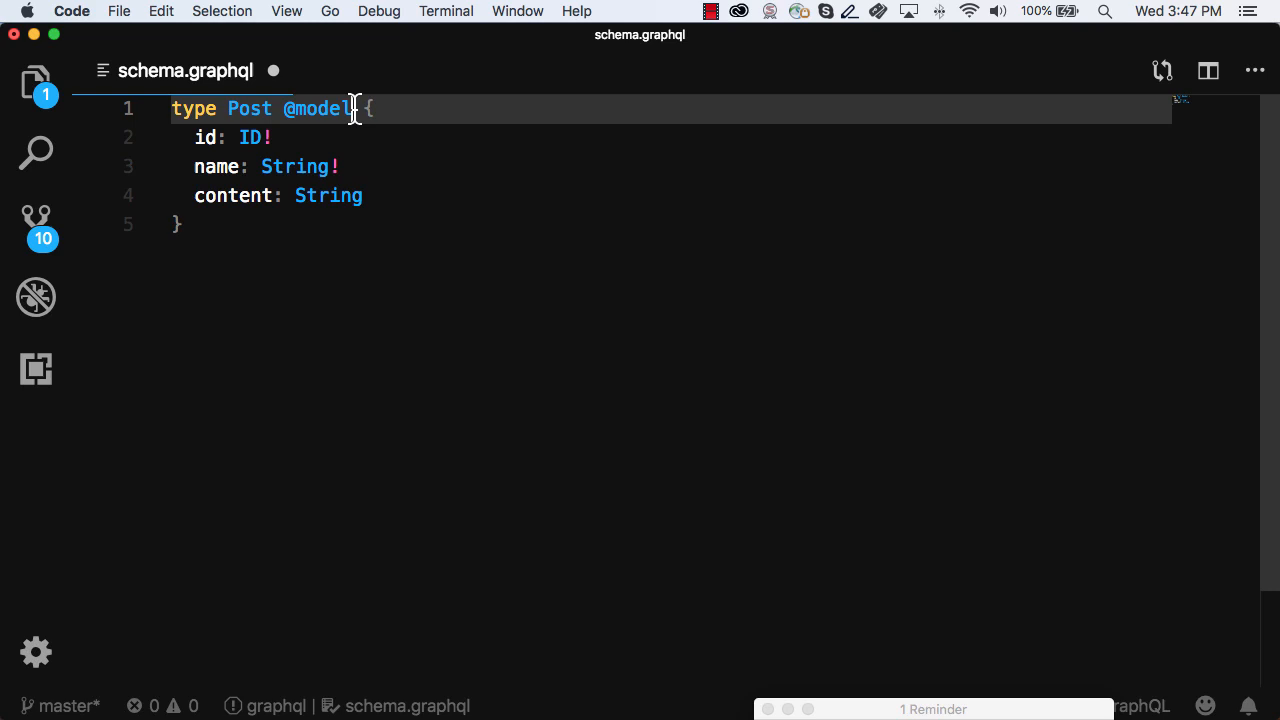
type("@")
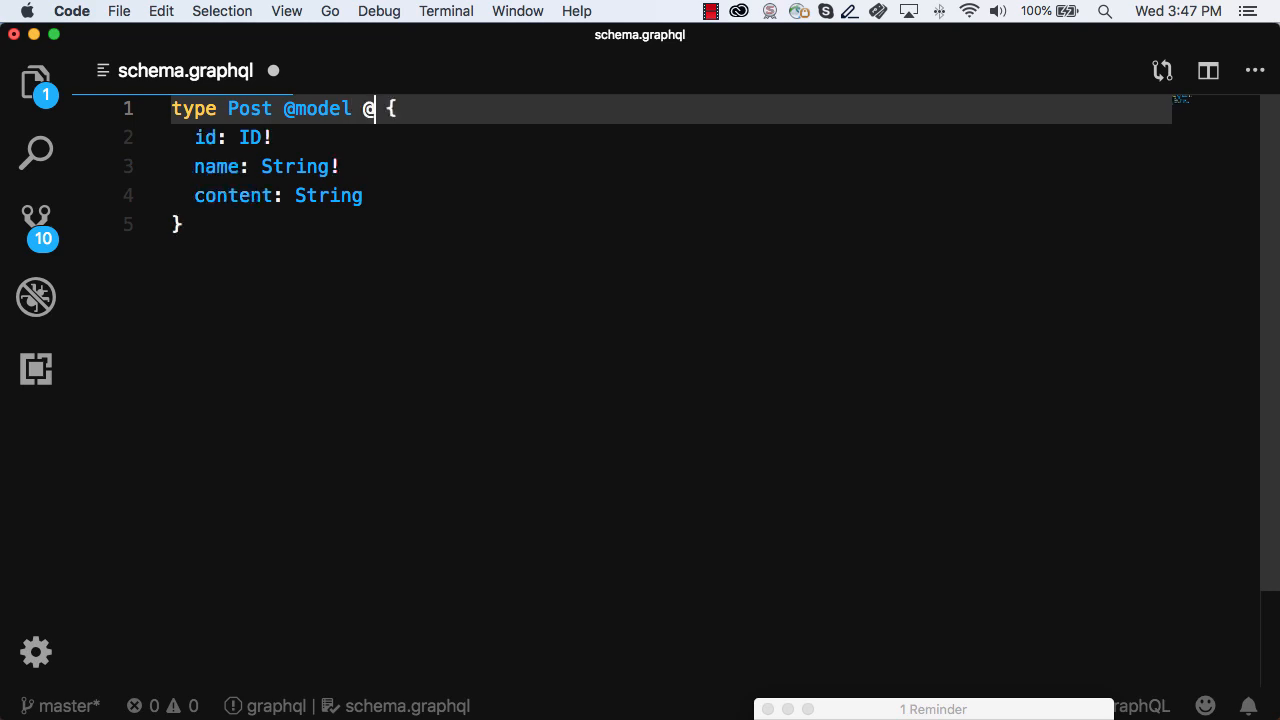
type("auth()")
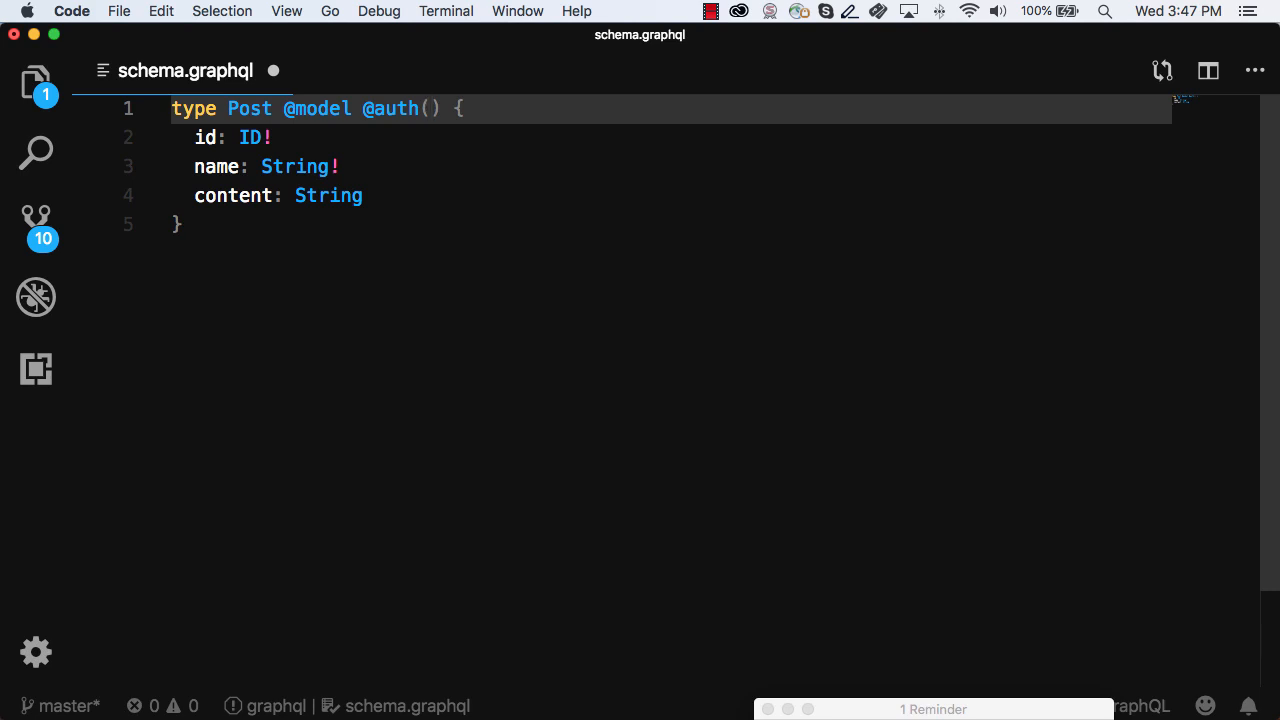
type("rules:")
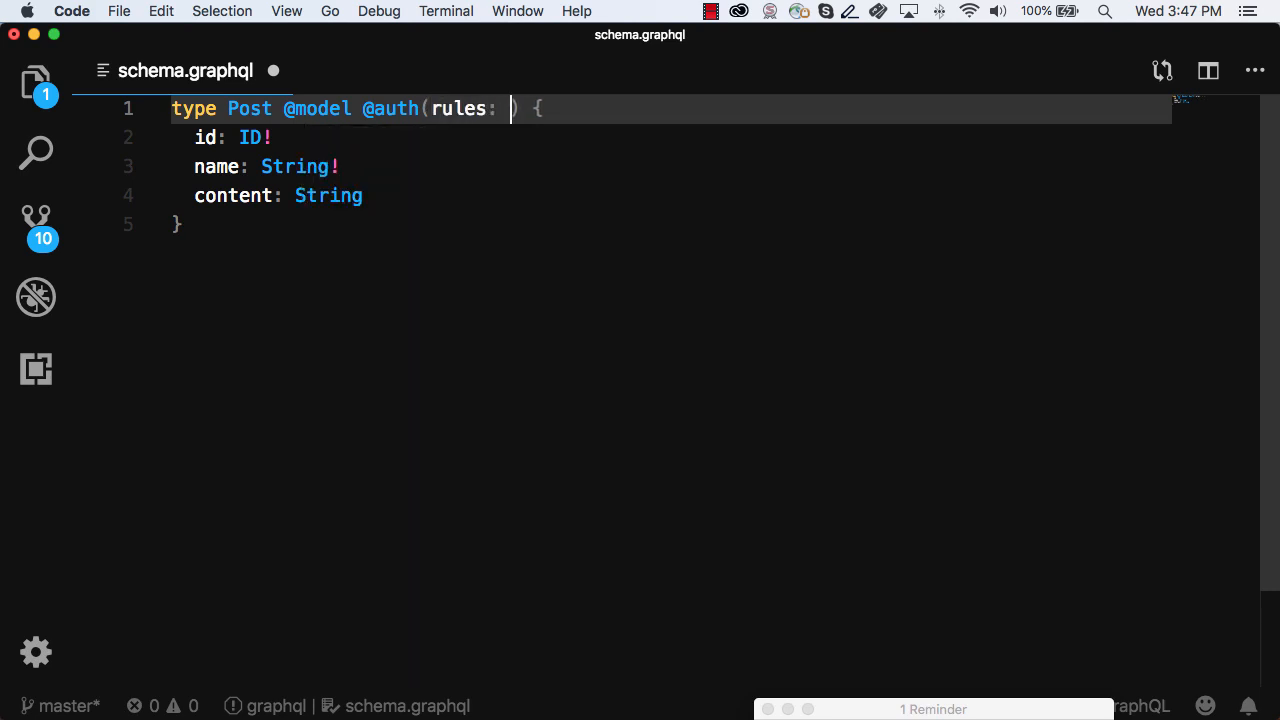
type("[]")
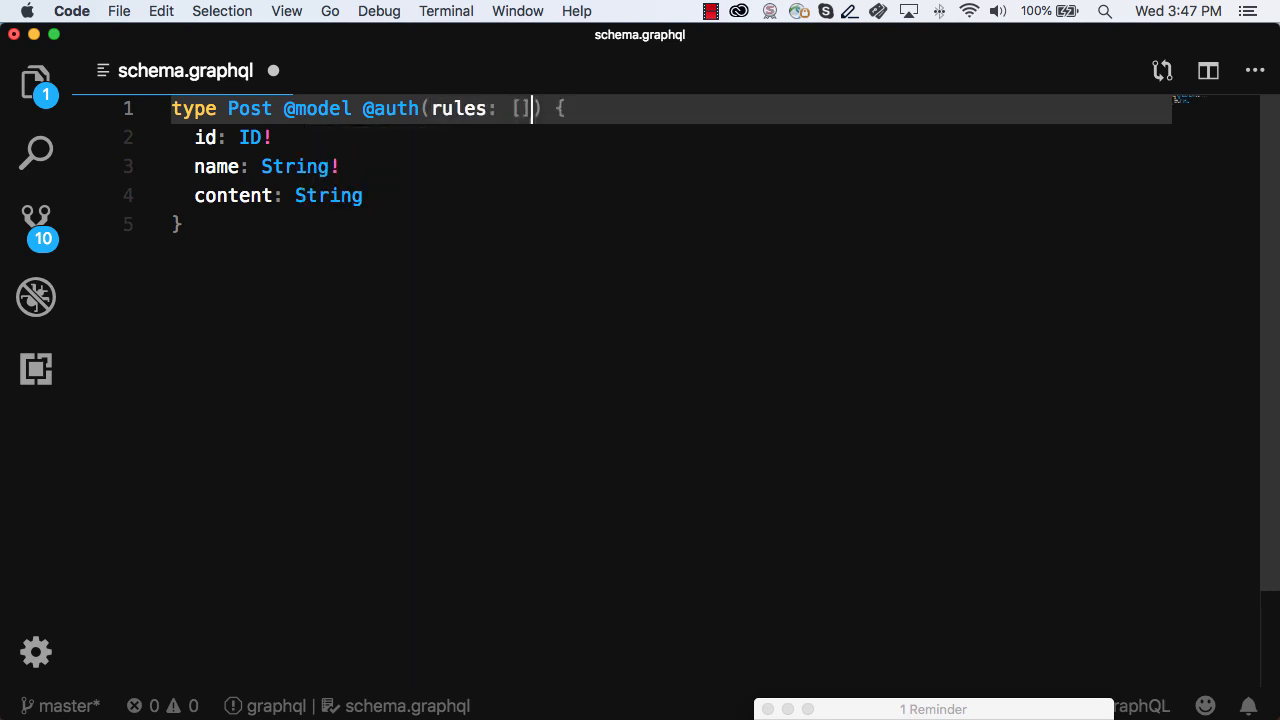
type("{")
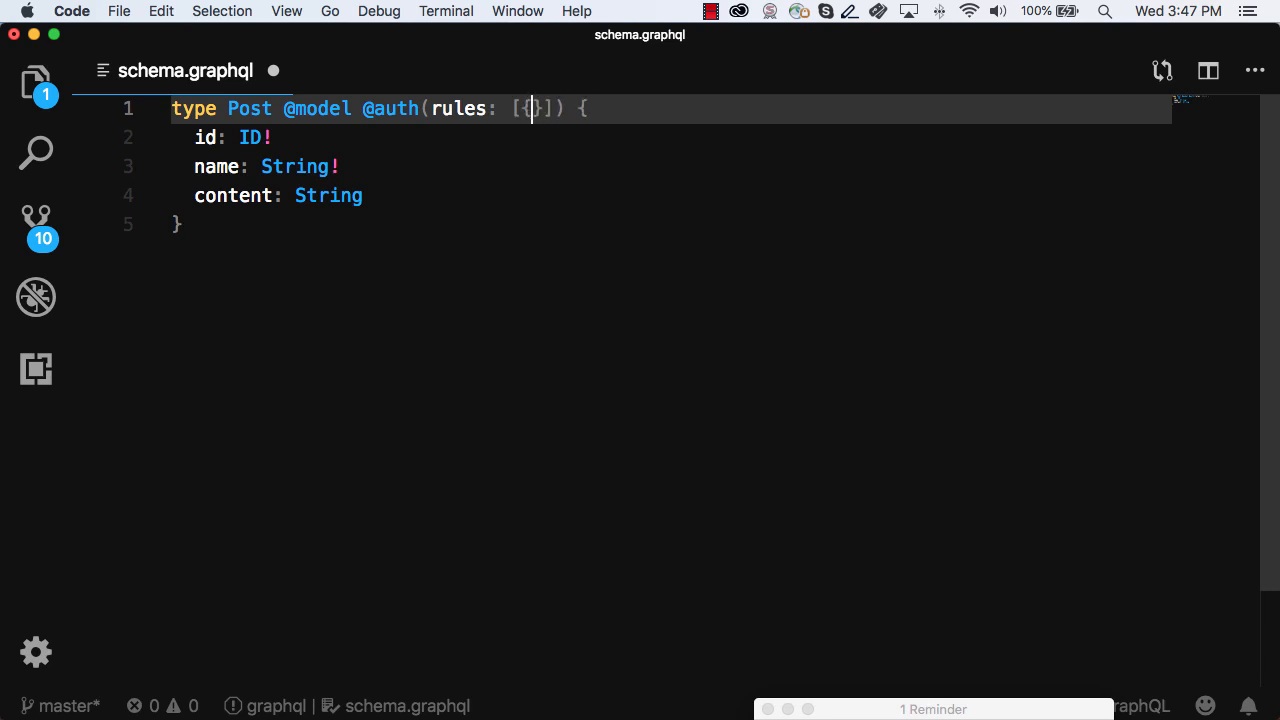
type("allow: owner,")
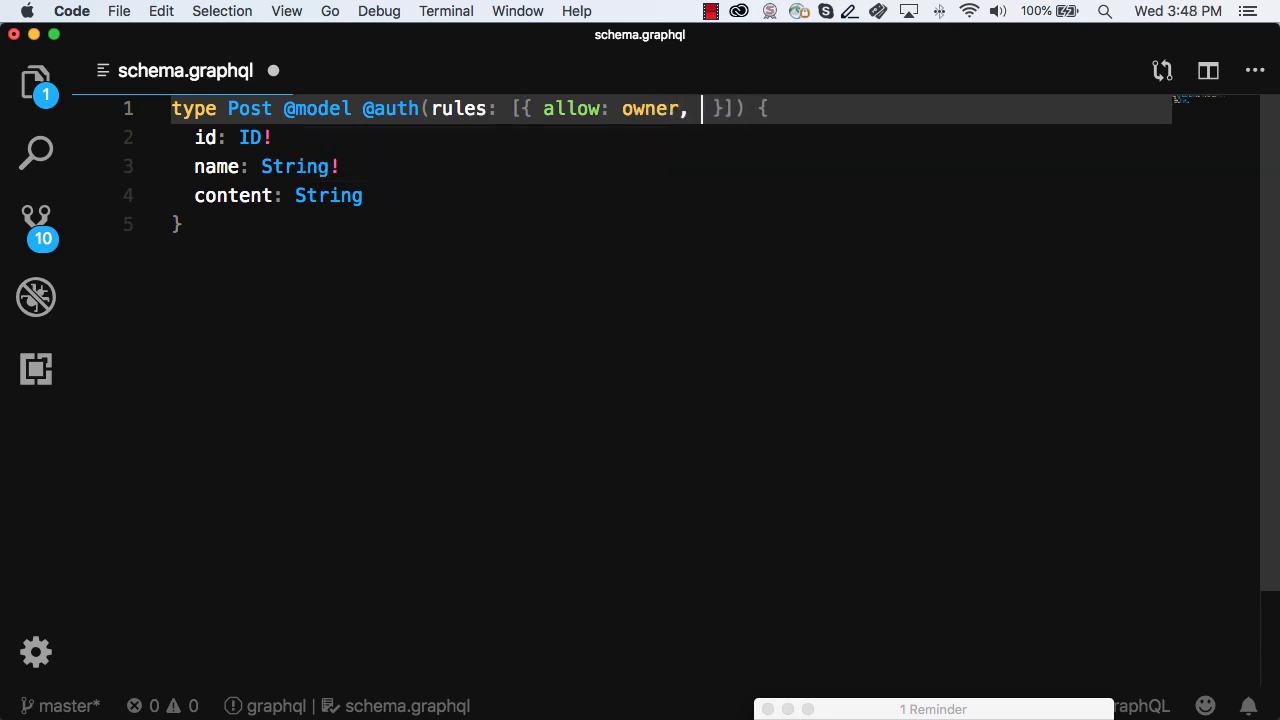
type("queries: n")
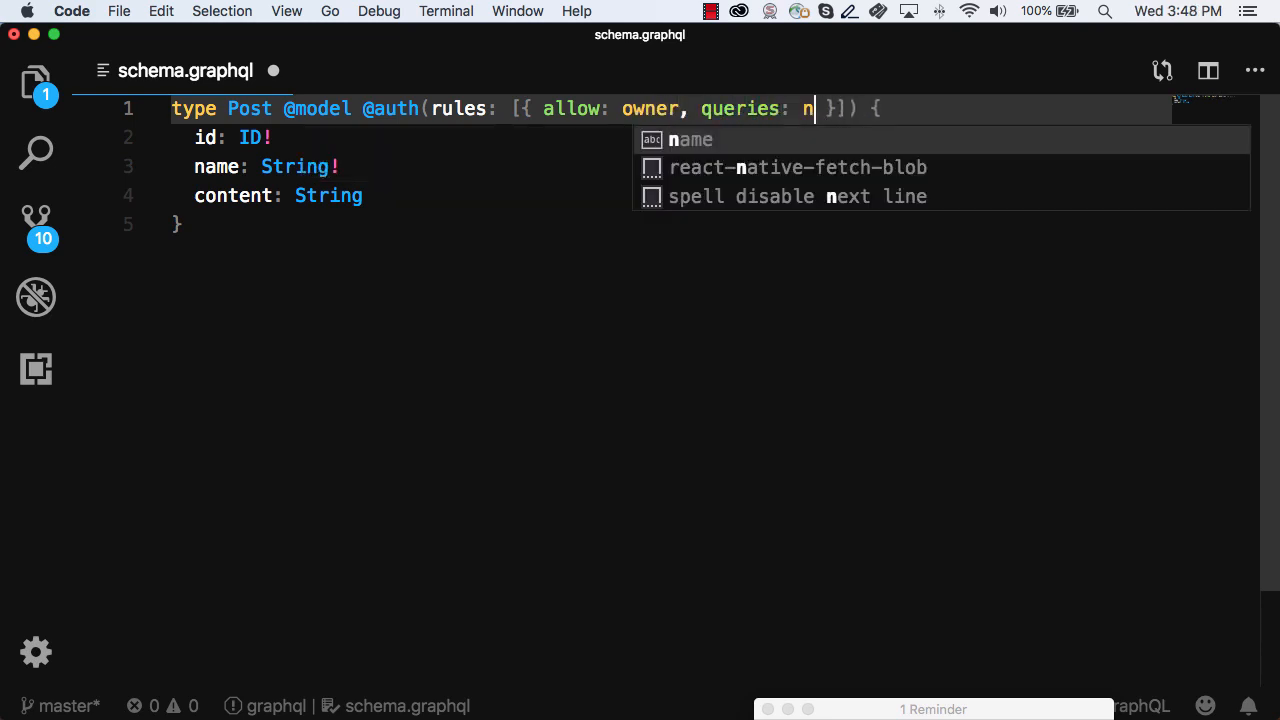
type("ull")
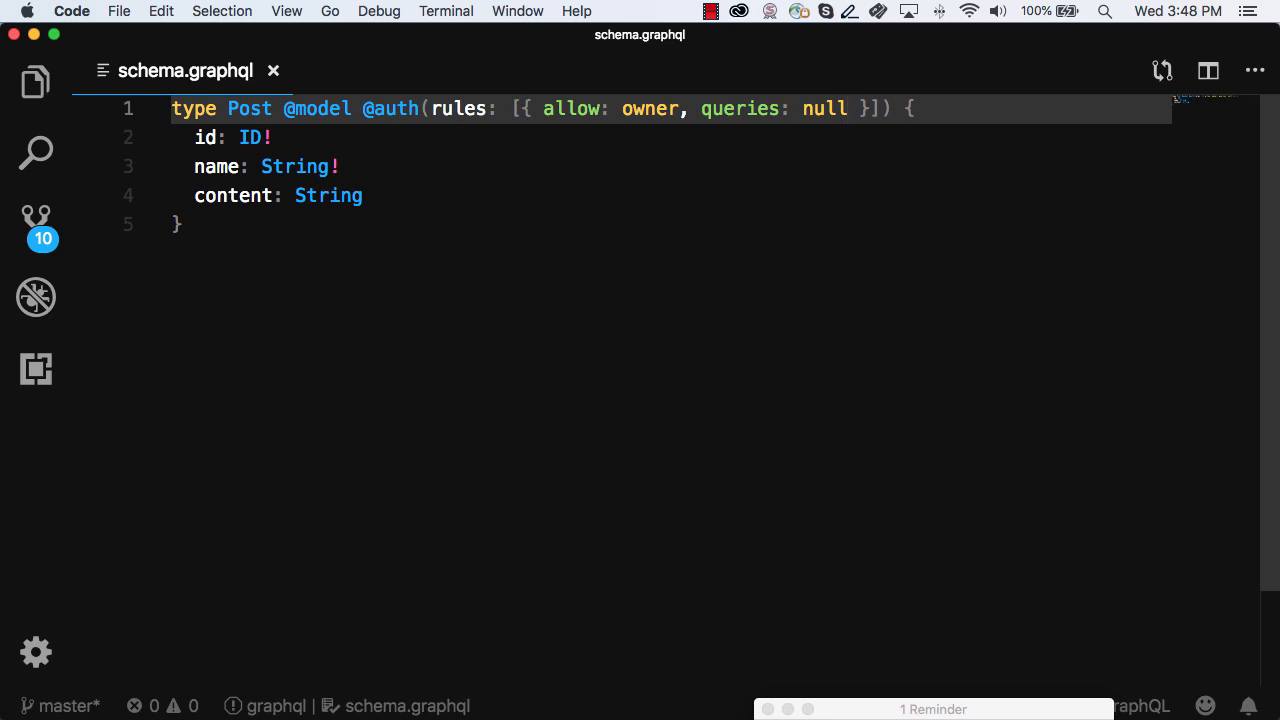
mouse_move(310, 272)
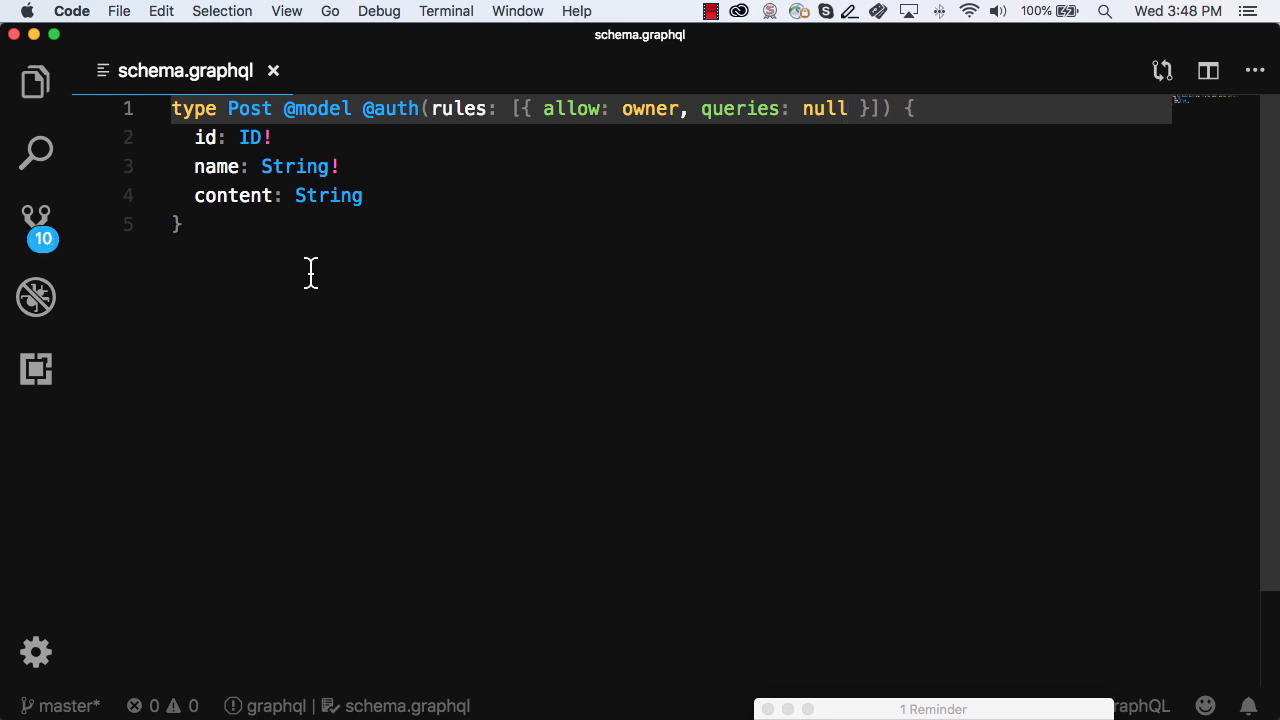
type("ty")
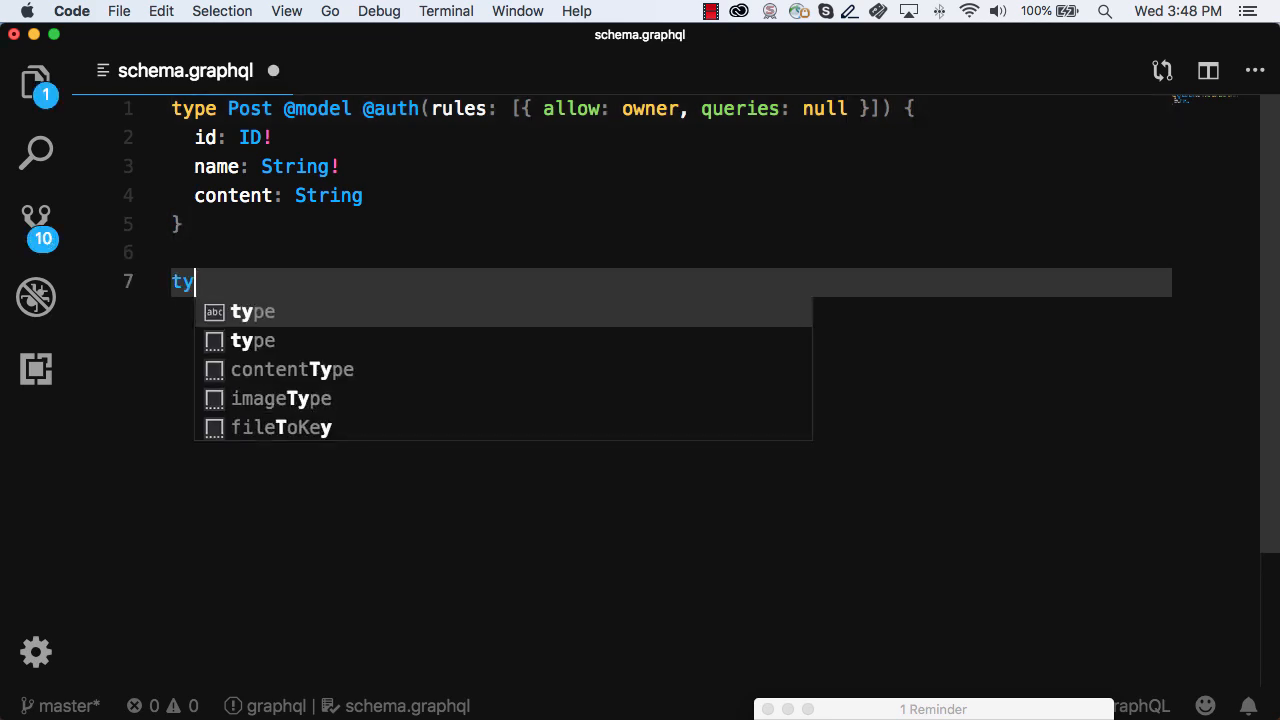
type("pe Note @model @auth(rules: [{")
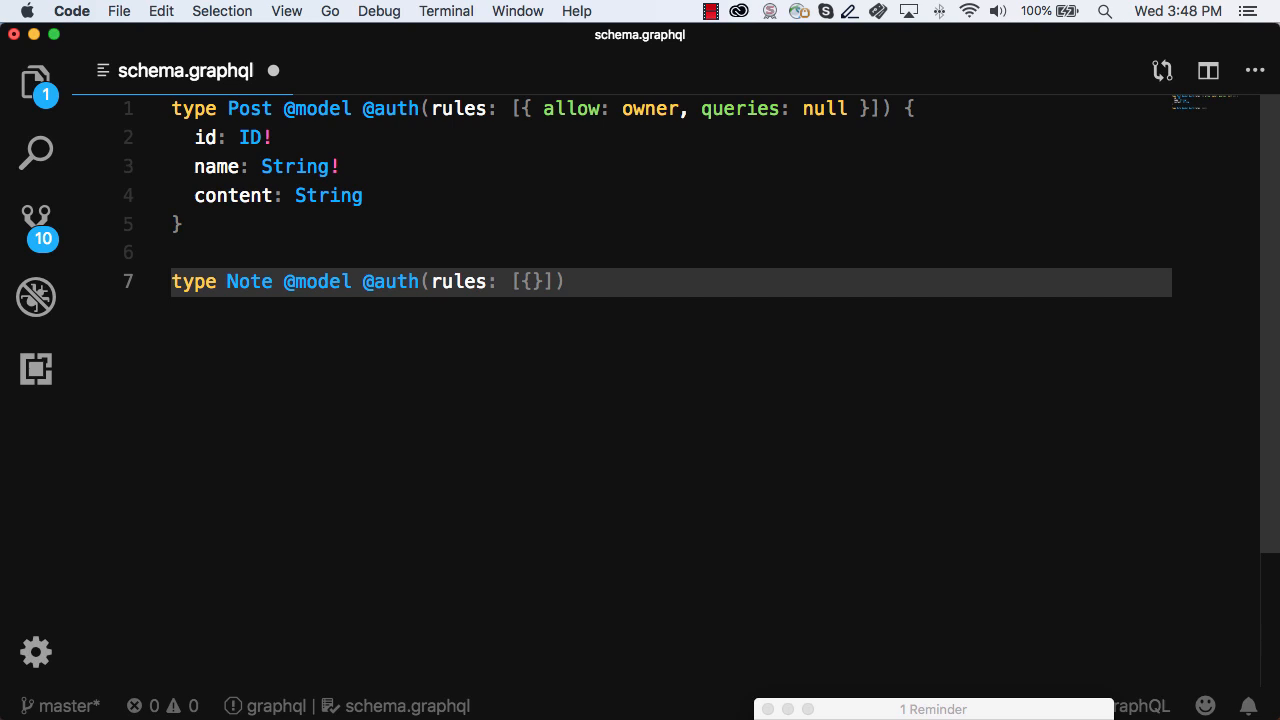
type("allow:")
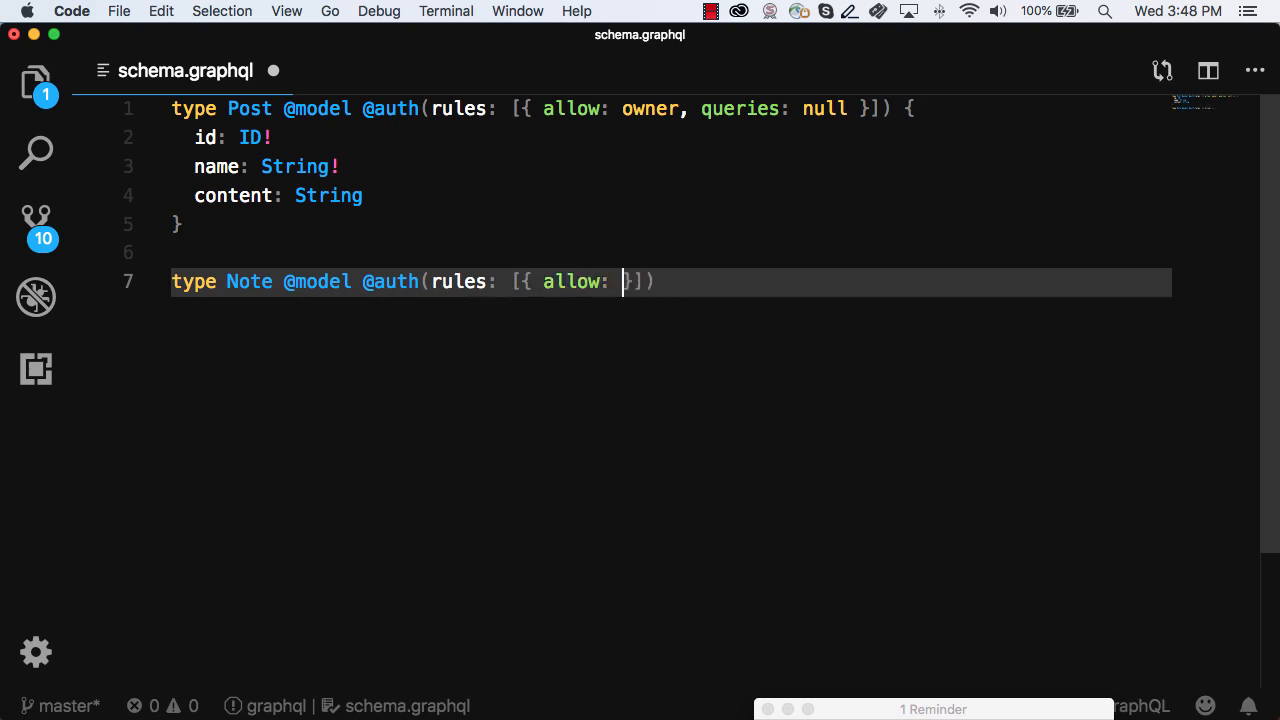
type("owner")
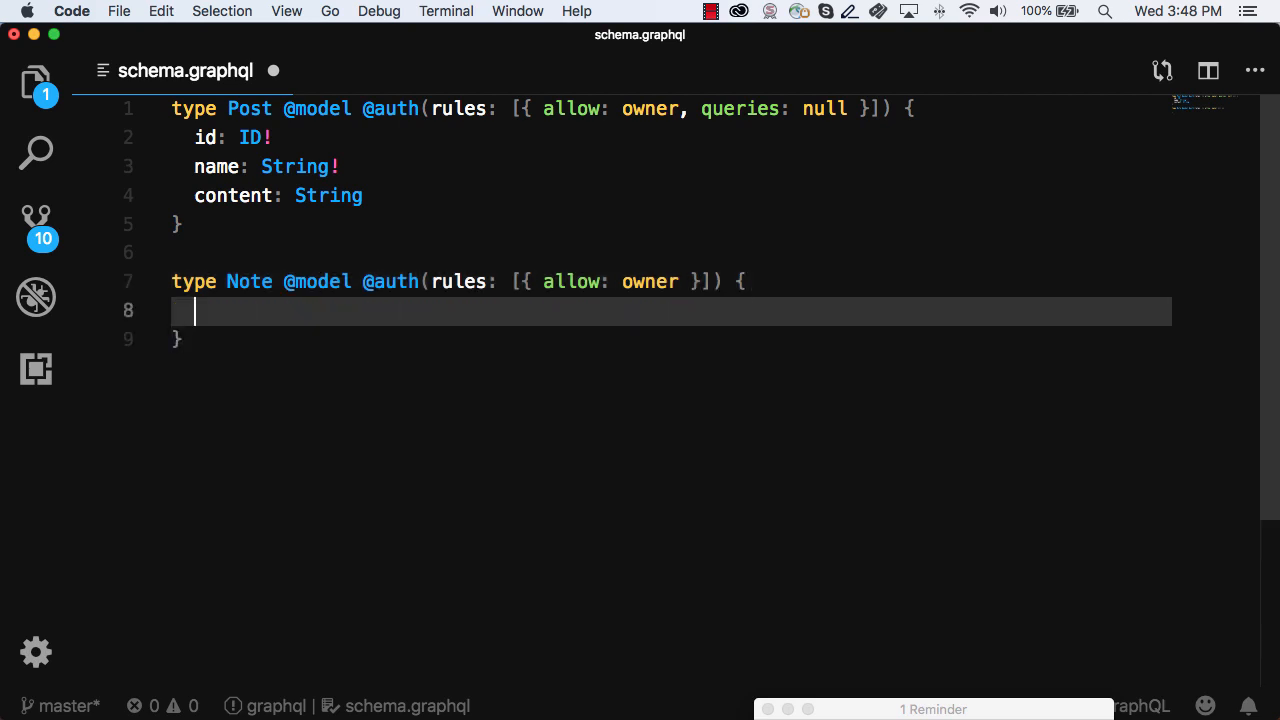
type("id: ID!")
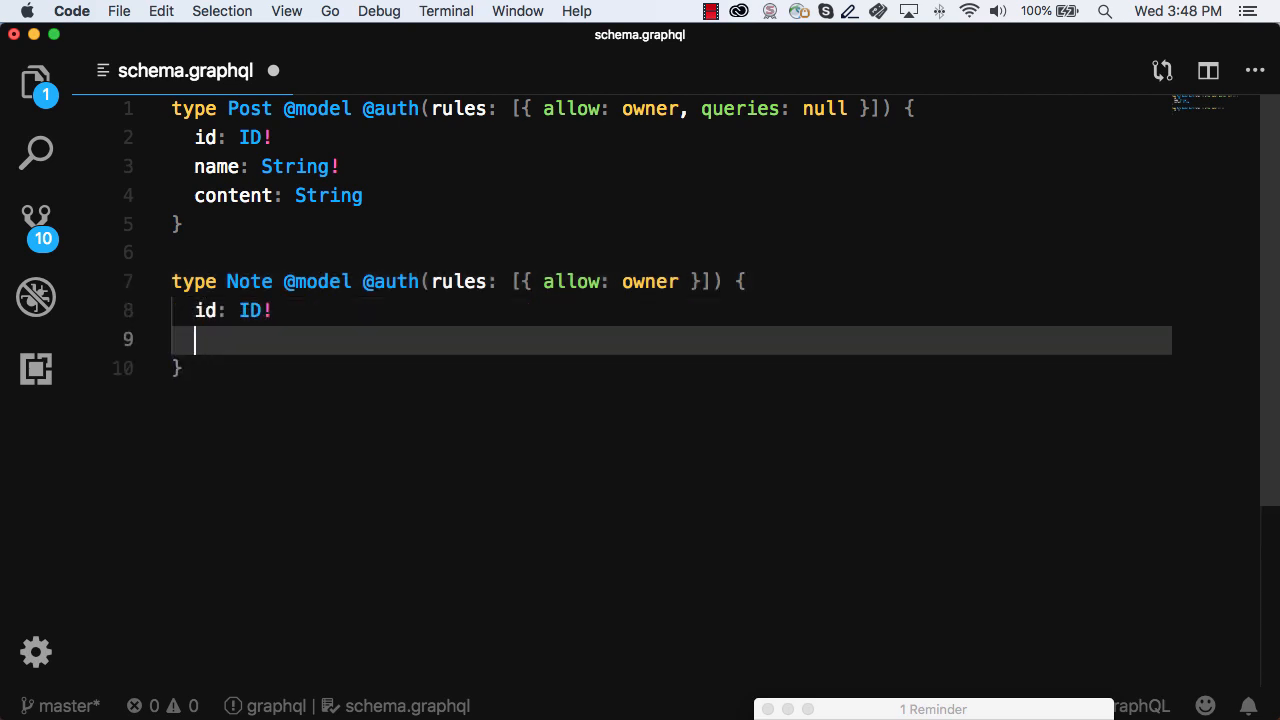
type("title: St")
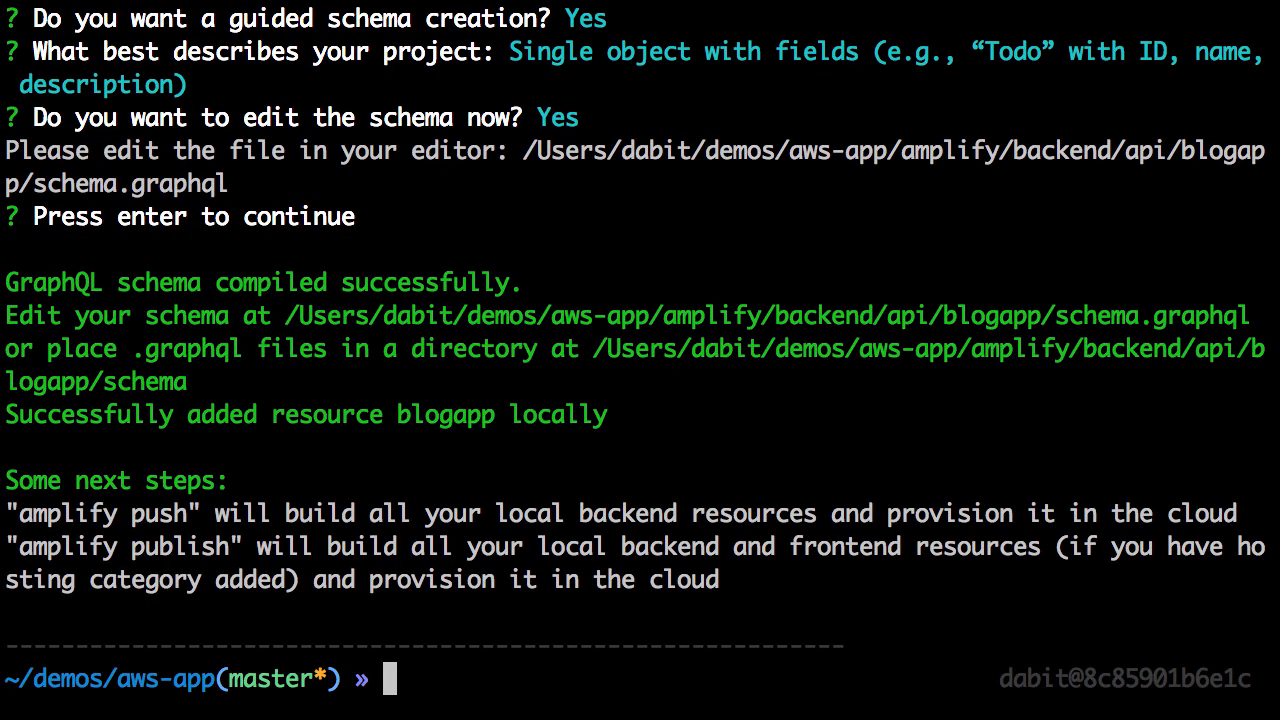
Run amplify push, confirming Auth and Api creation and JavaScript code generation with defaults.
type("amplify push")
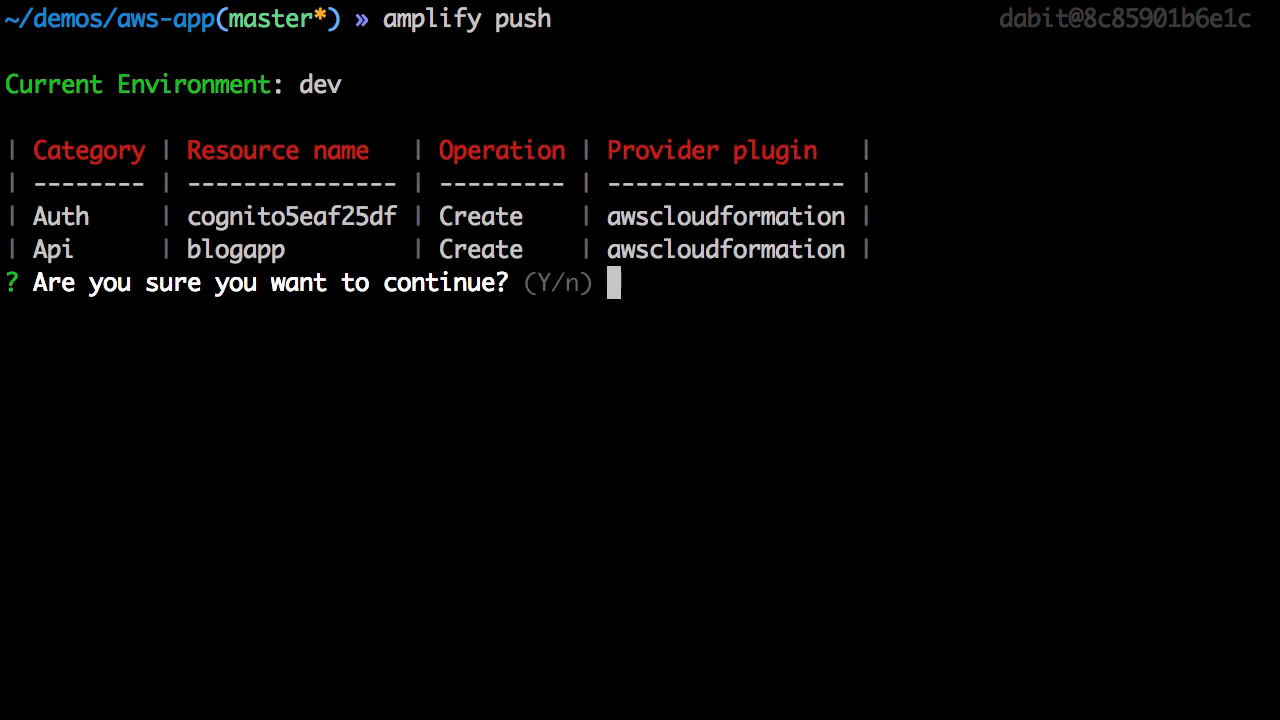
key("Return")
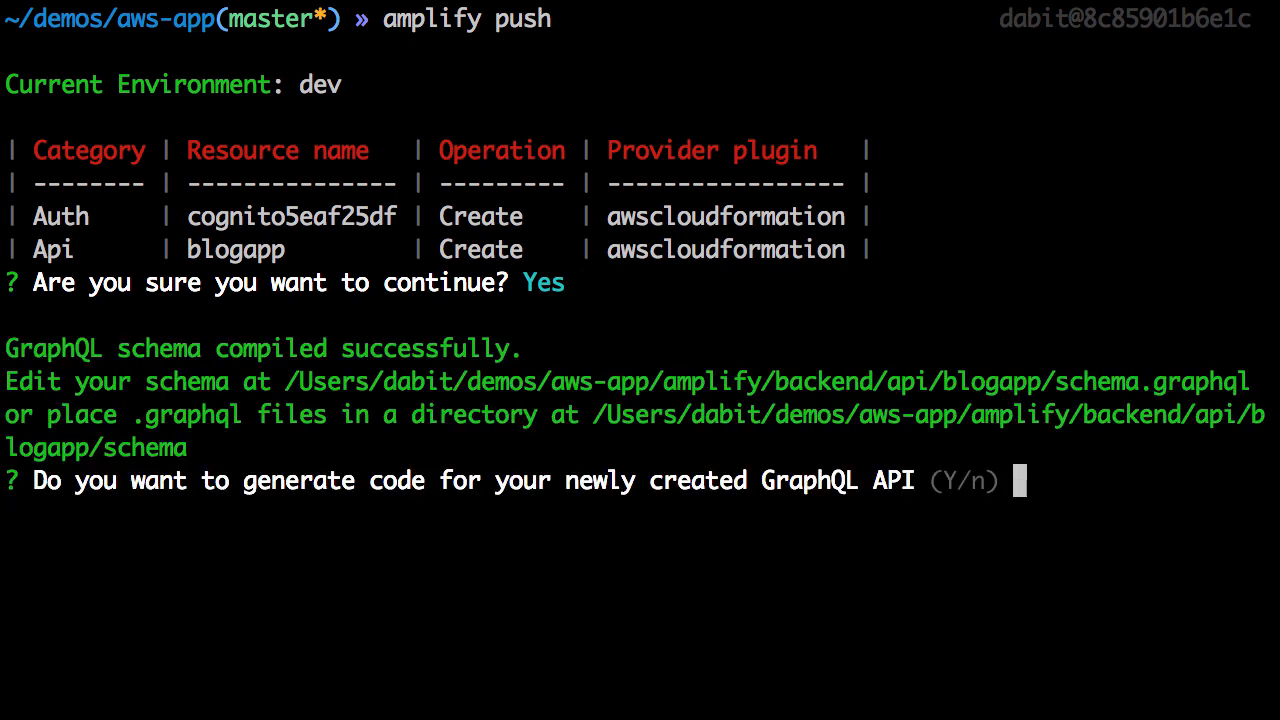
key("Return")
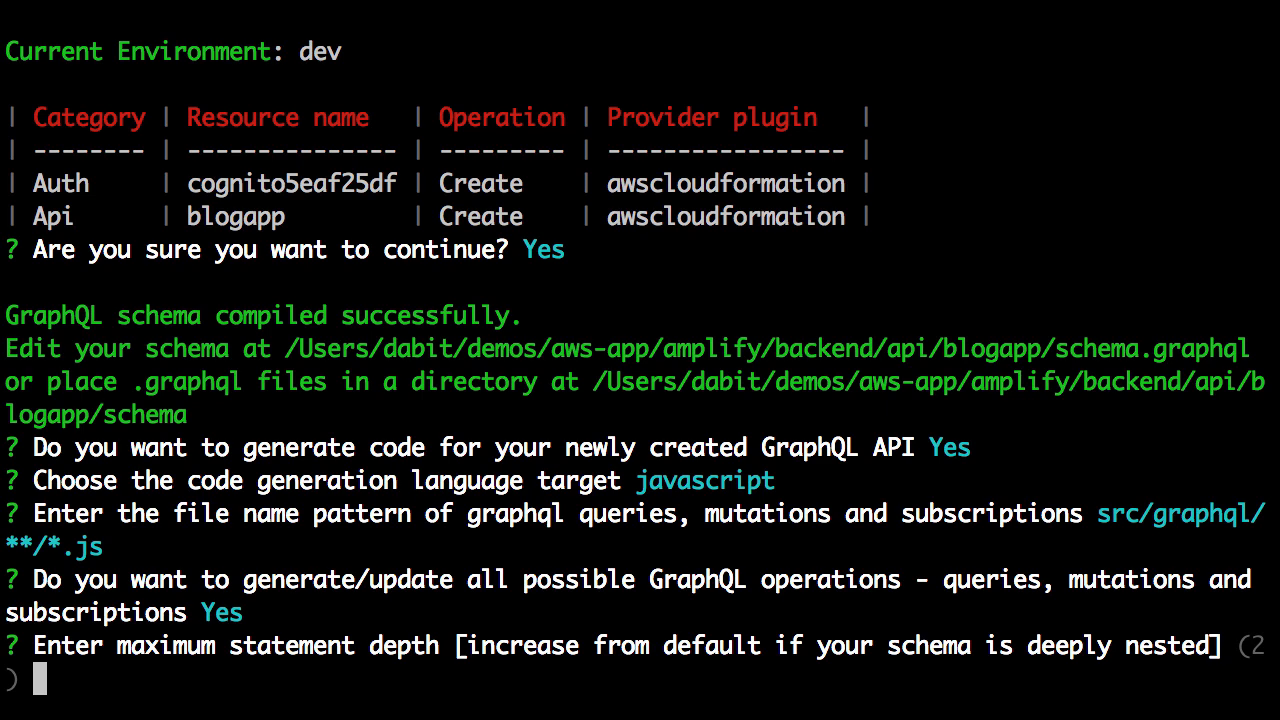
key("Return")
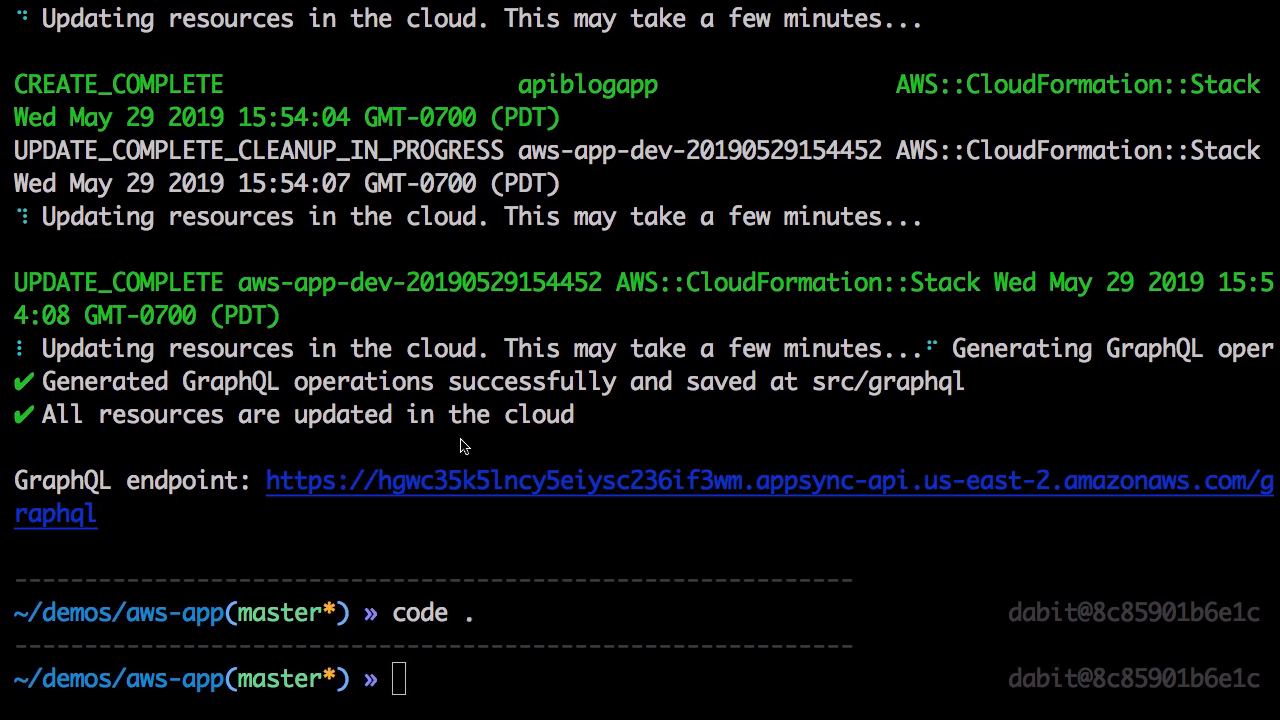
key("Return")
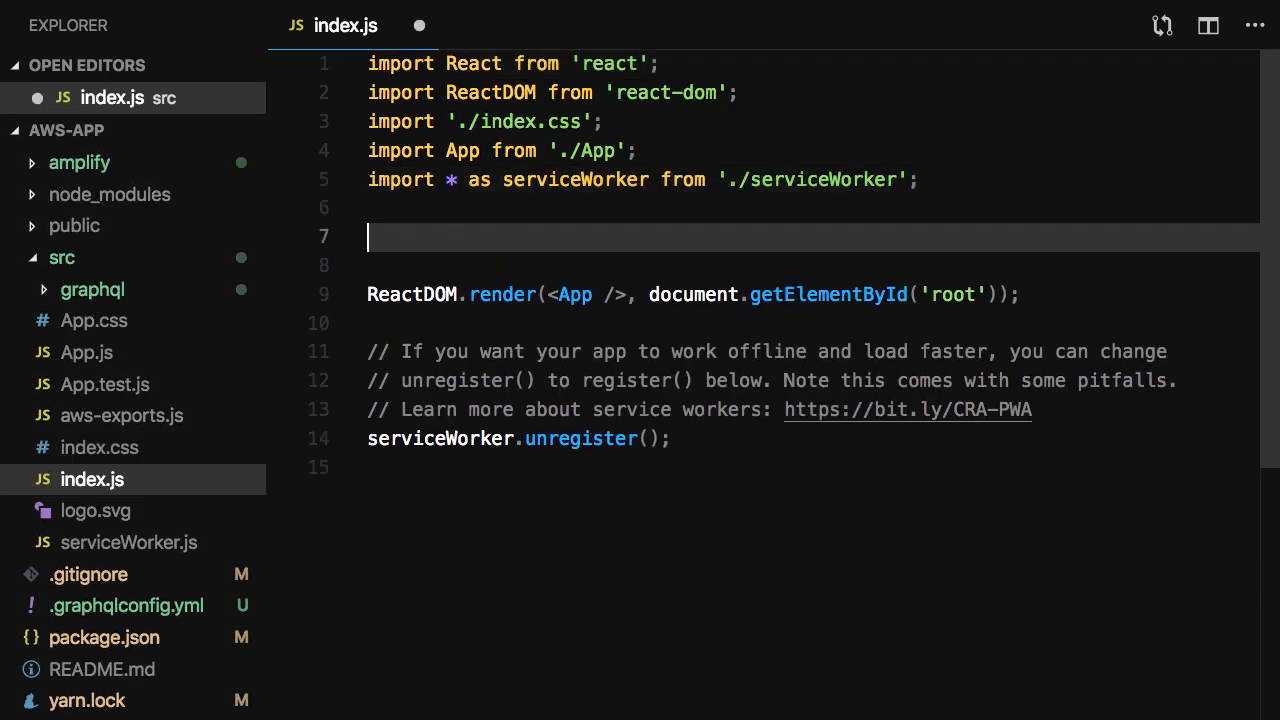
Import Amplify and ./aws-exports in index.js and call Amplify.configure(config).
type("import Amplify")
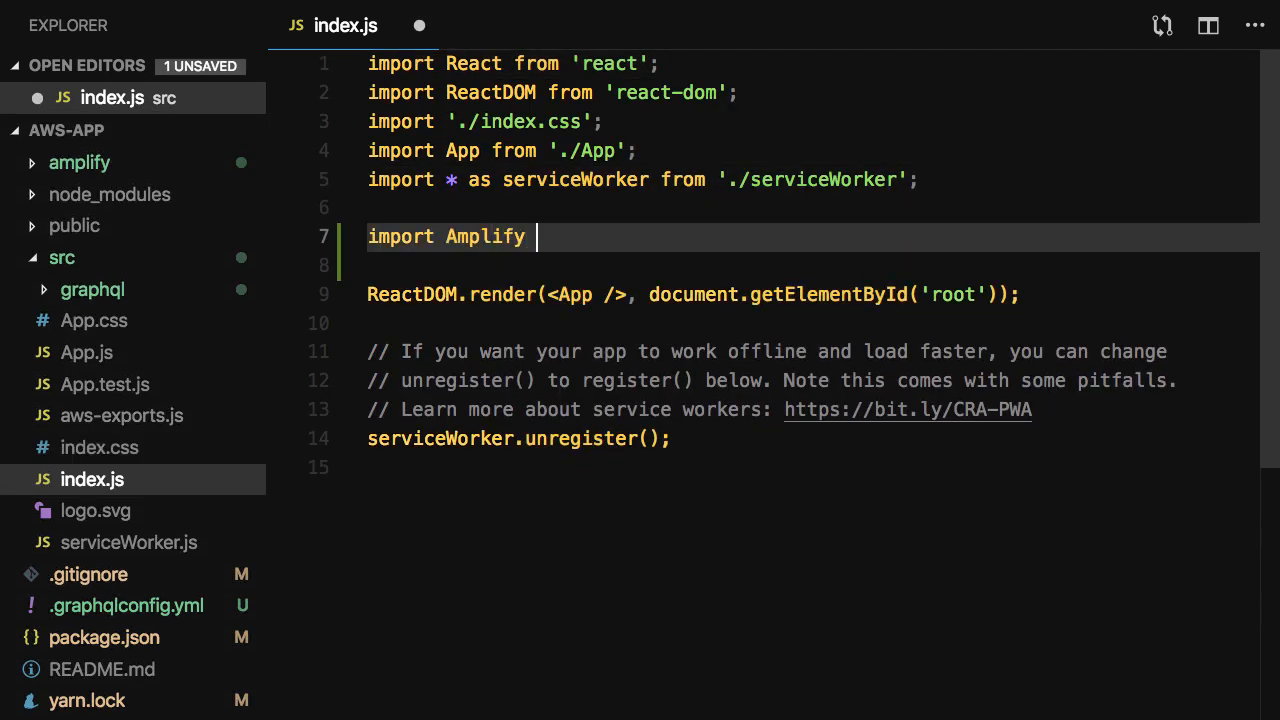
type("from 'aws-a")
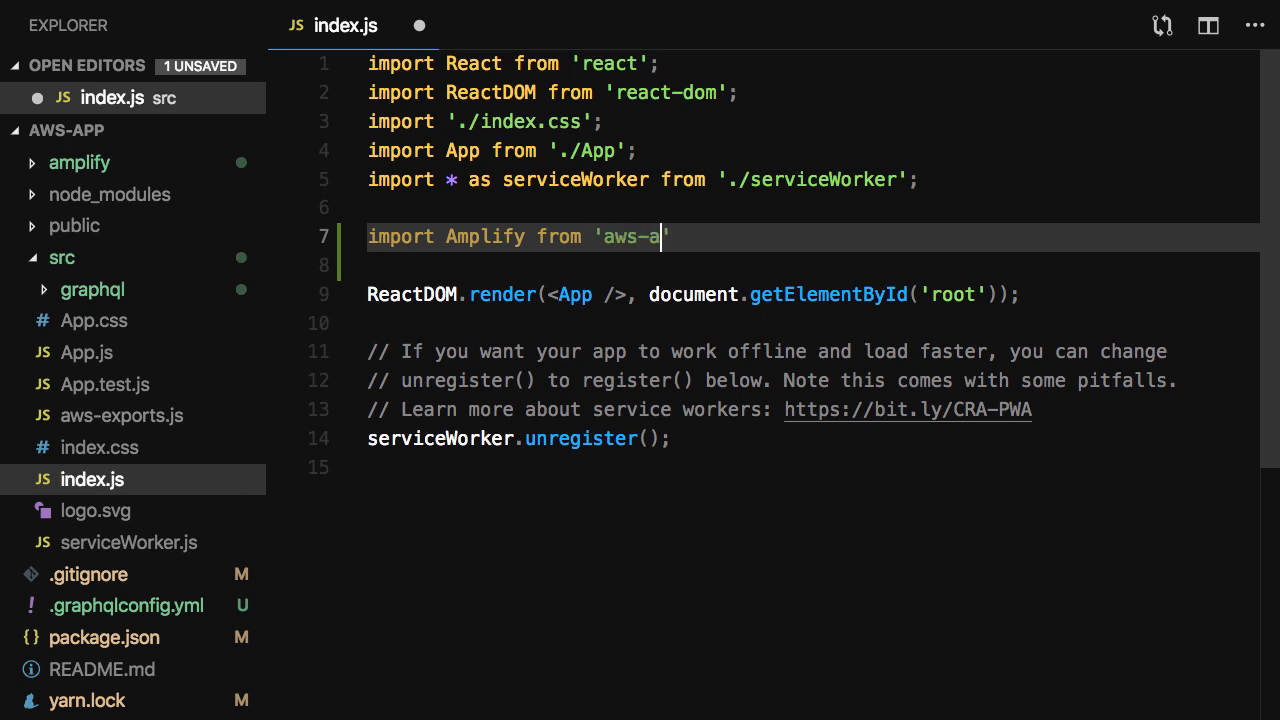
type("mplify'")
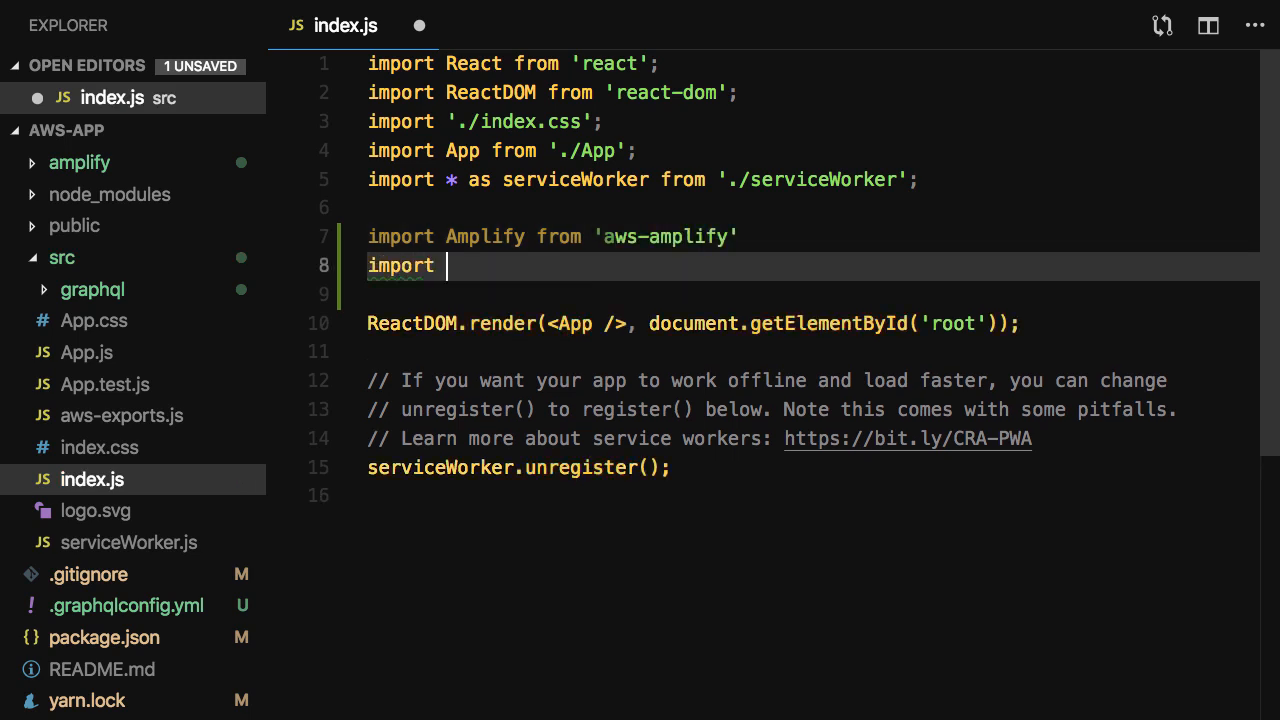
type("config from './")
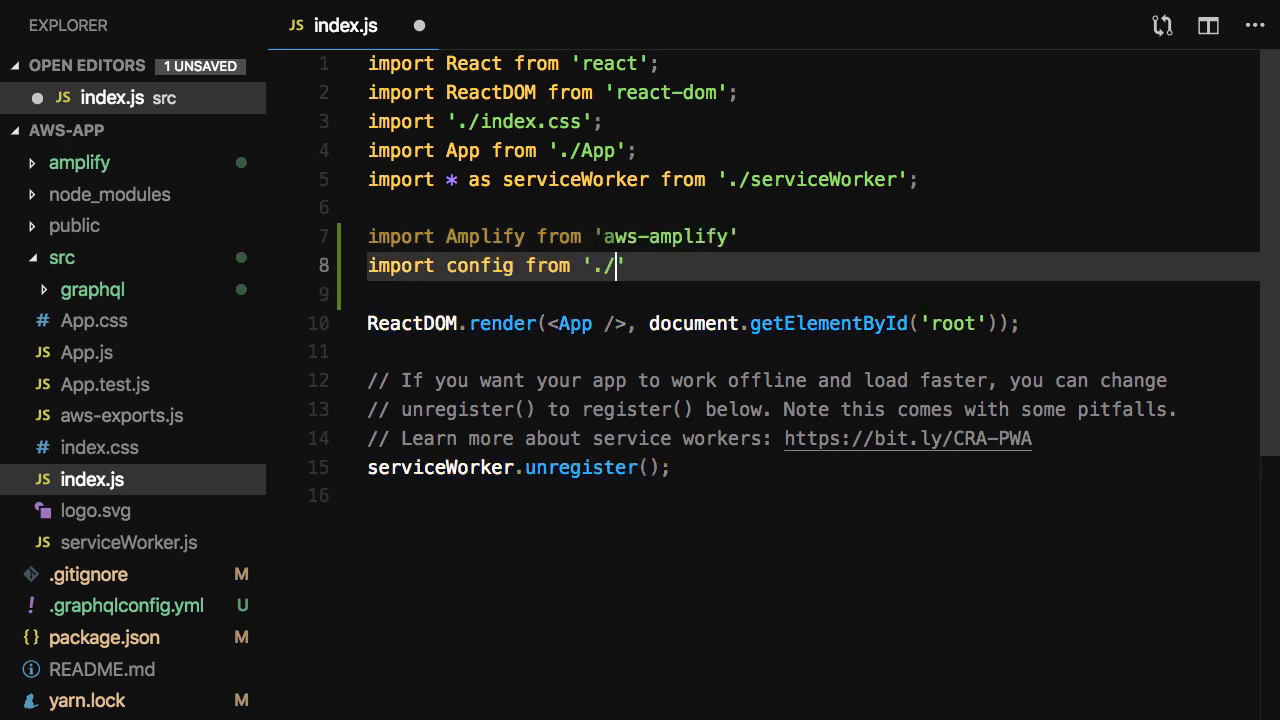
type("aws-exports")
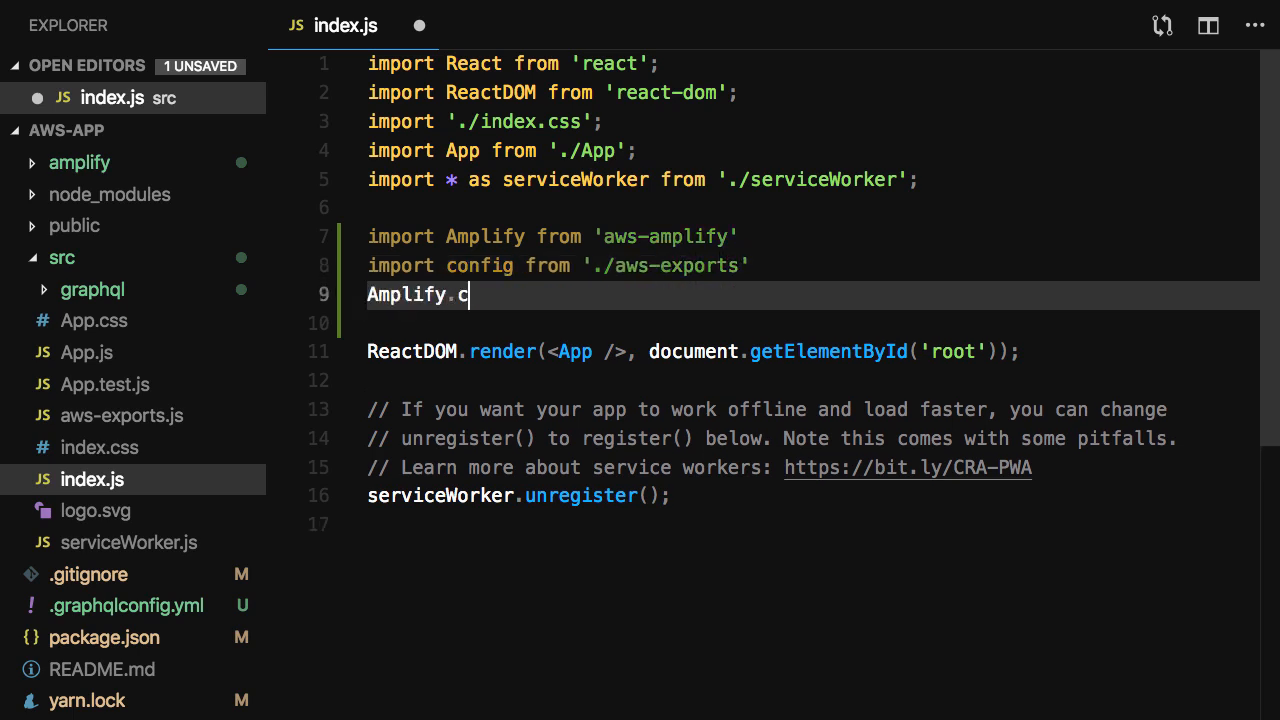
type("onfigure(config")
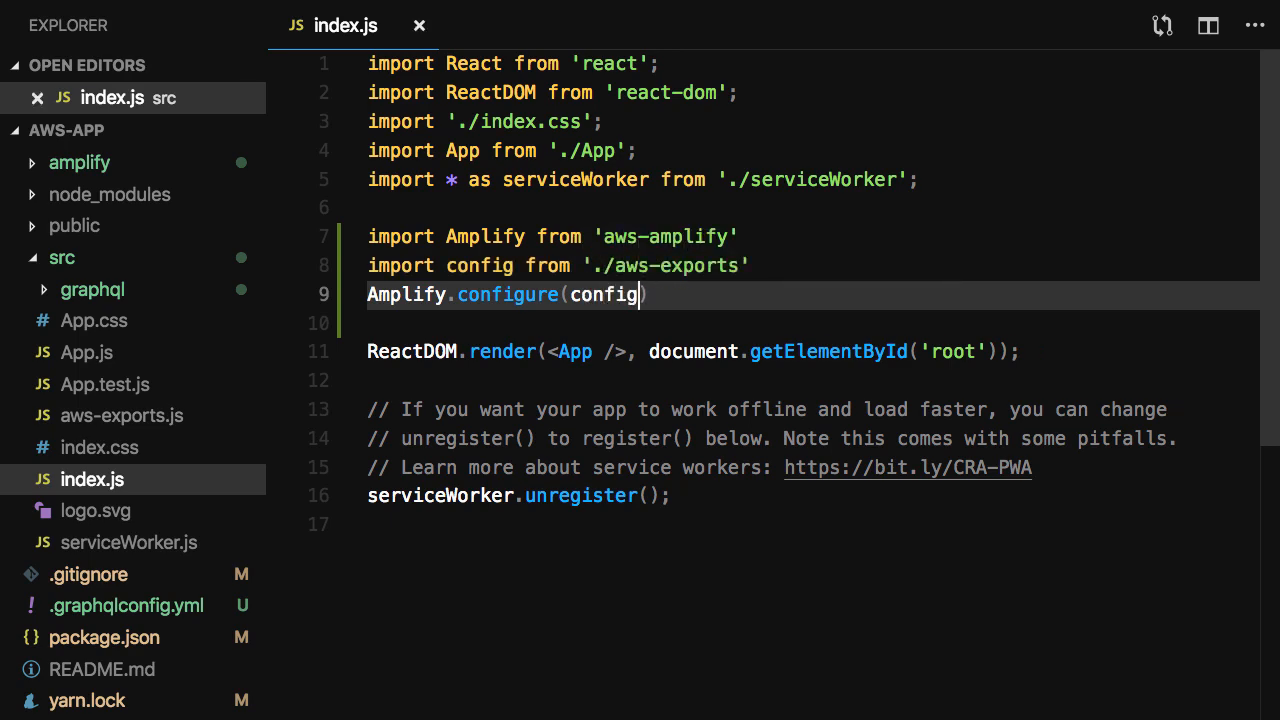
left_click(86, 352)
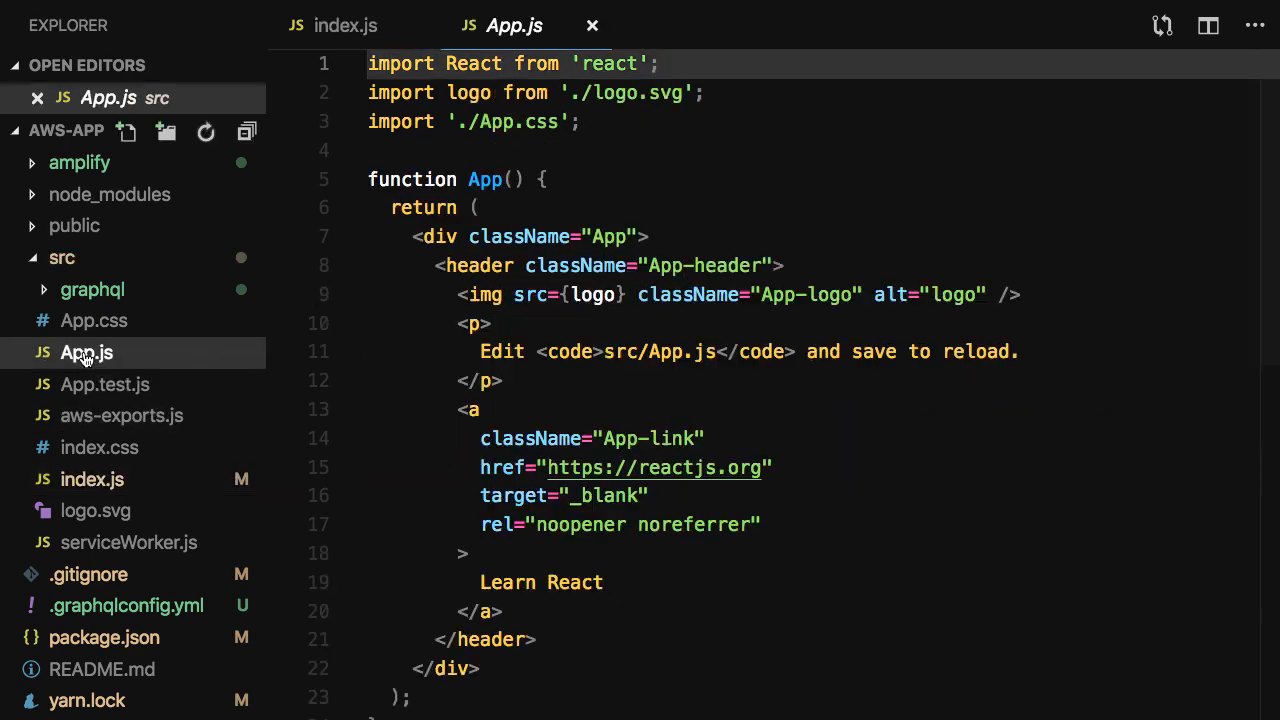
Import withAuthenticator from aws-amplify-react in App.js.
key("enter")
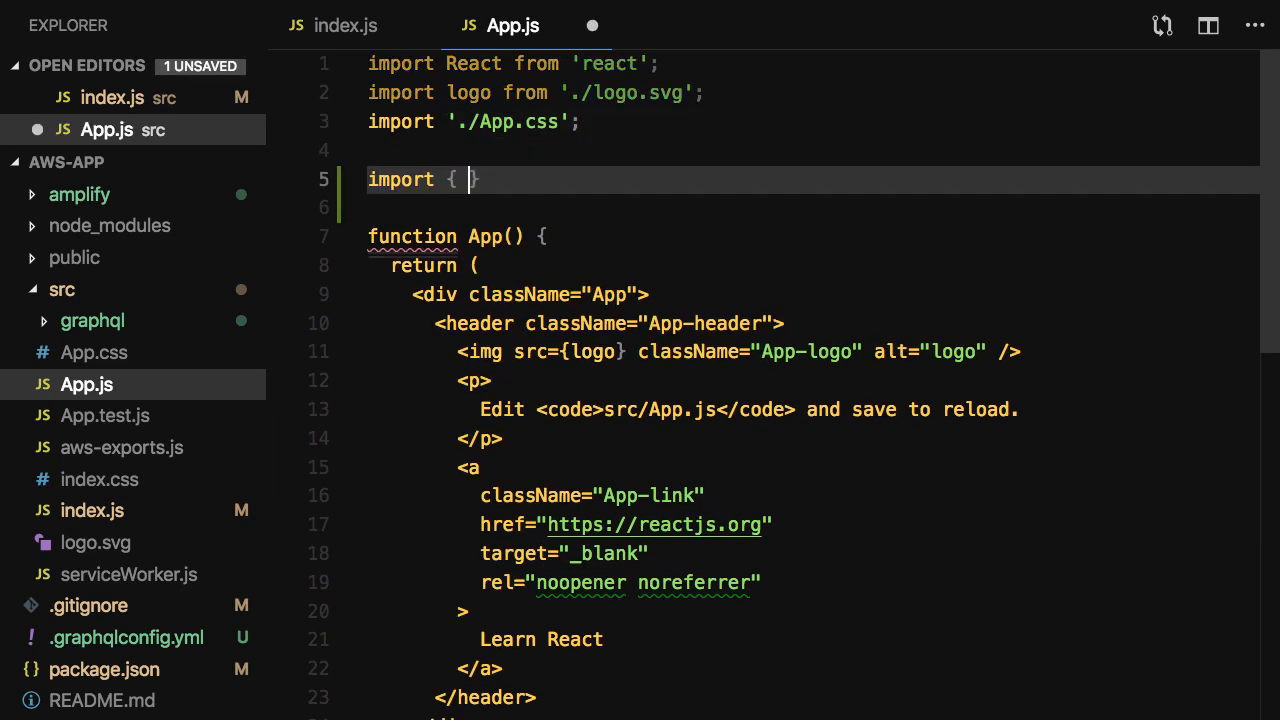
type("withAuthenticator")
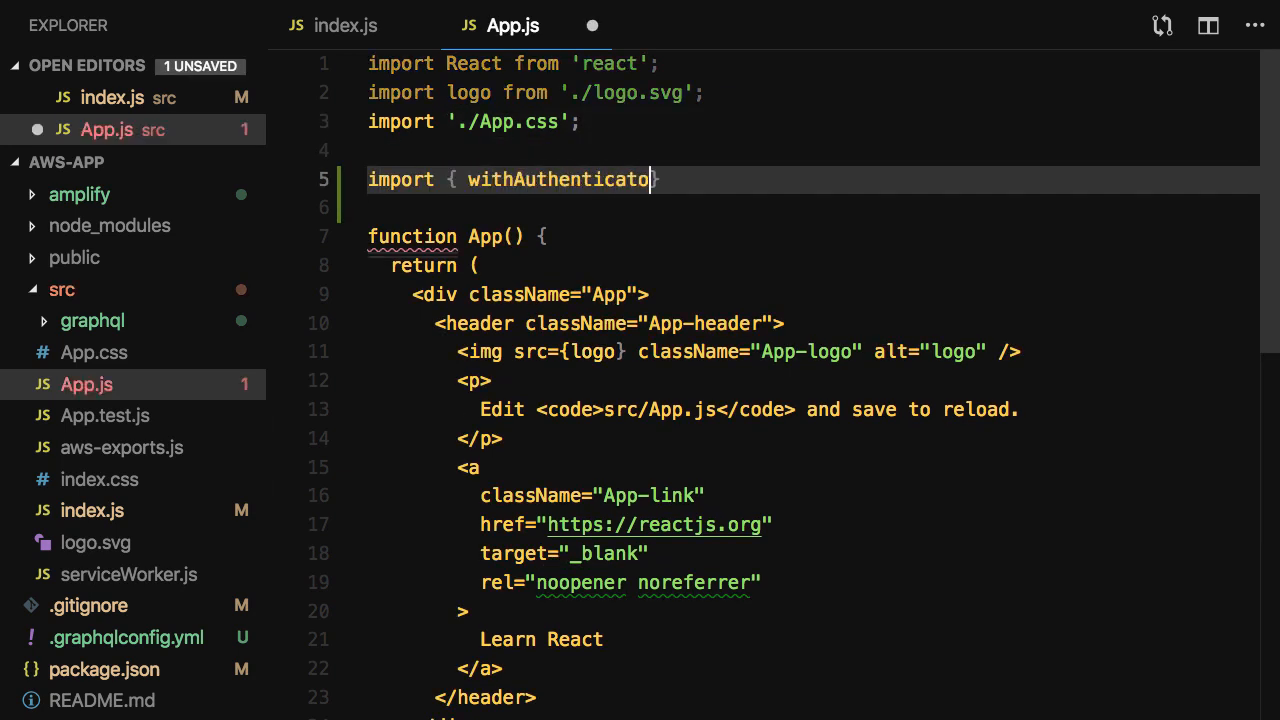
type("} from 'aws")
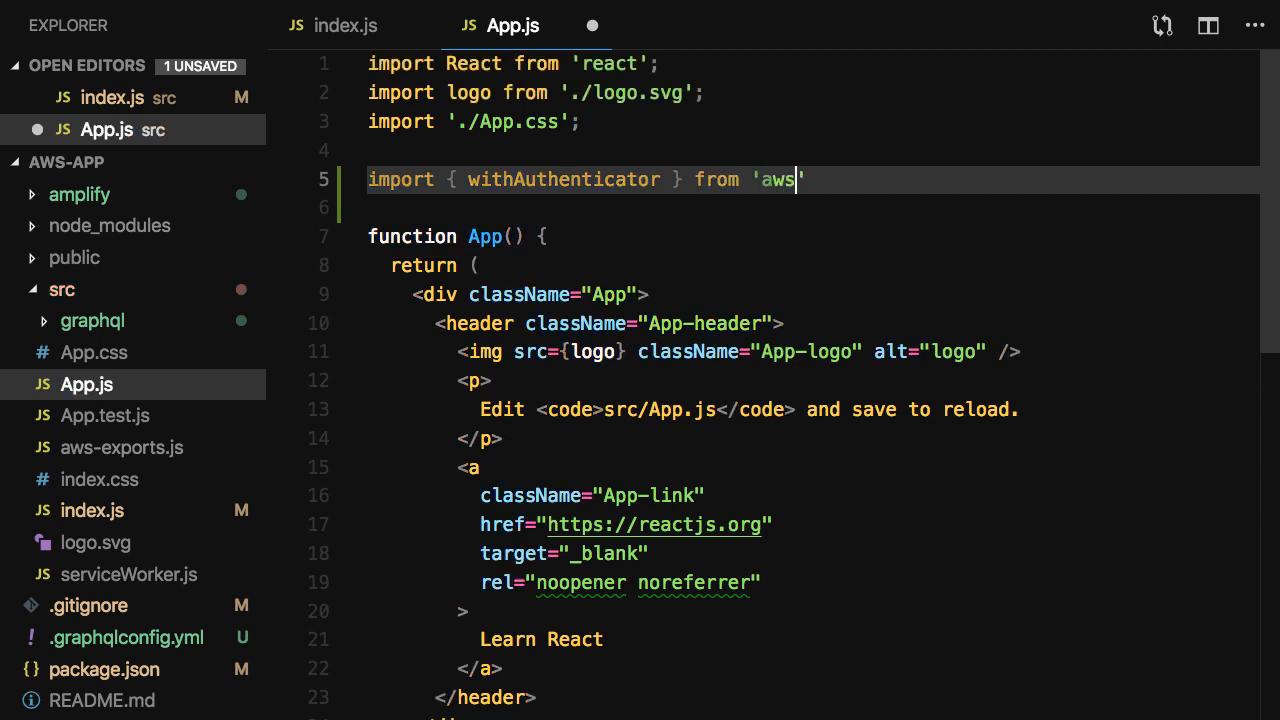
type("-amplify-react")
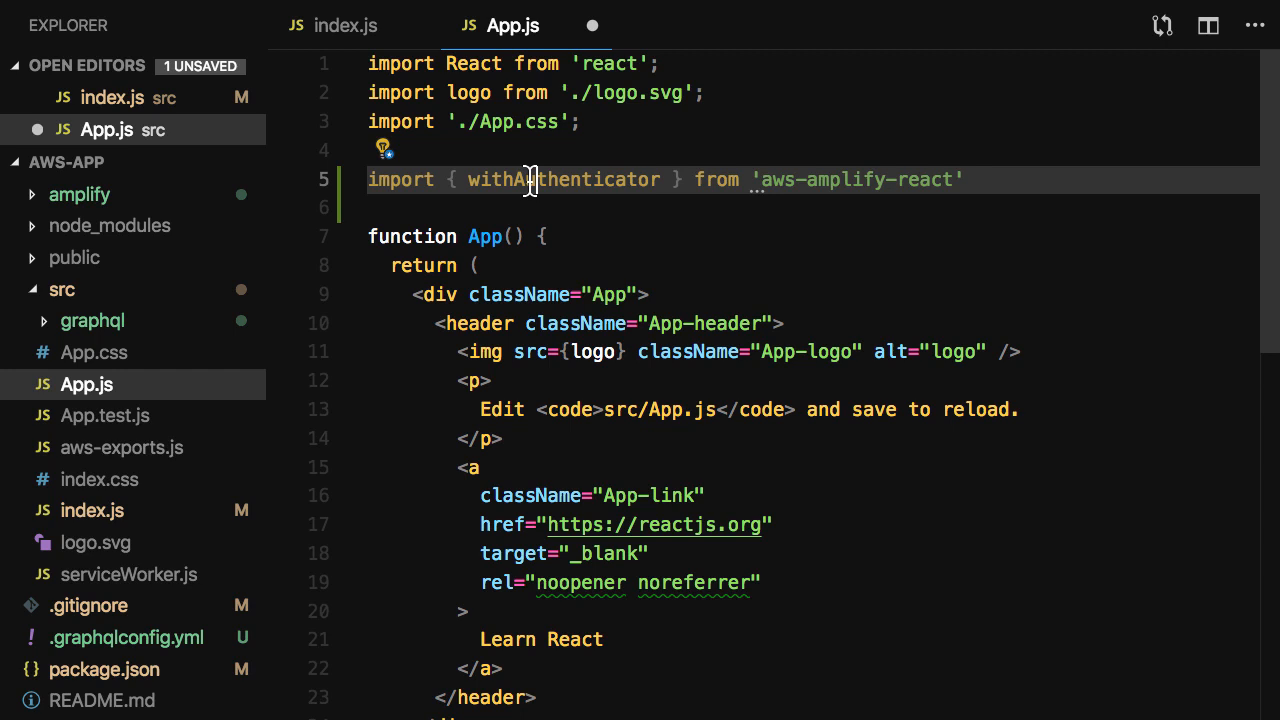
Export withAuthenticator(App, { includeGreetings: true }) and save App.js.
left_click(352, 236)
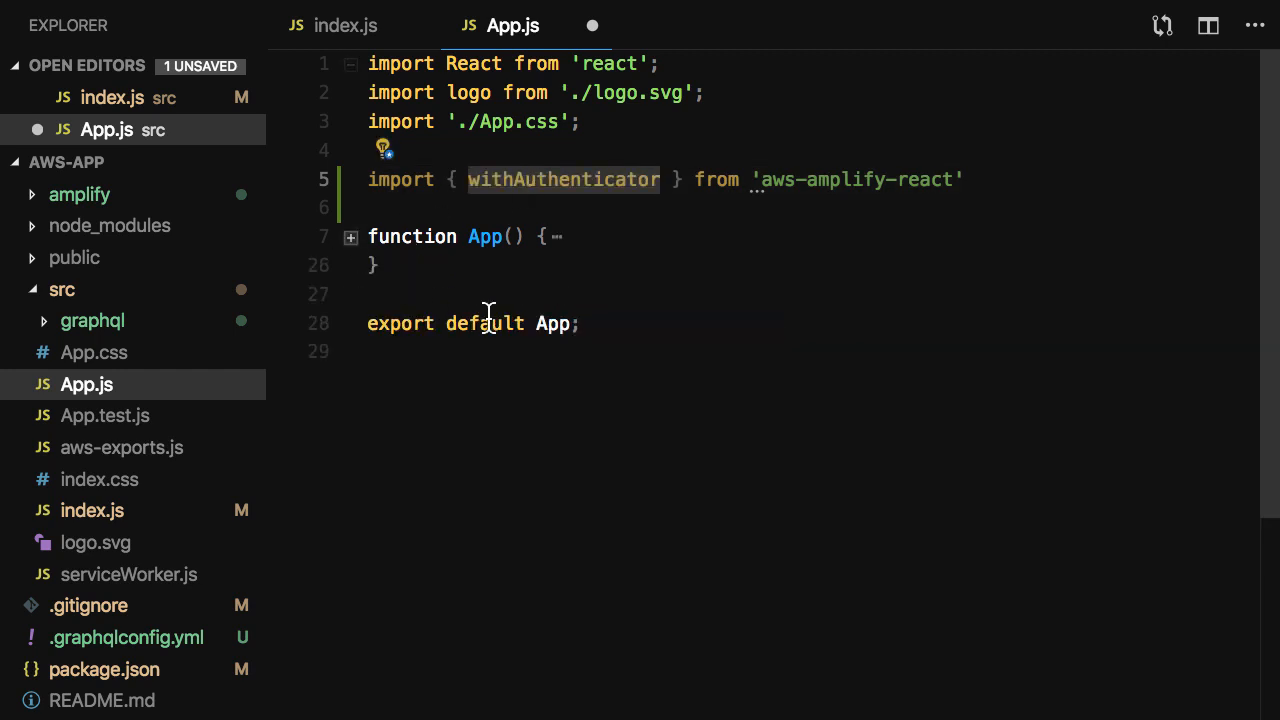
type("withAuthenticator(")
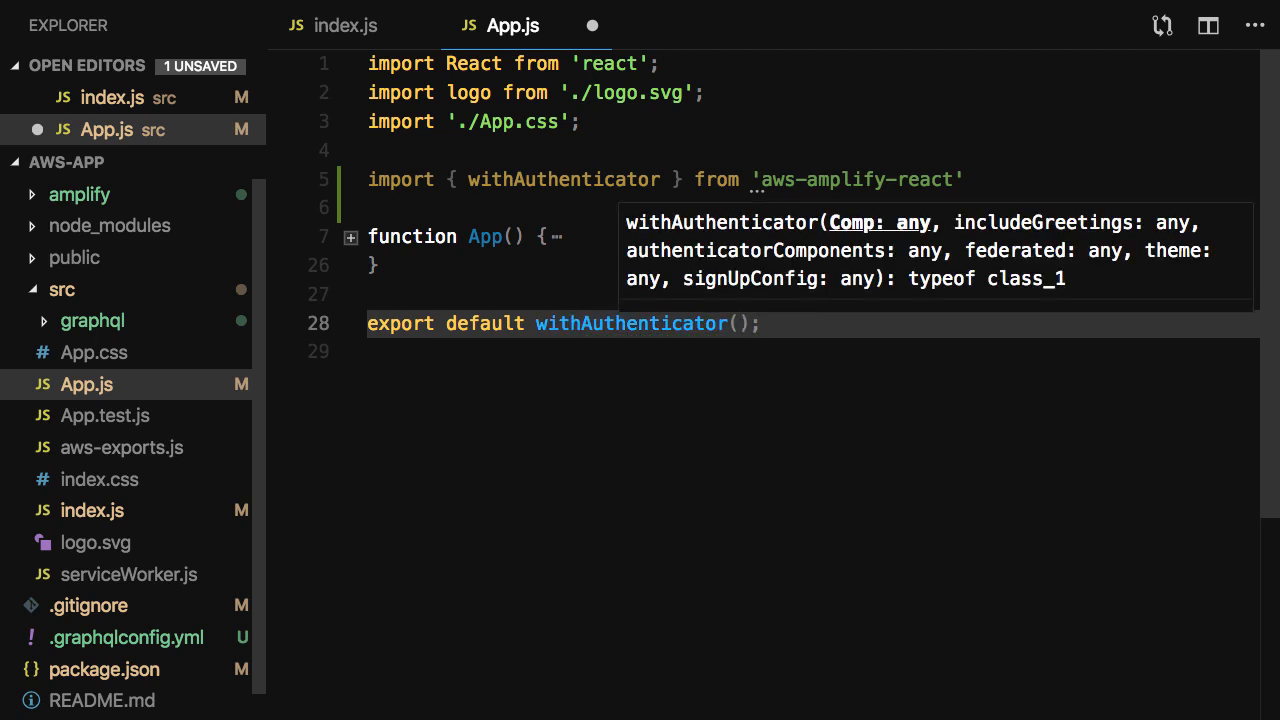
type("App, {}")
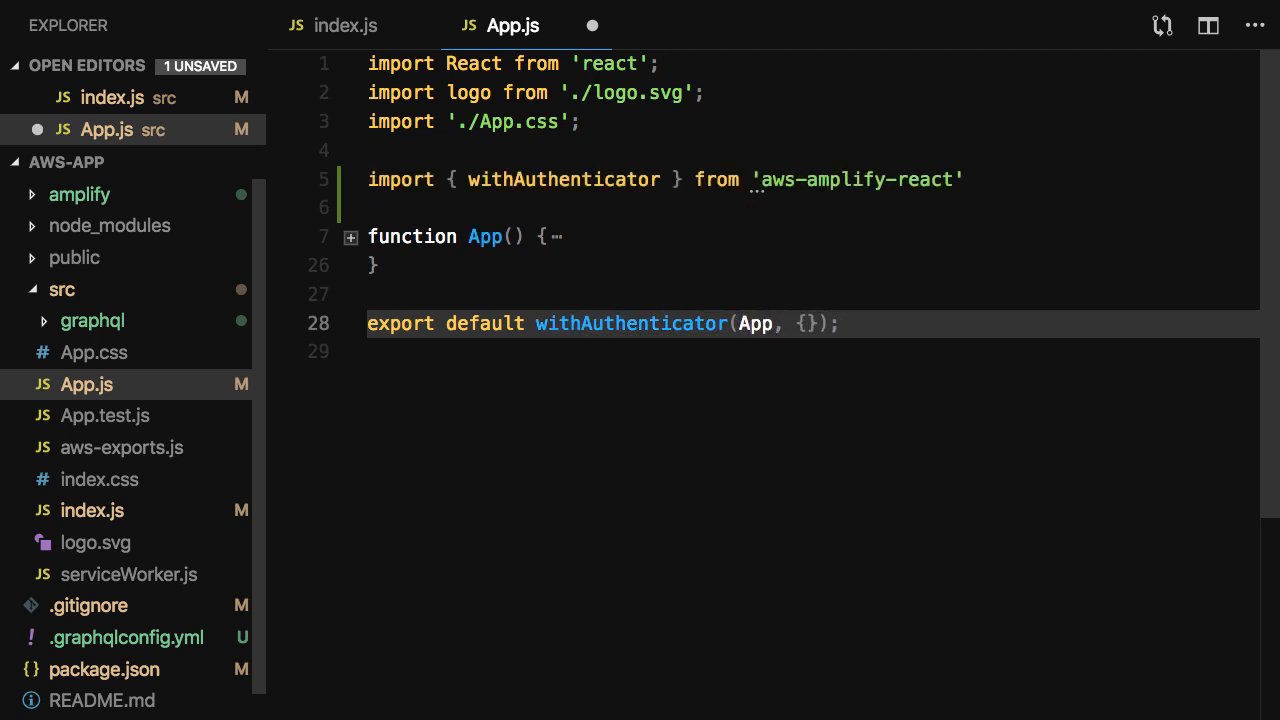
type("includeG")
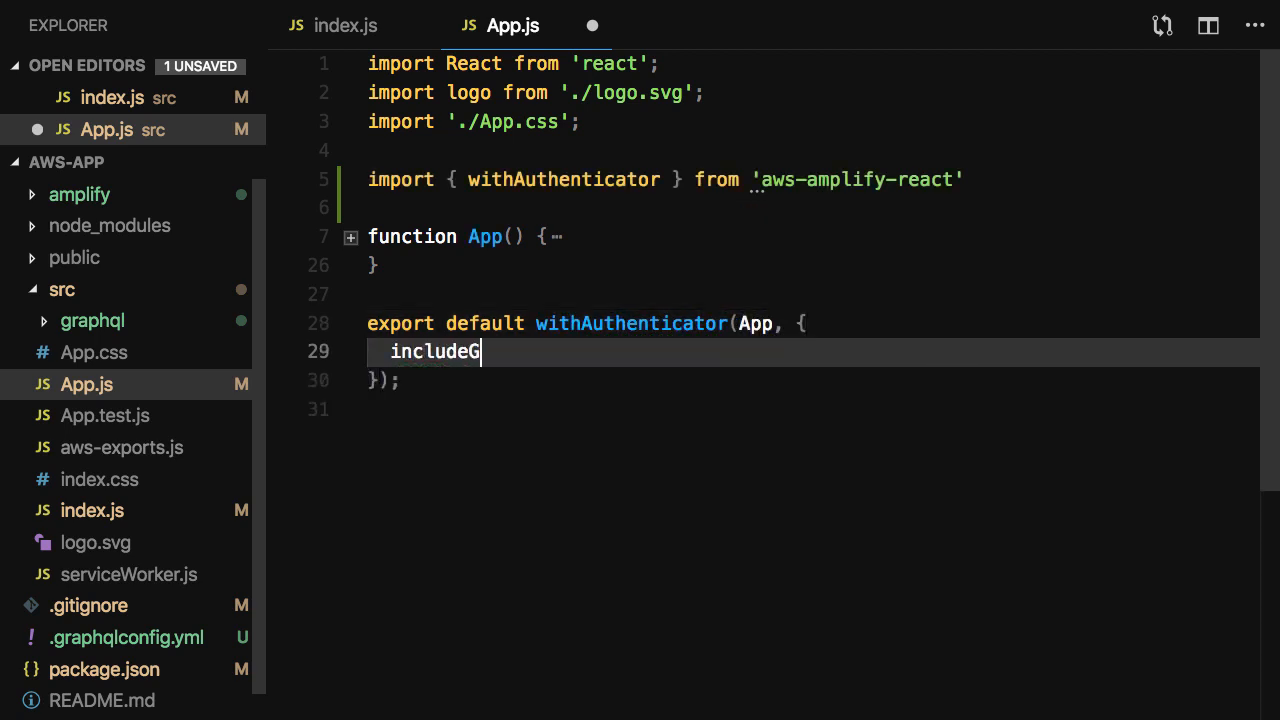
type("reetings: true")
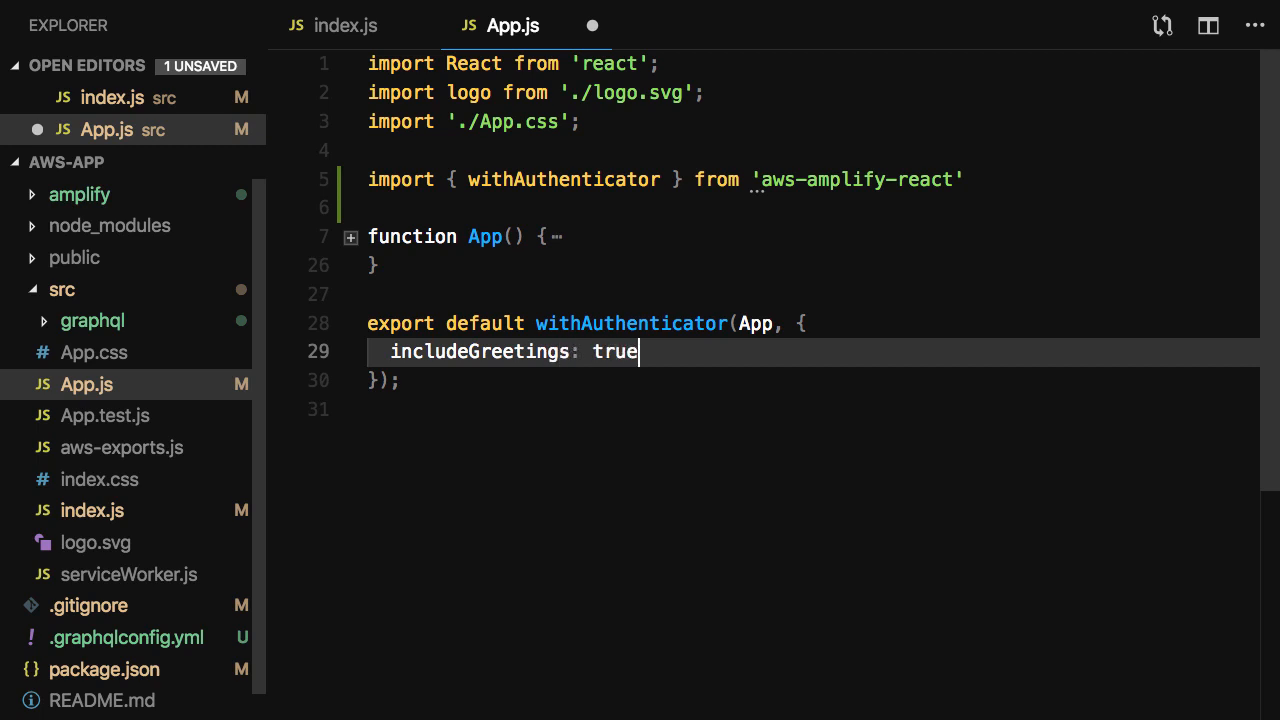
key("ctrl+s")
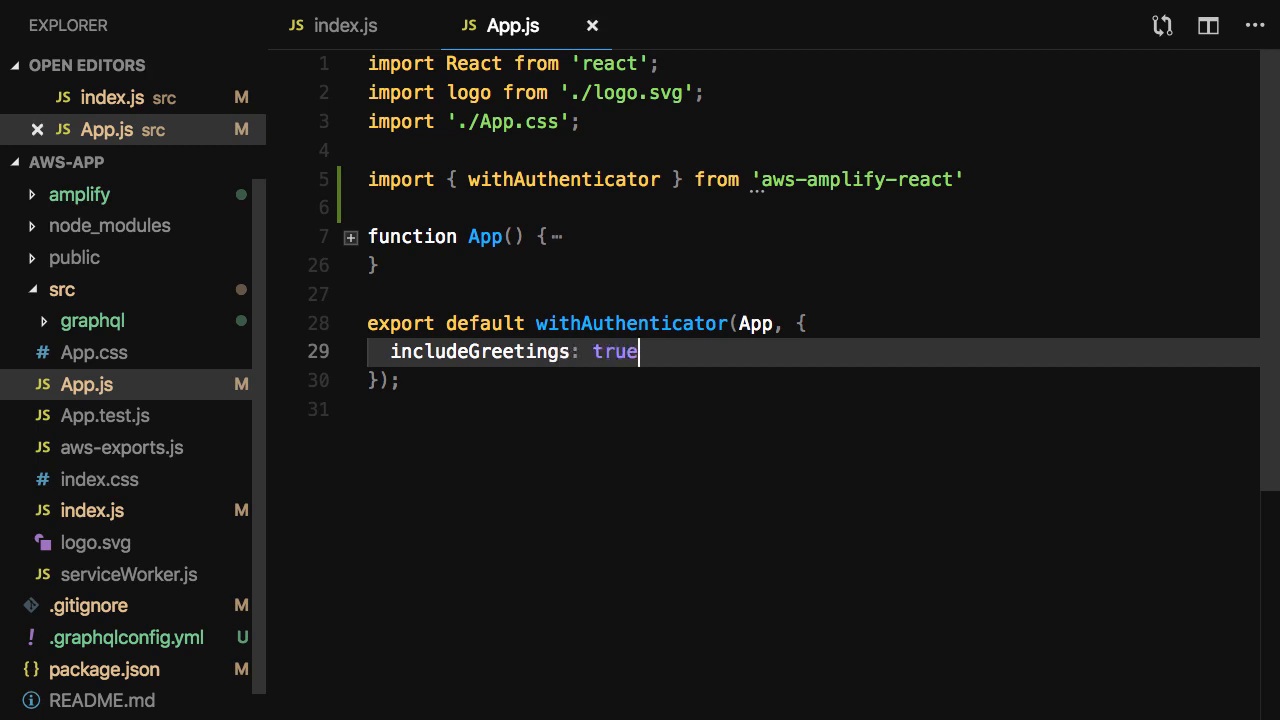
Run npm start from the integrated terminal to launch the app.
key("Ctrl+`")
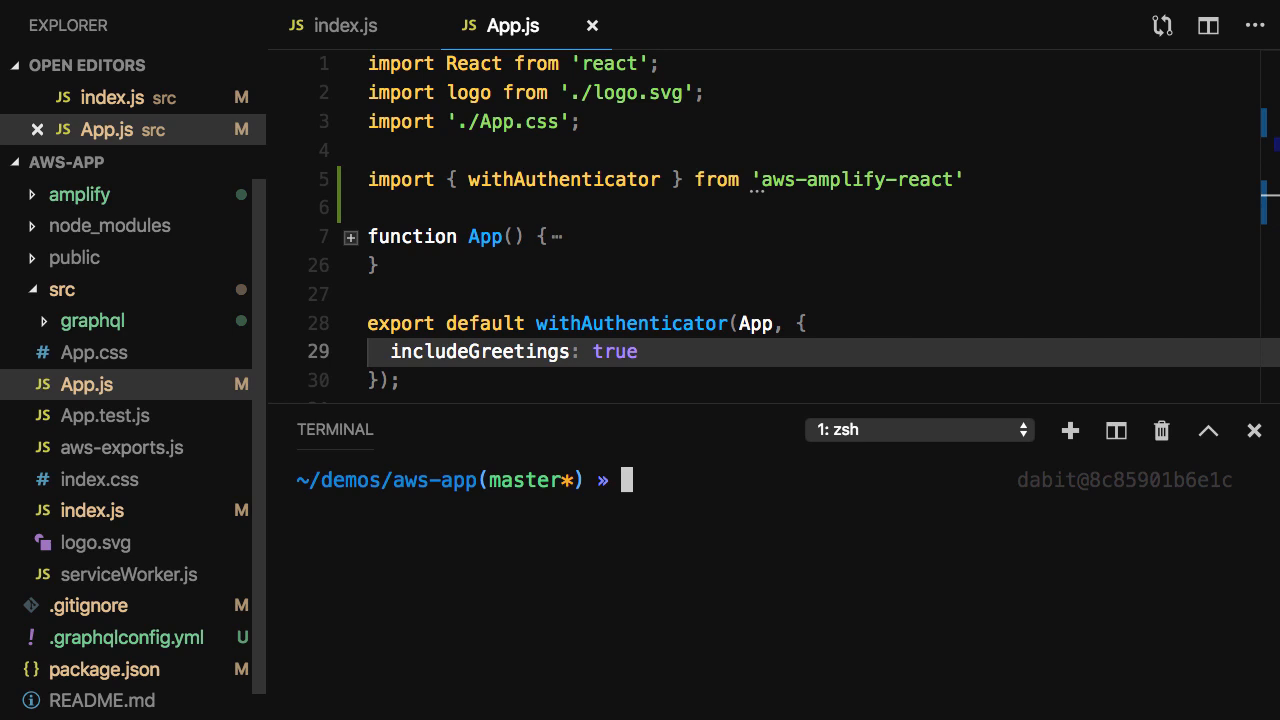
type("npm start")
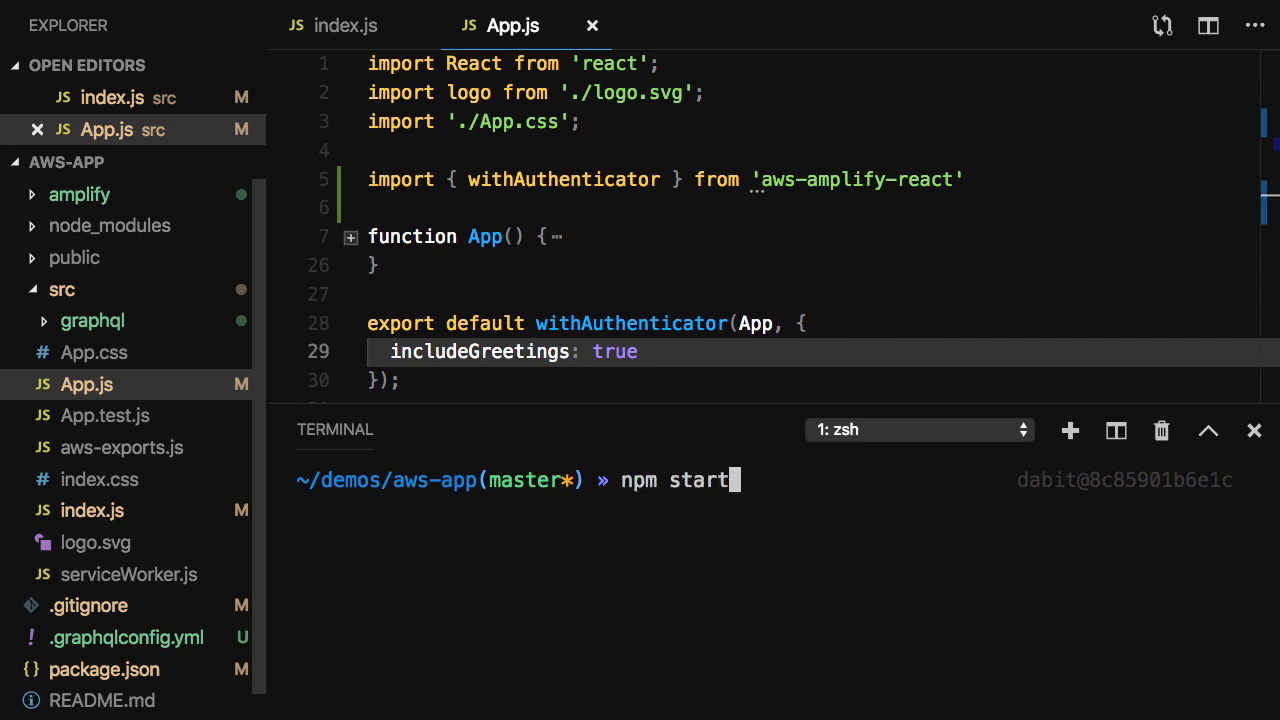
key("Return")
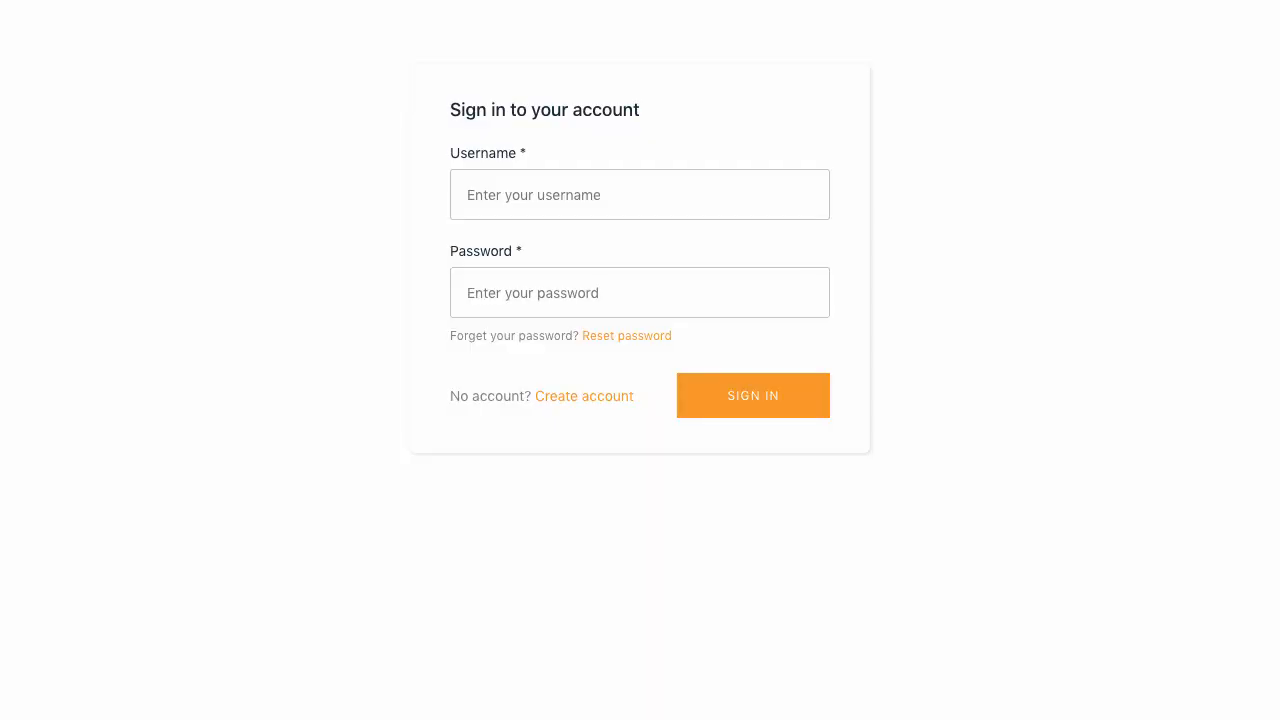
left_click(640, 194)
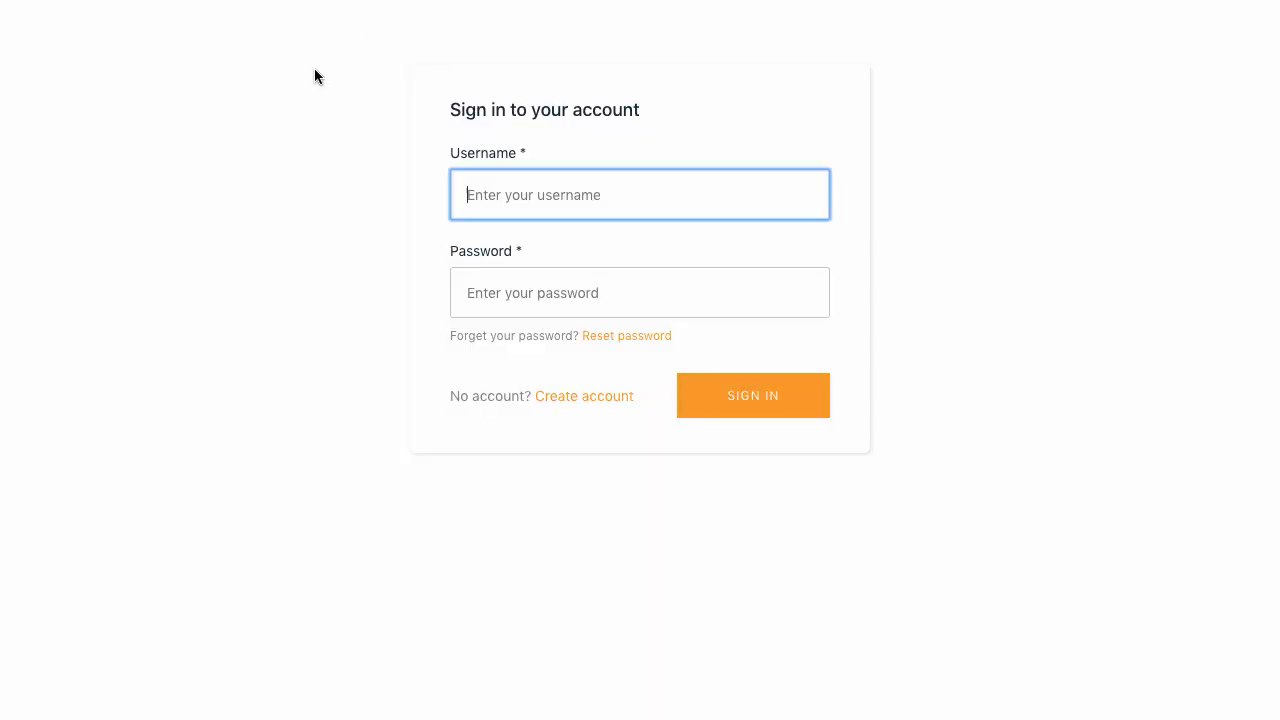
left_click(584, 396)
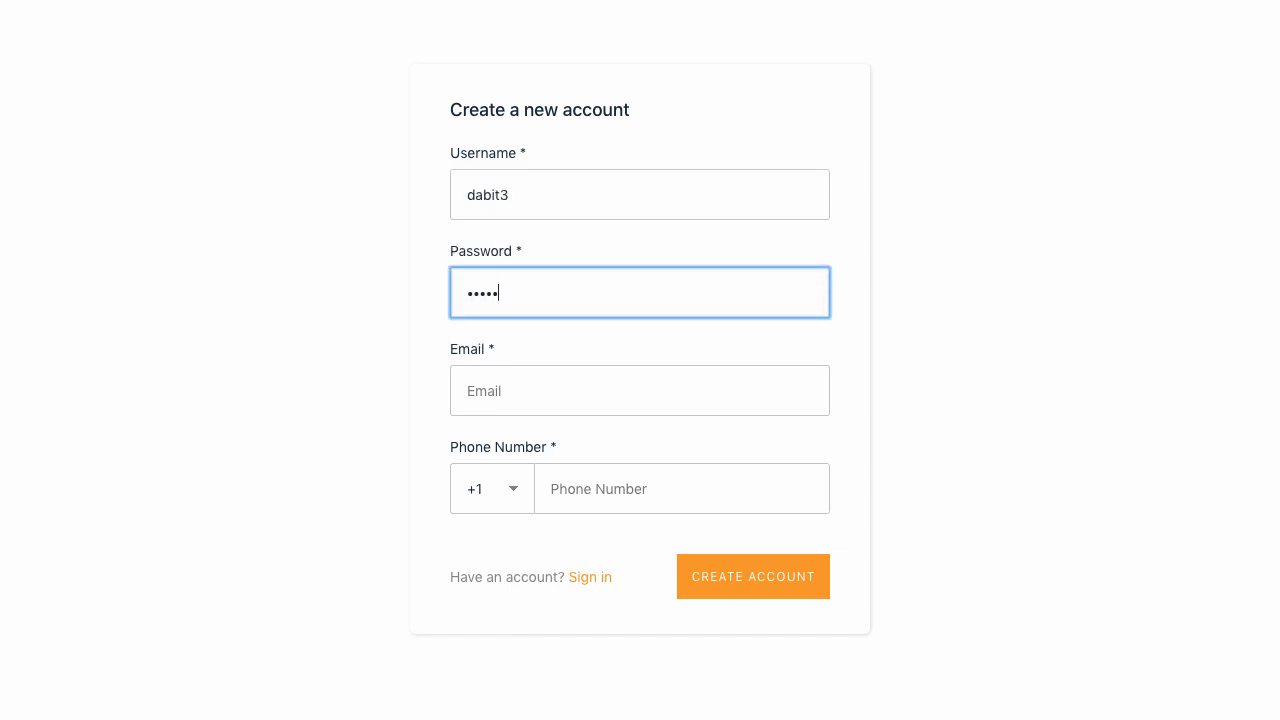
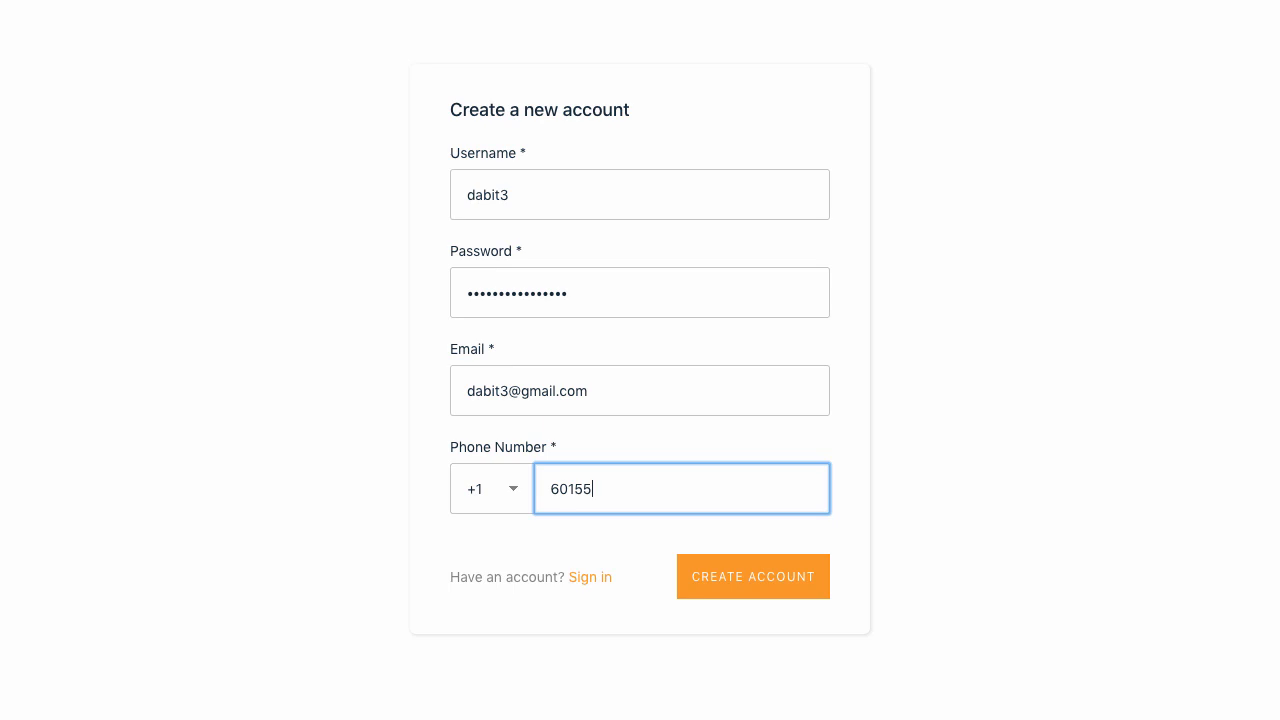
left_click(752, 576)
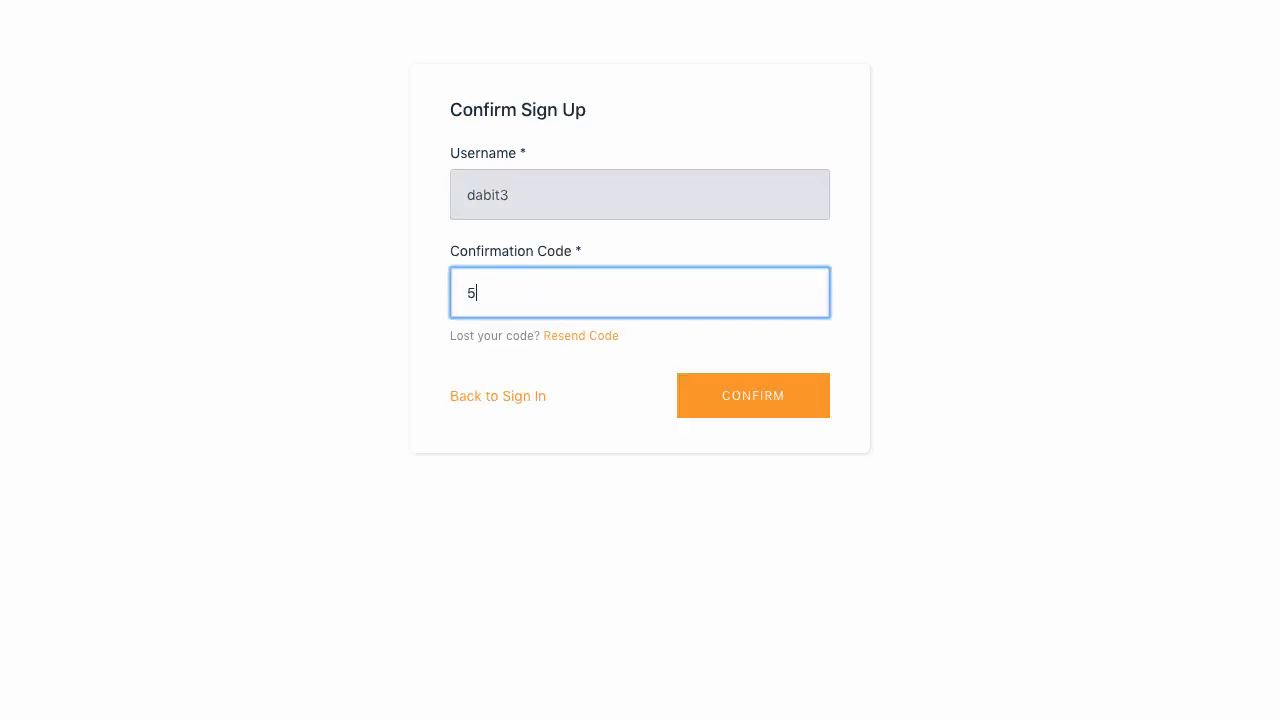
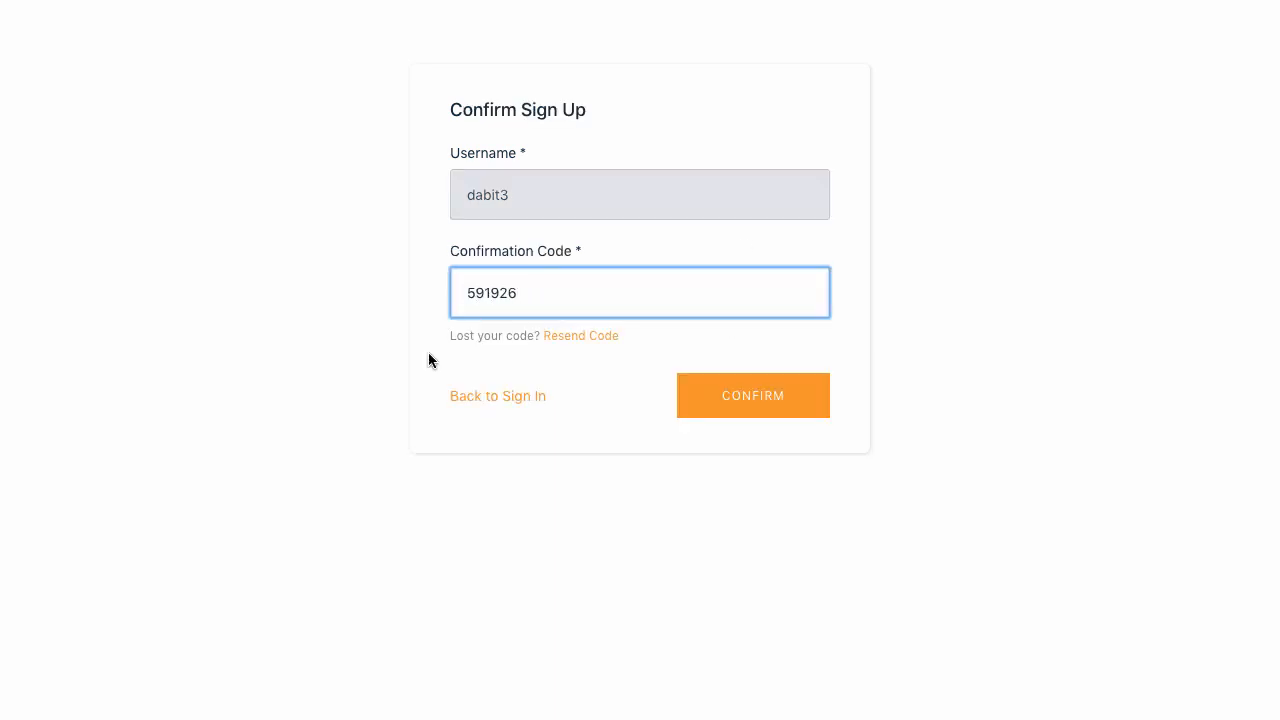
left_click(752, 396)
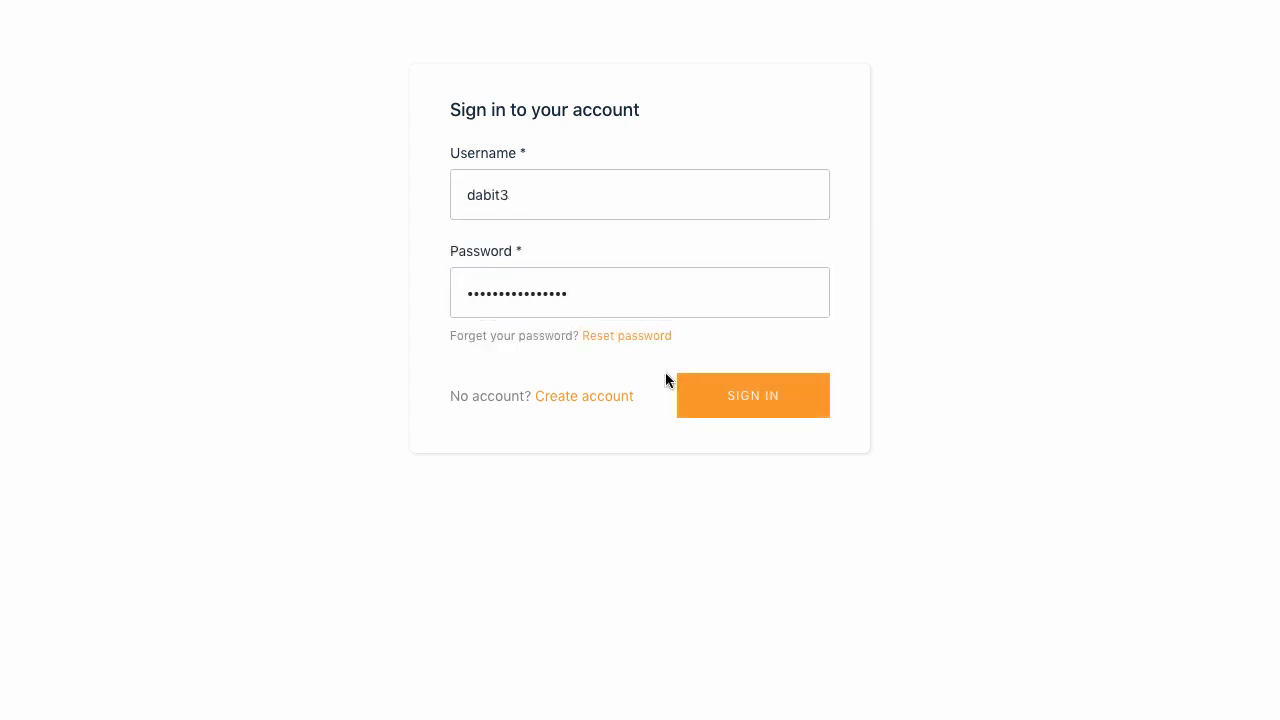
left_click(752, 396)
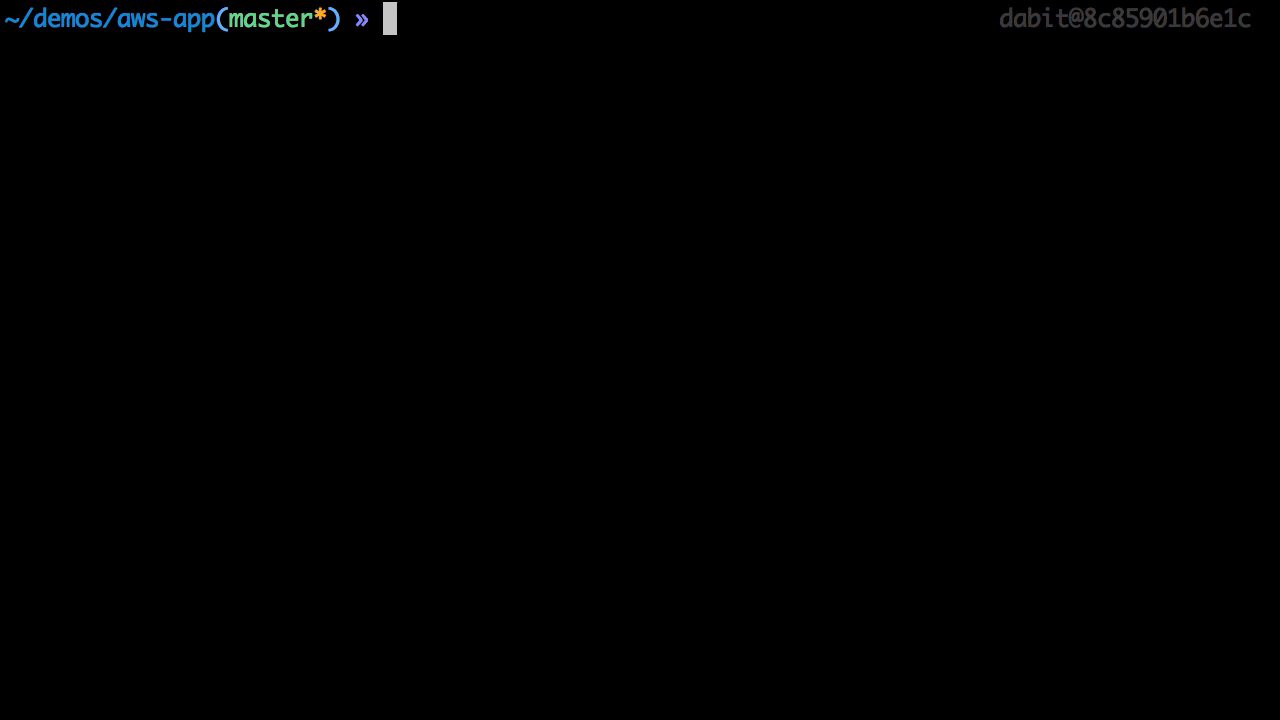
Run amplify console to bring up the blogapp-dev API's Queries page in AppSync.
type("amplify console")
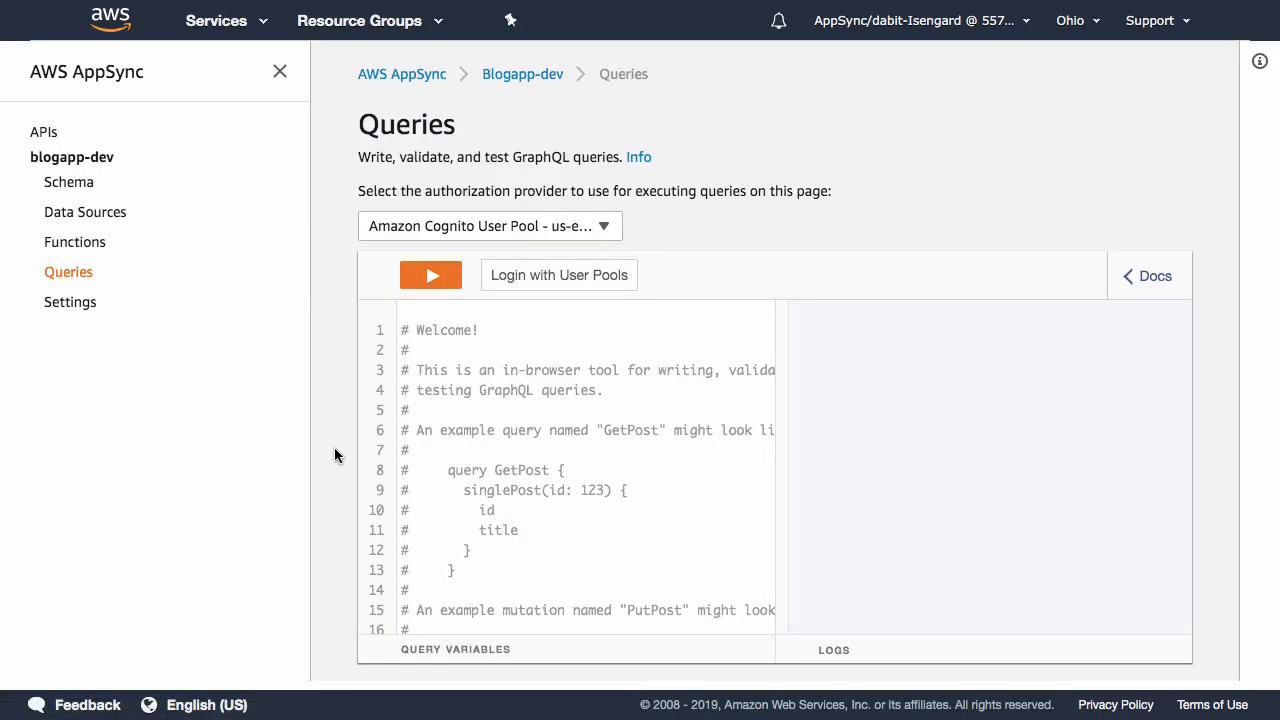
Log in with User Pools as dabit3 using the client ID from aws-exports.js.
left_click(558, 276)
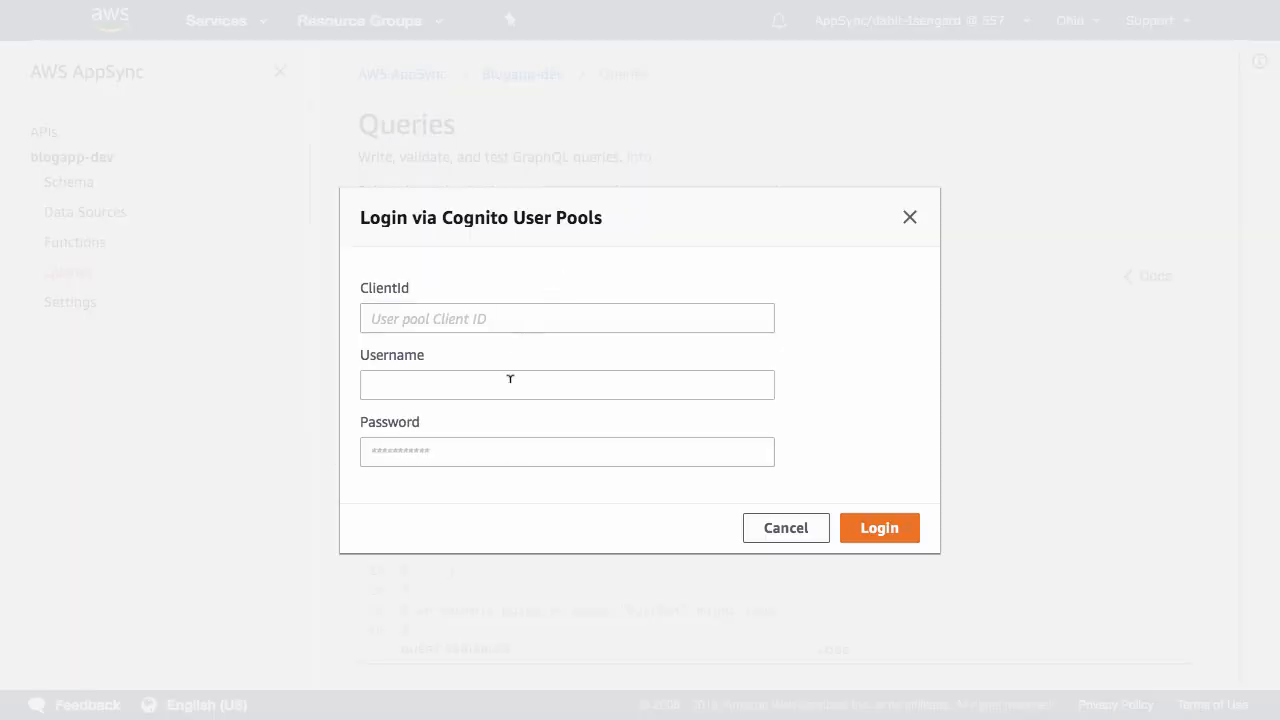
type("dabit3")
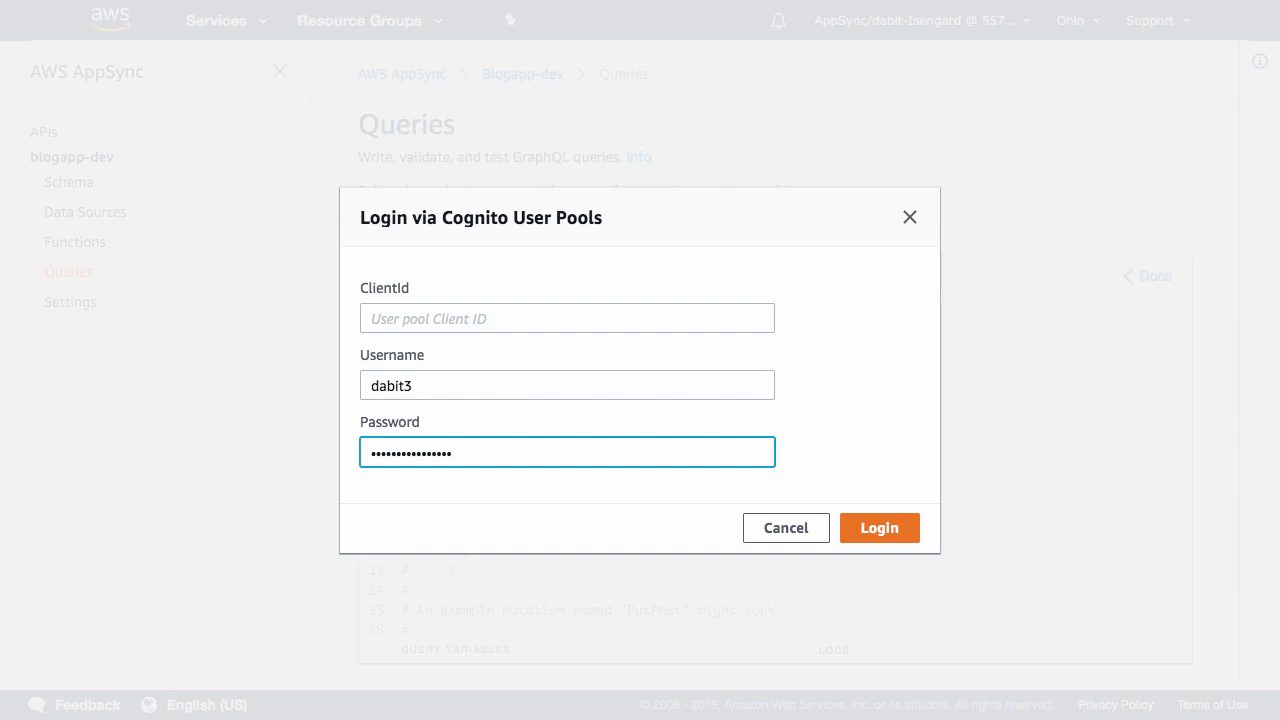
mouse_move(412, 292)
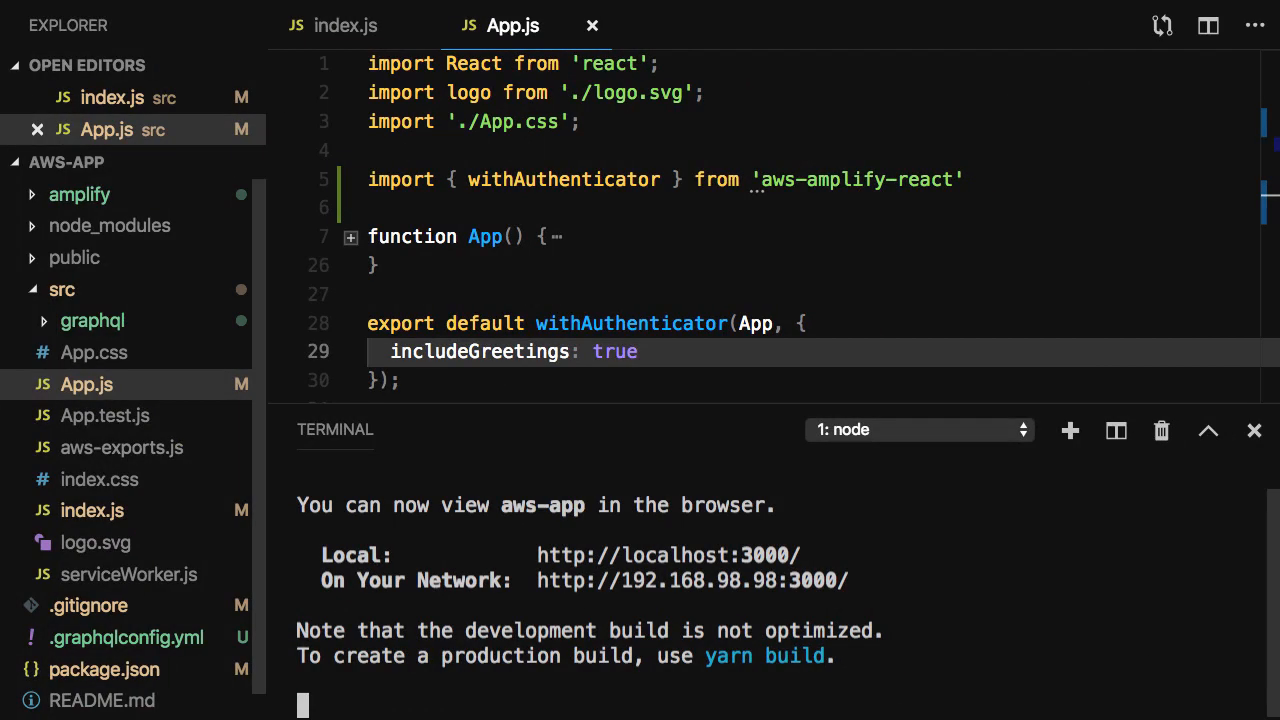
mouse_move(120, 448)
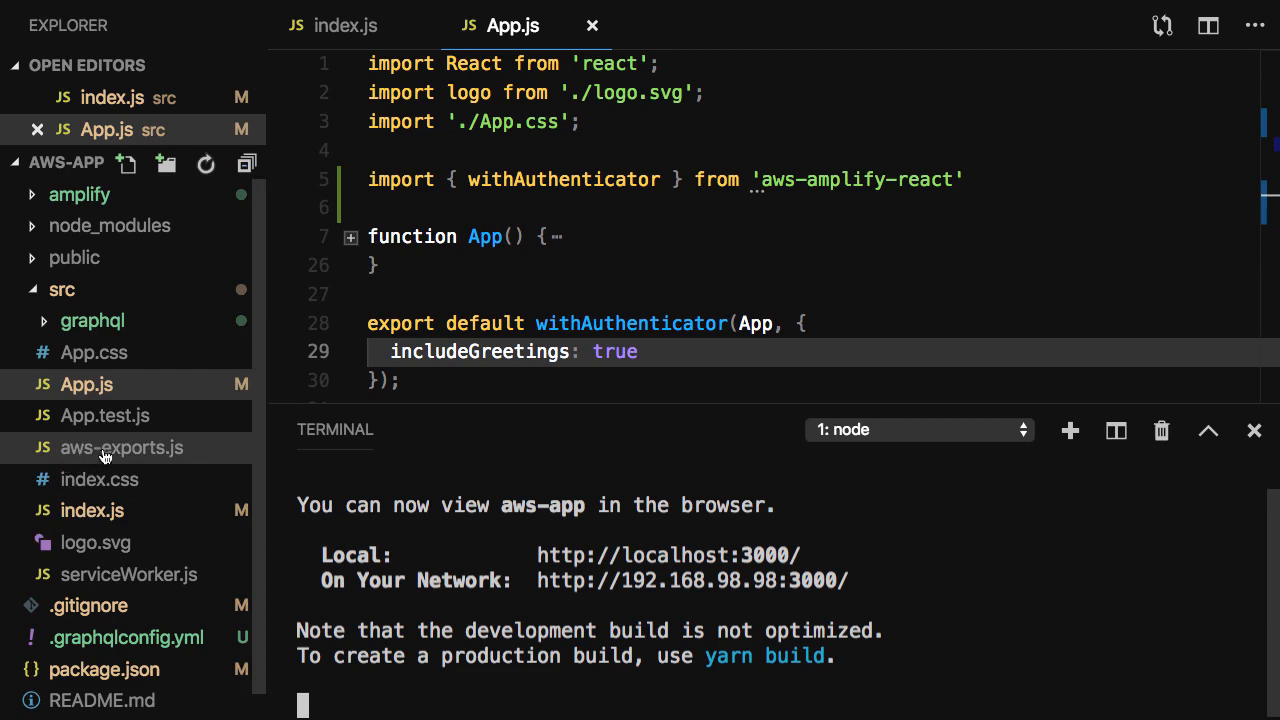
left_click(120, 448)
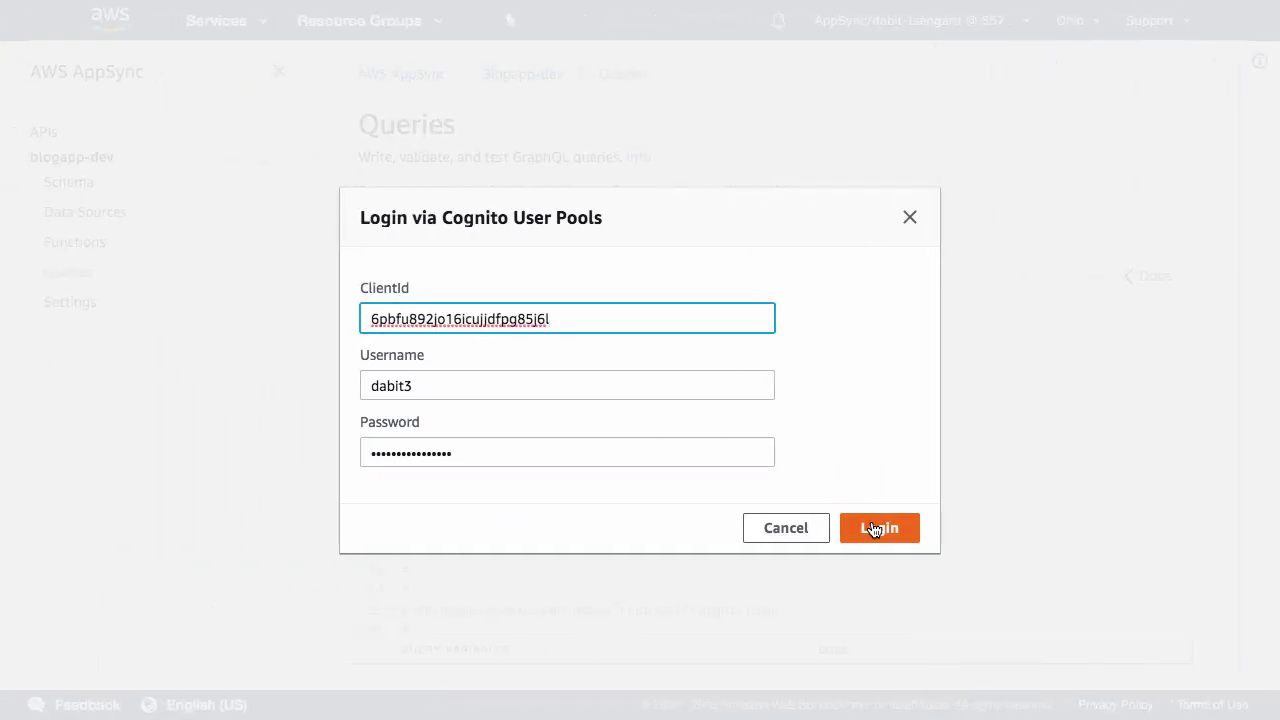
left_click(880, 528)
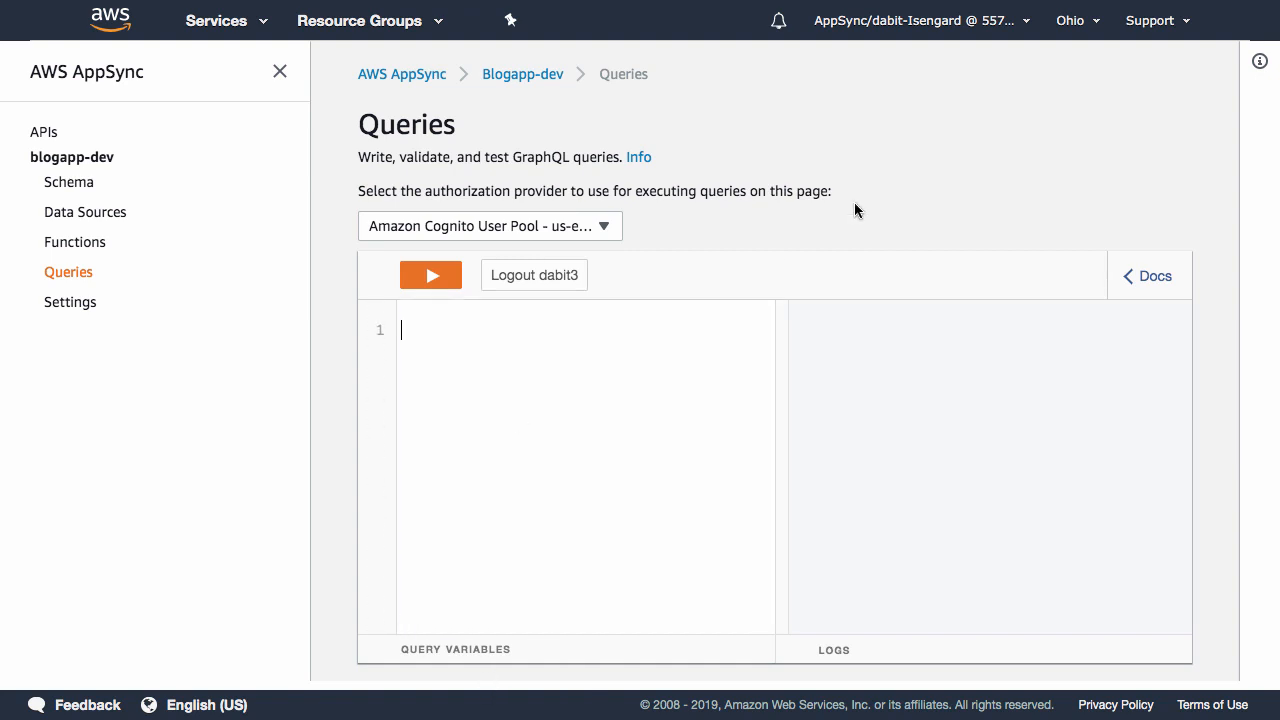
Write and run a createPost mutation named "Post from dabit3".
left_click(280, 72)
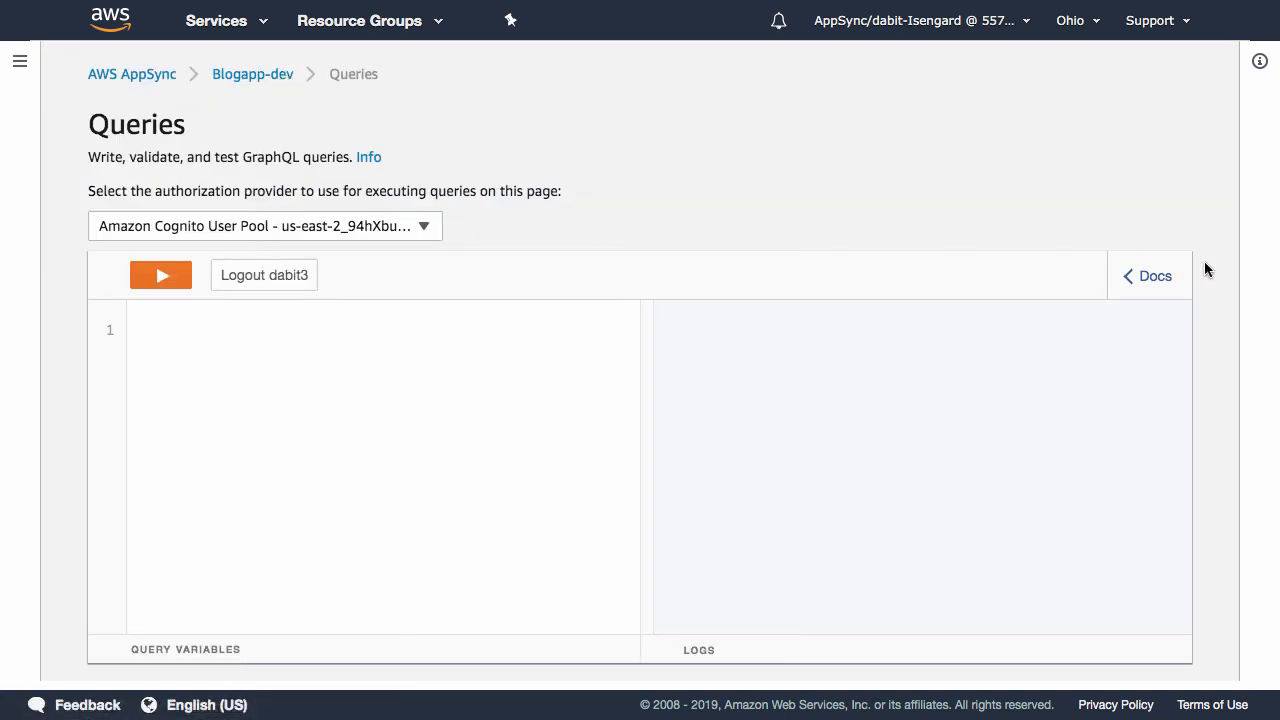
left_click(1154, 276)
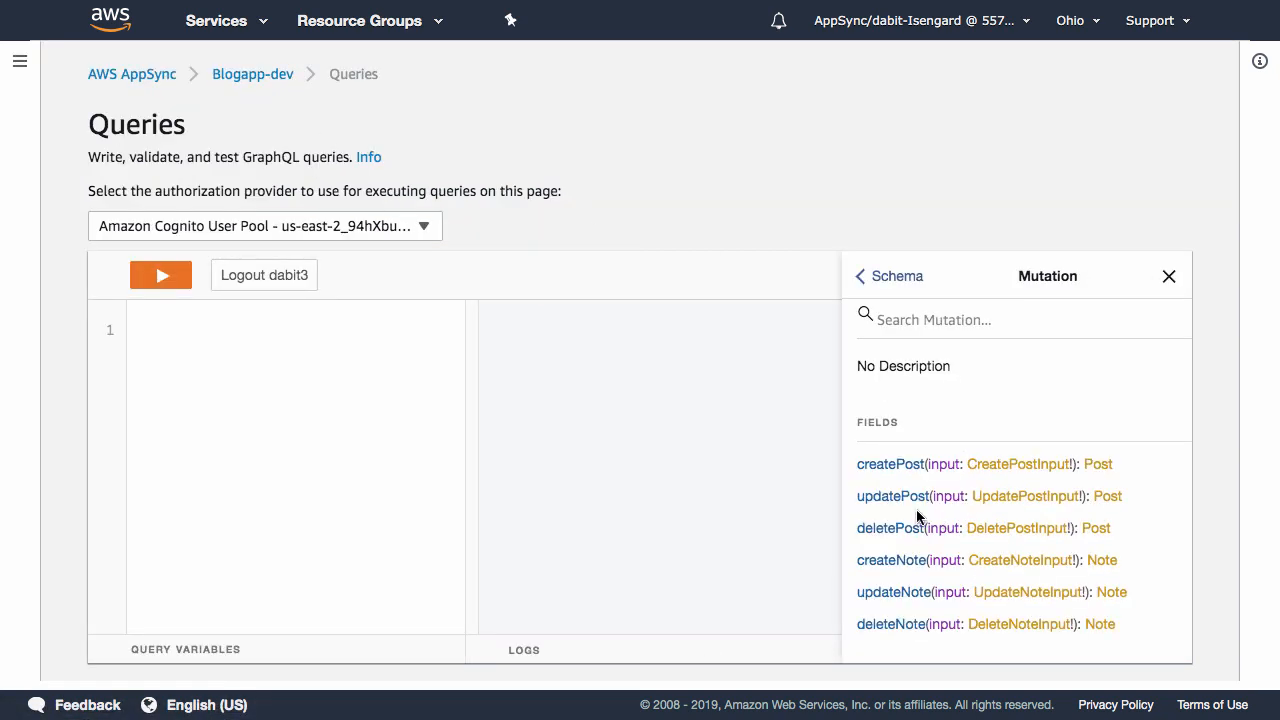
type("mutation createPo")
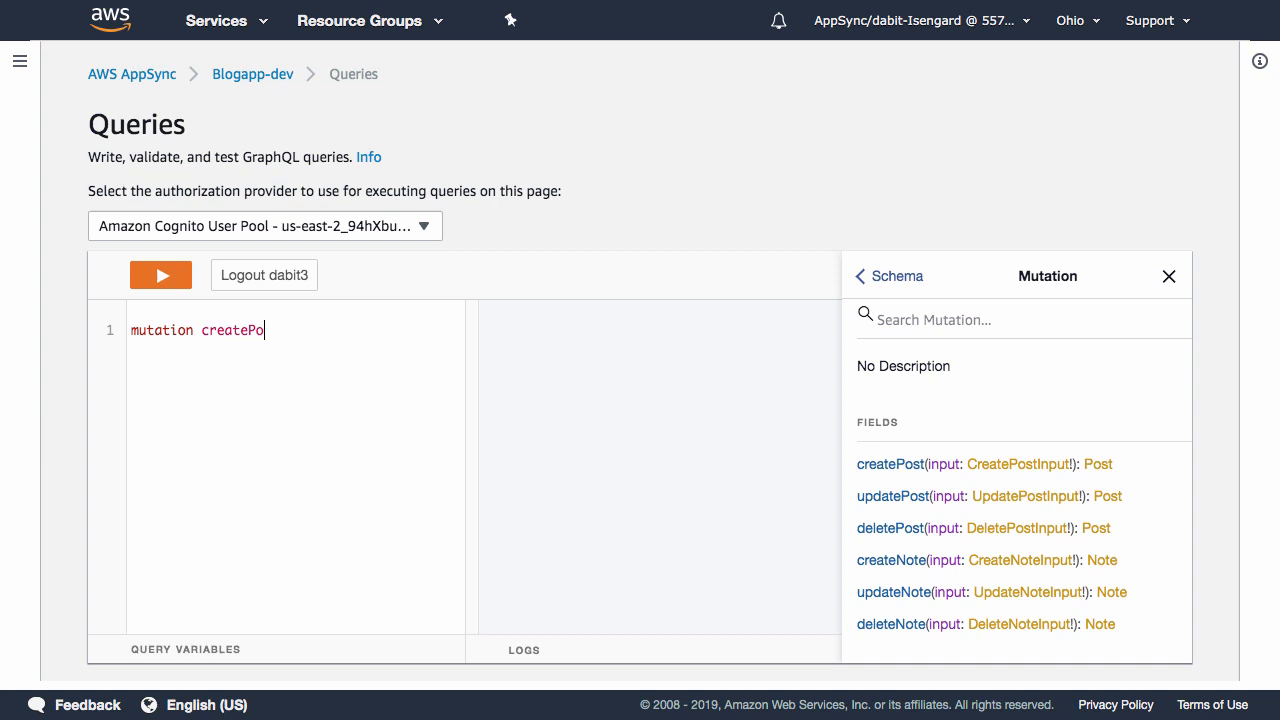
left_click(890, 464)
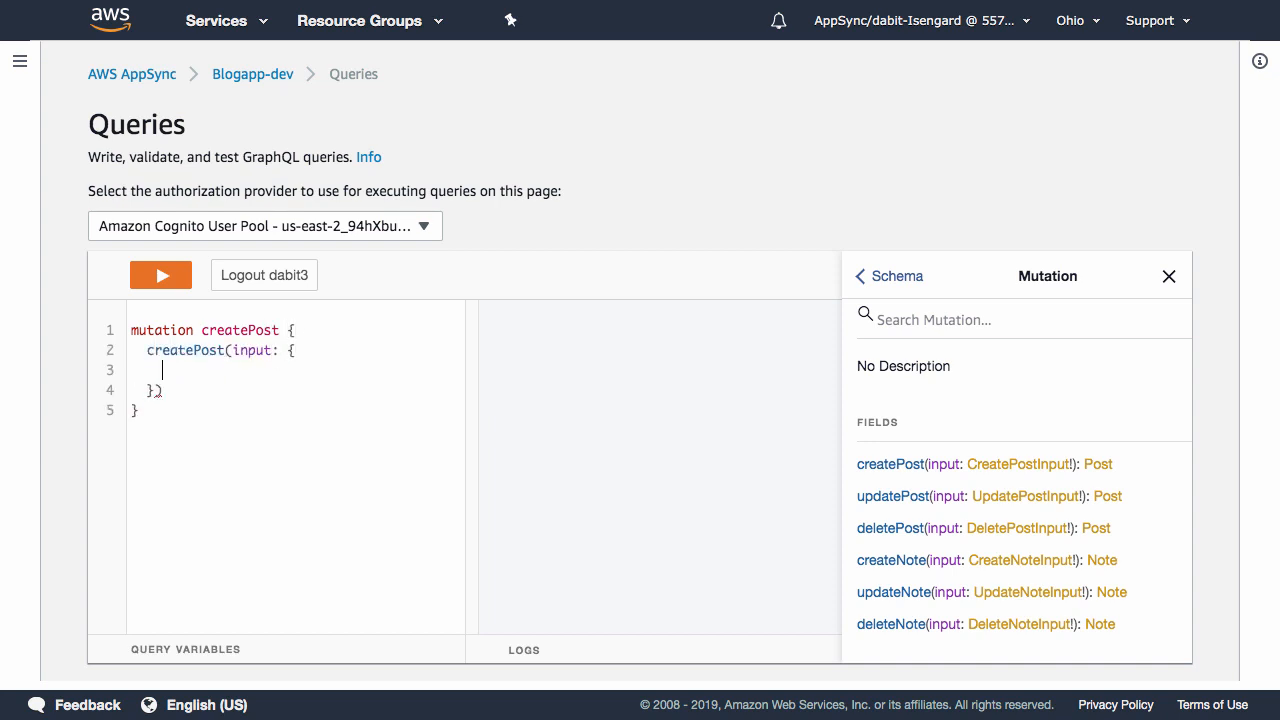
type("name: \"Post from da\"")
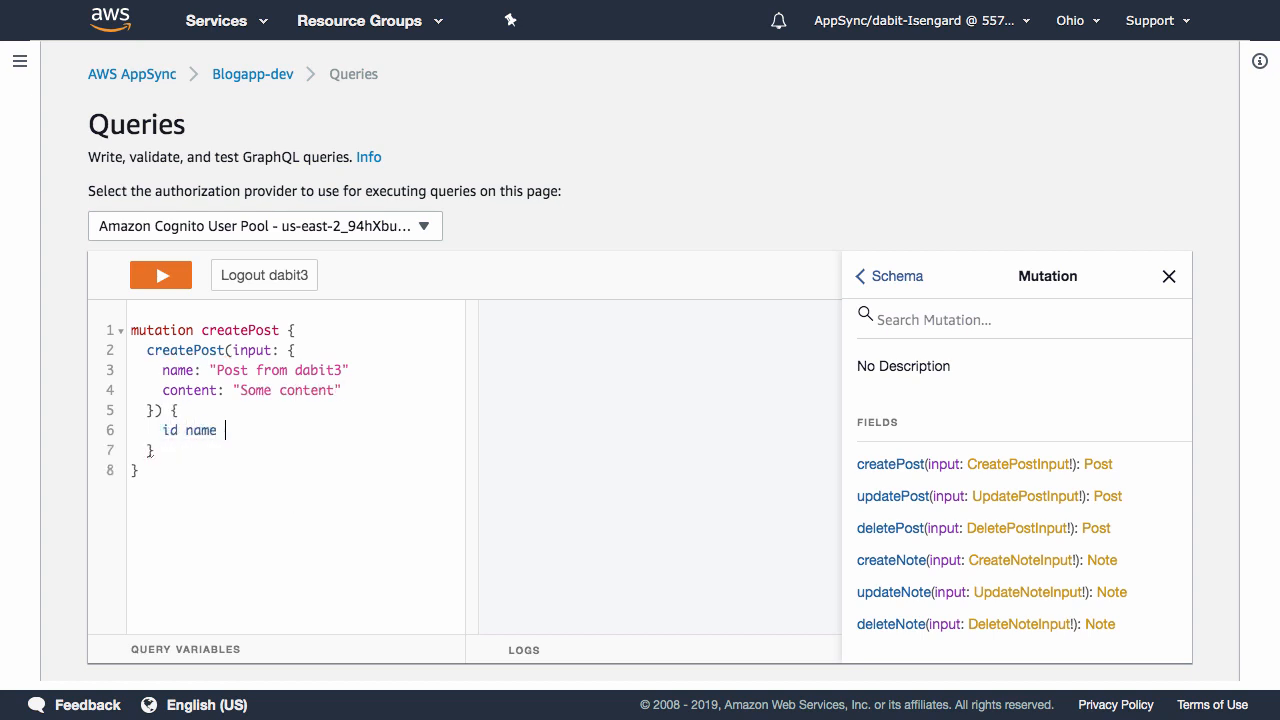
left_click(160, 274)
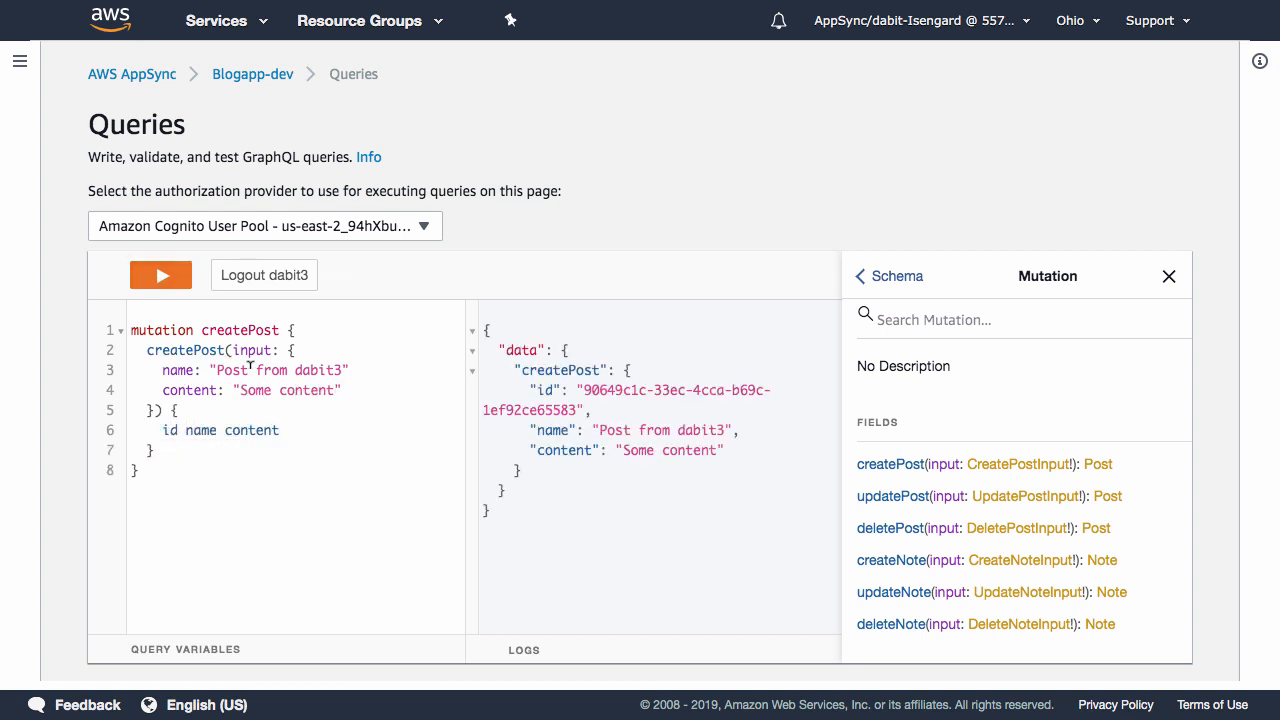
Run it again as "Another post from dabit3" and start a createNote mutation above it.
type("Another p")
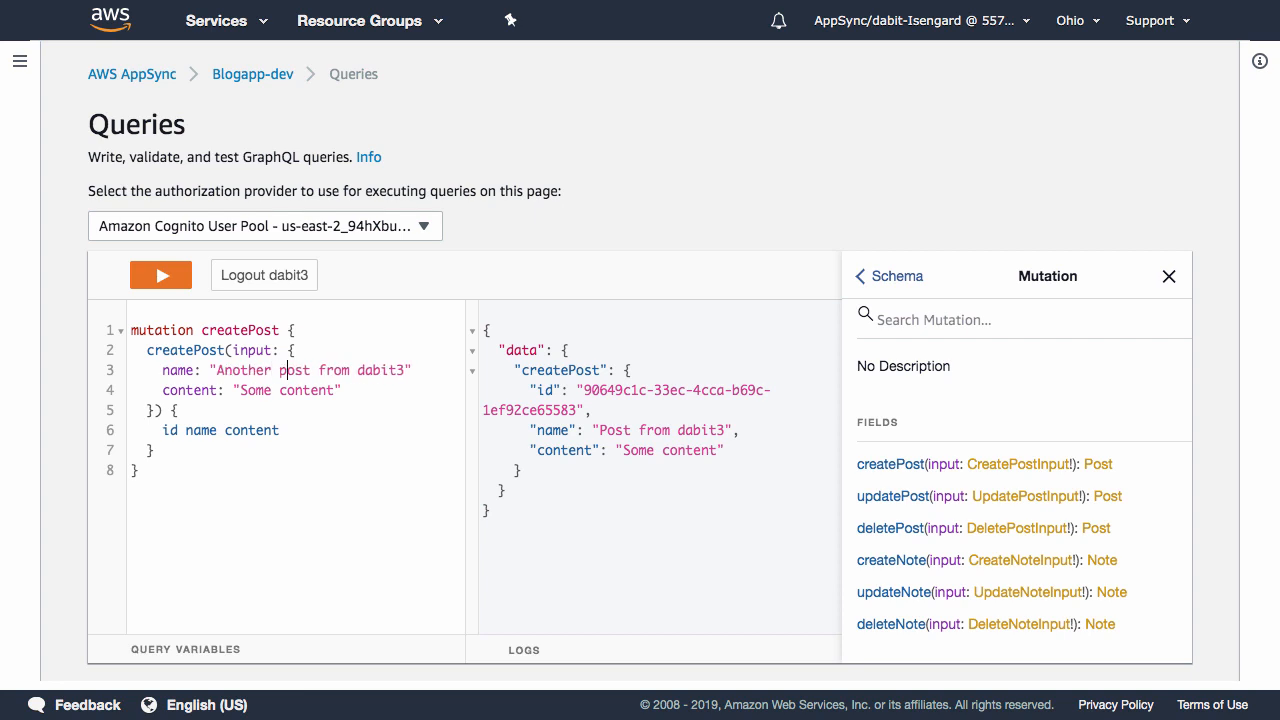
left_click(160, 274)
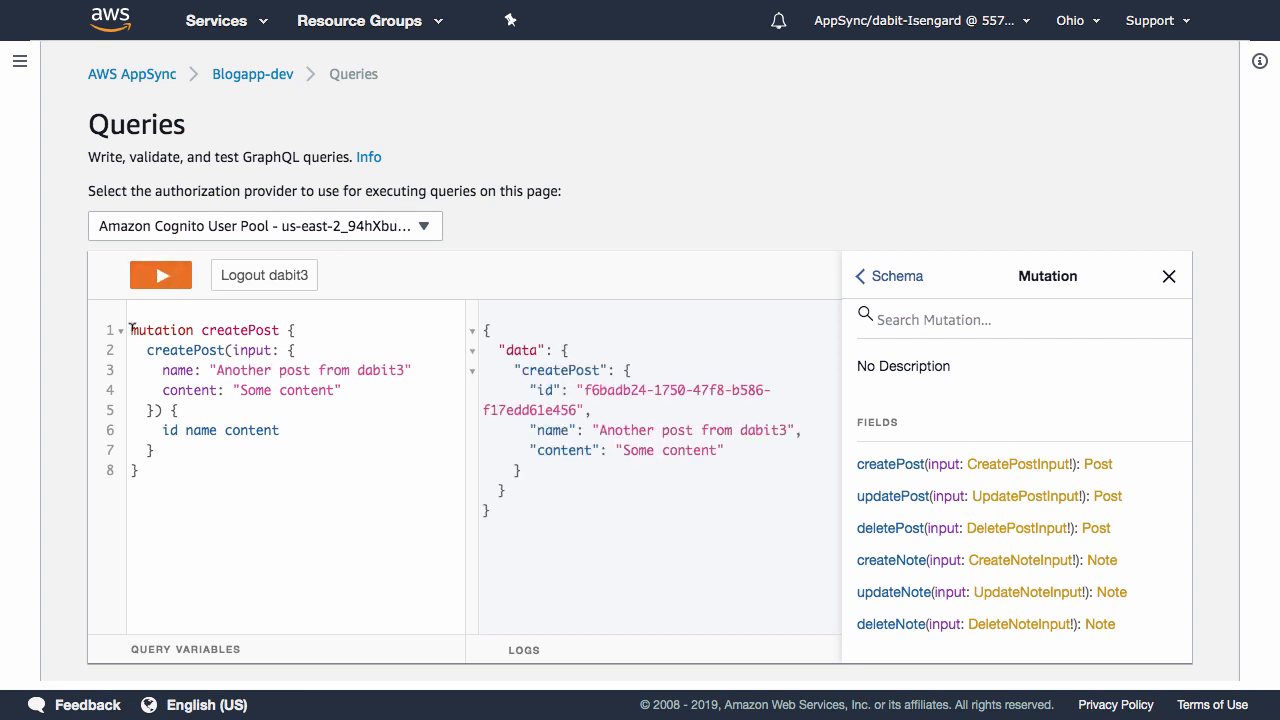
type("mutation createNote {")
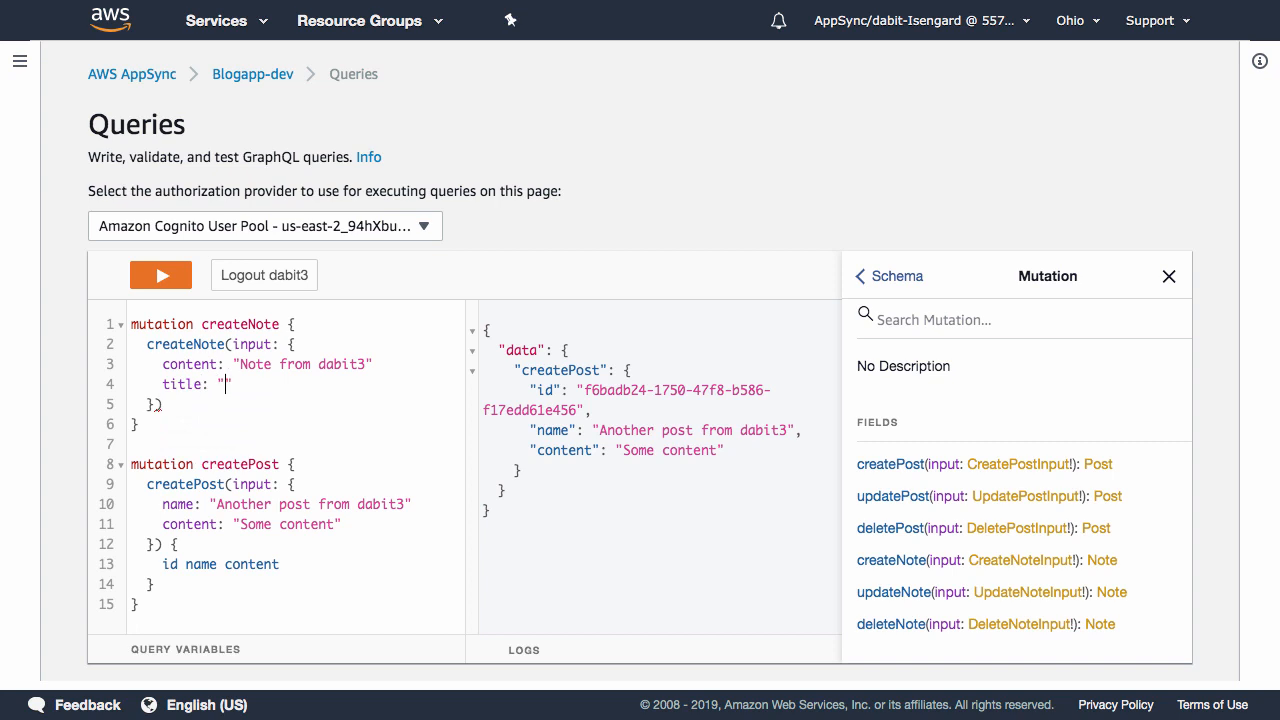
Run createNote for Note 1 then Note 2, and start a new query above the mutations.
type("Note 1")
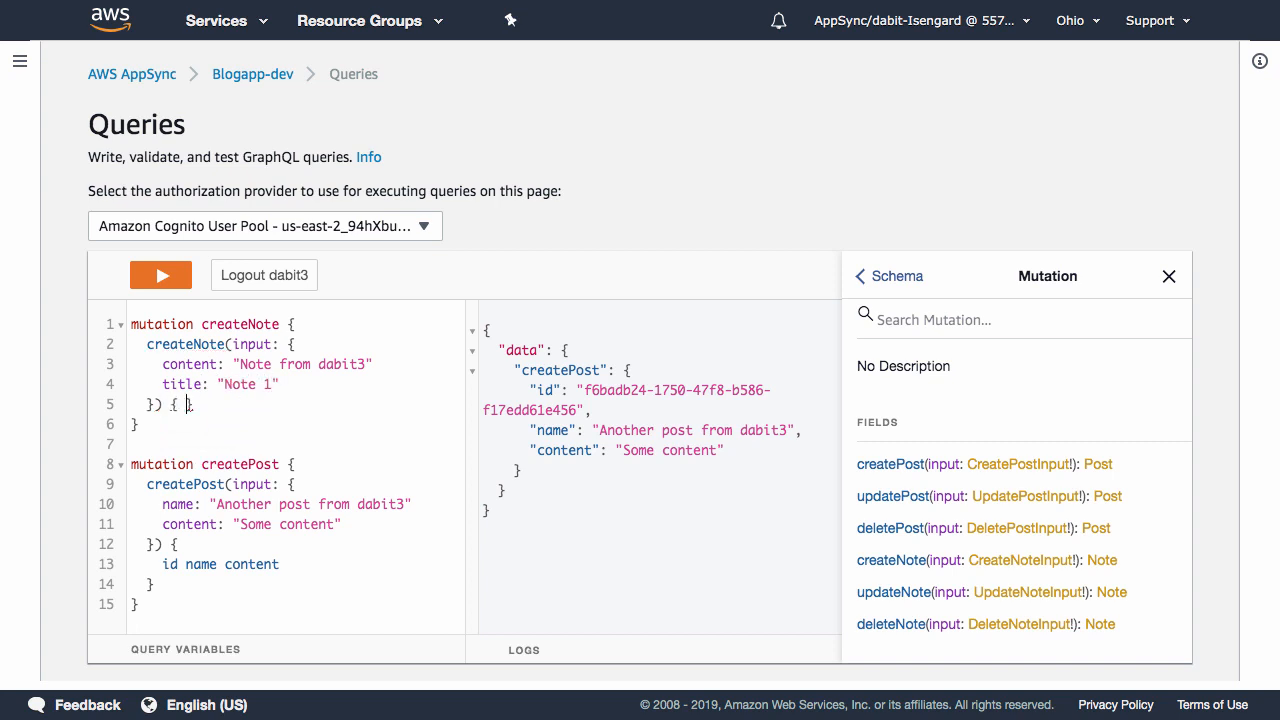
left_click(160, 276)
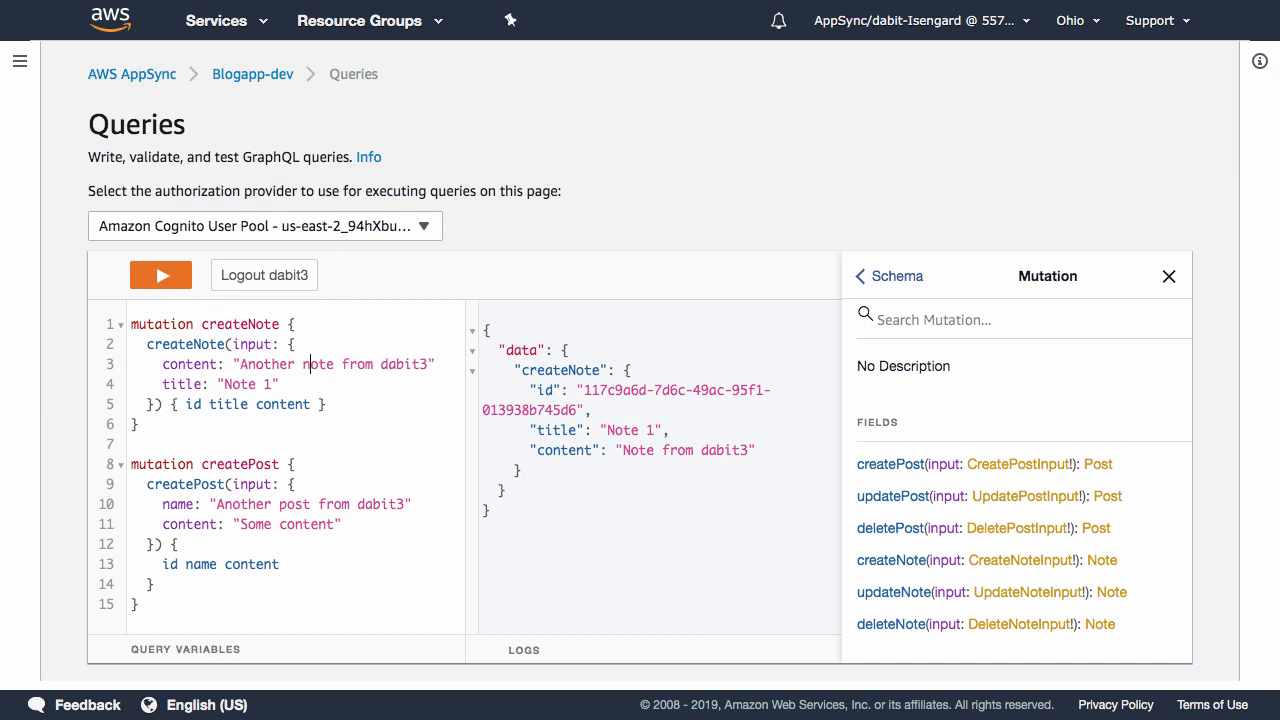
left_click(160, 276)
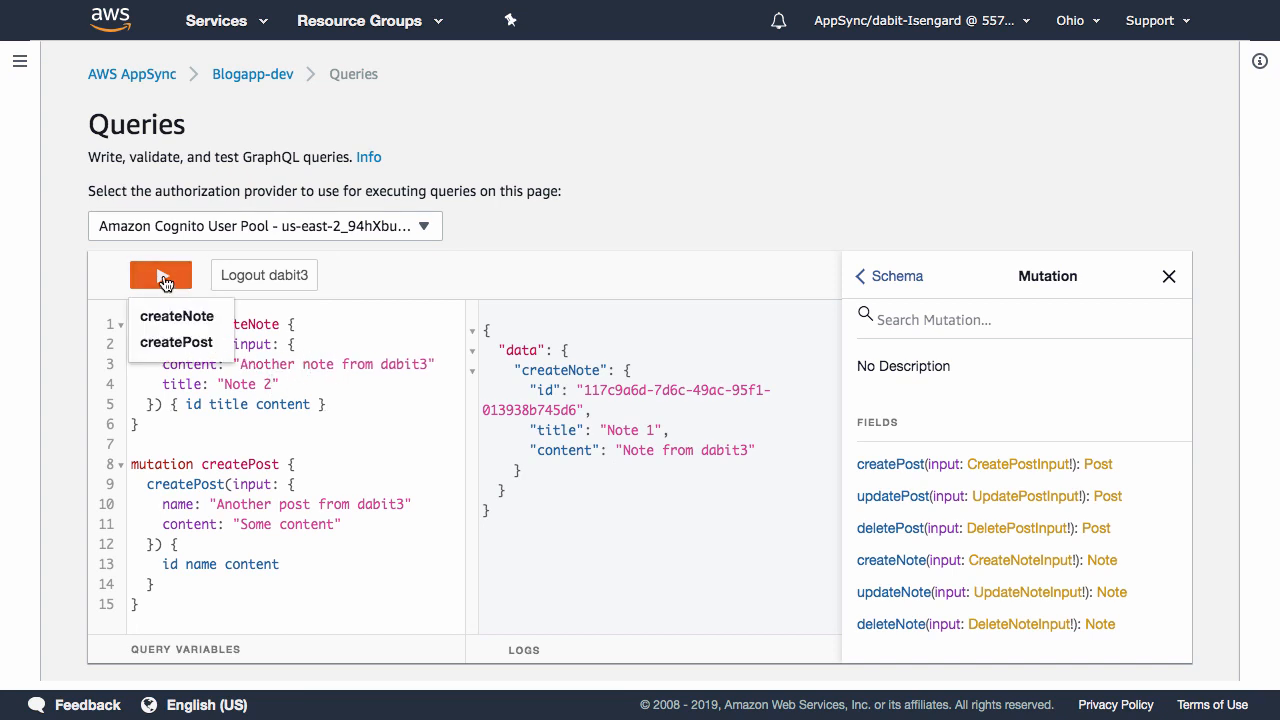
left_click(160, 276)
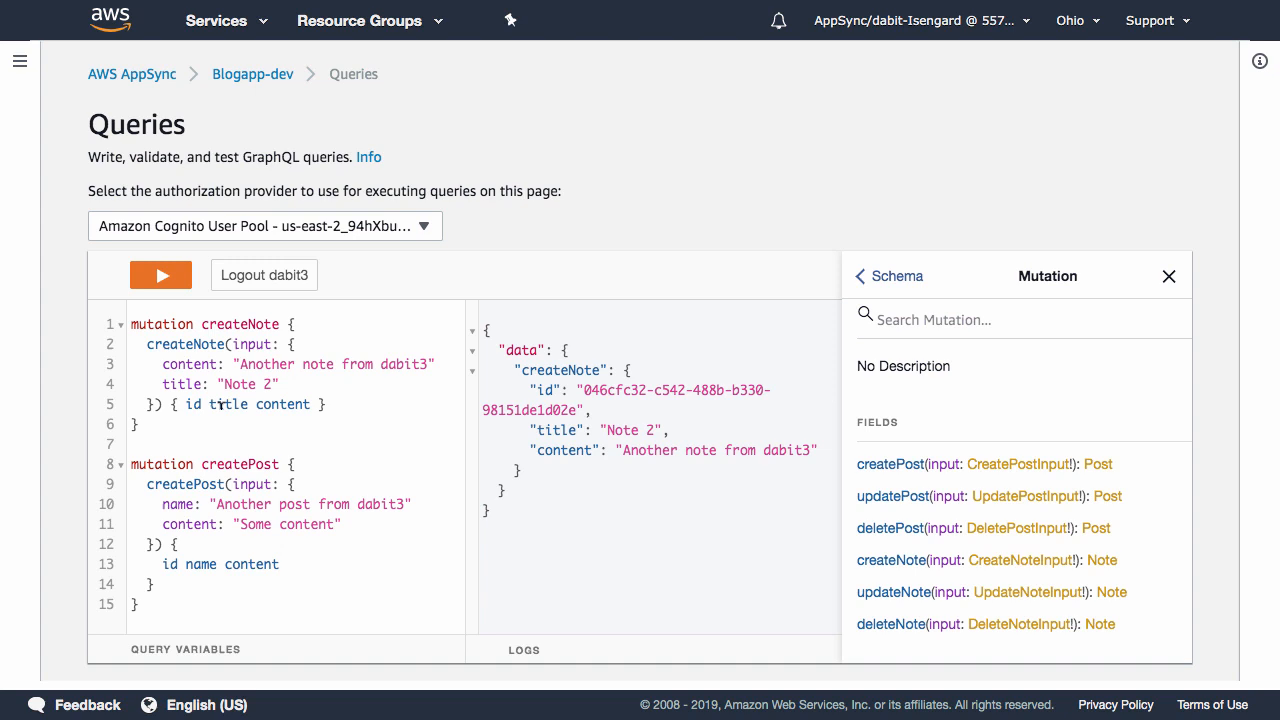
left_click(118, 324)
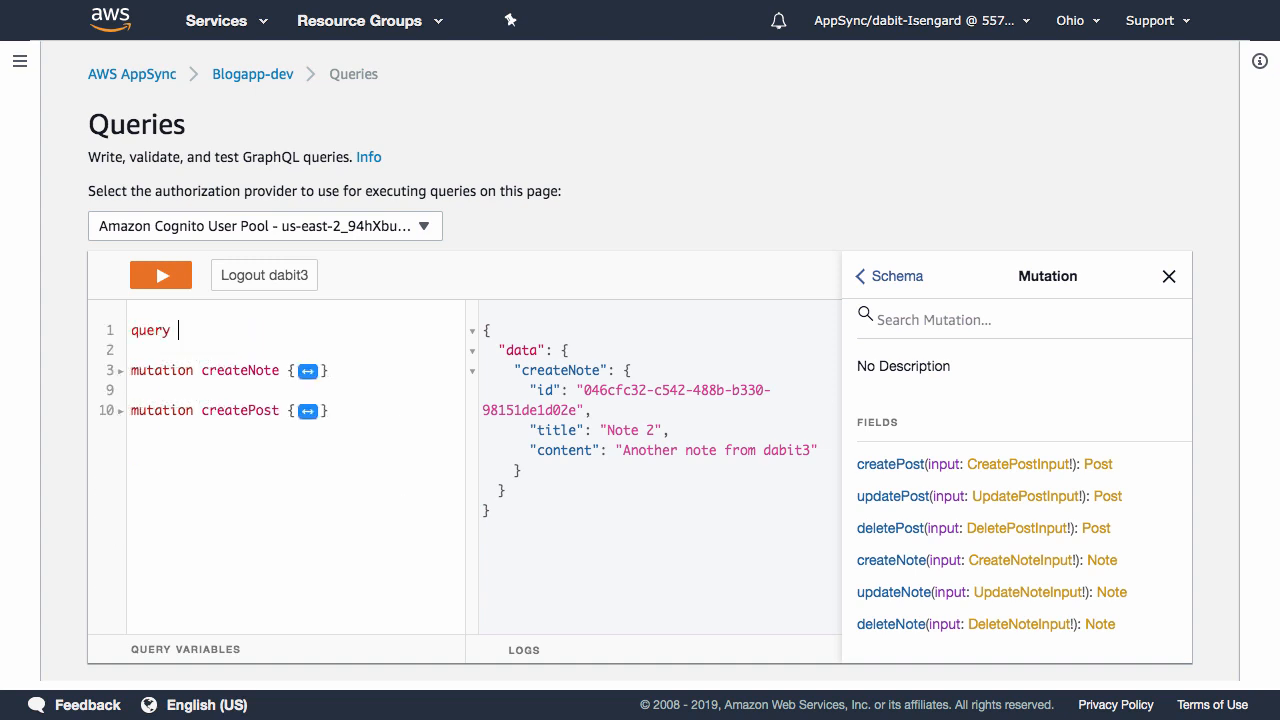
Run a listNotes query, then a listPosts query returning id, name and content.
type("listNotes {")
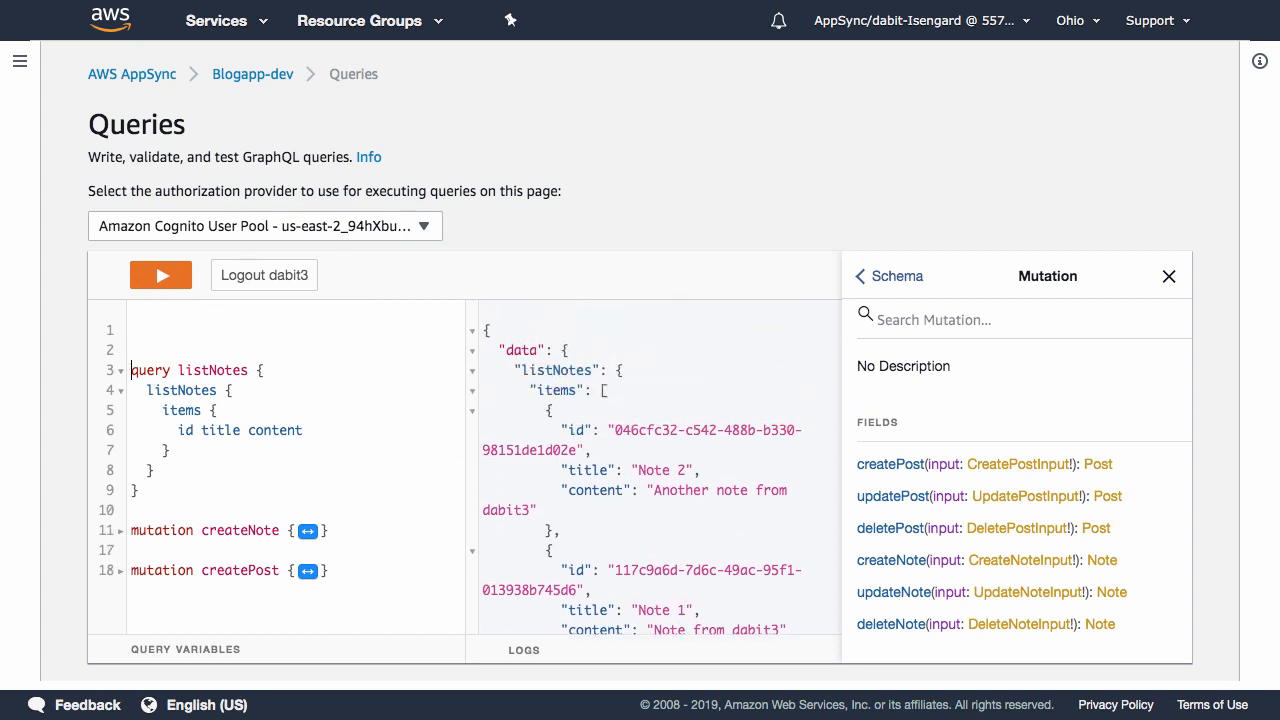
type("query listPosts {")
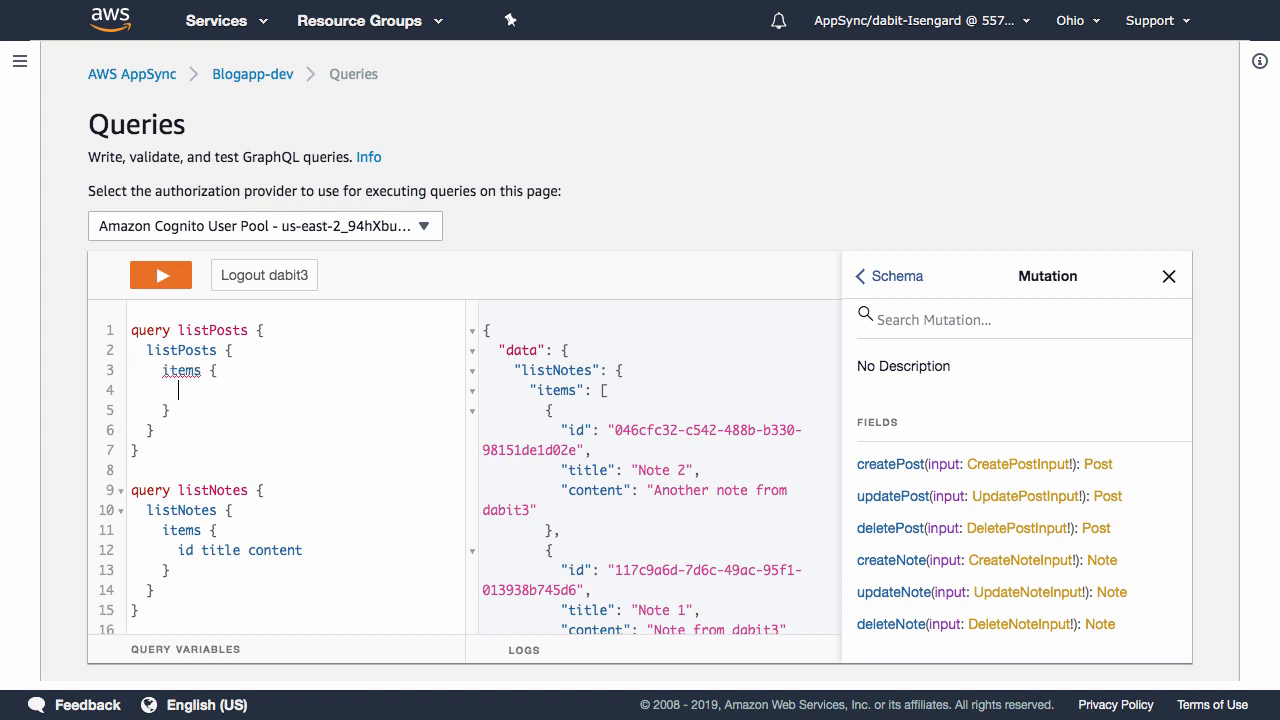
type("id name content")
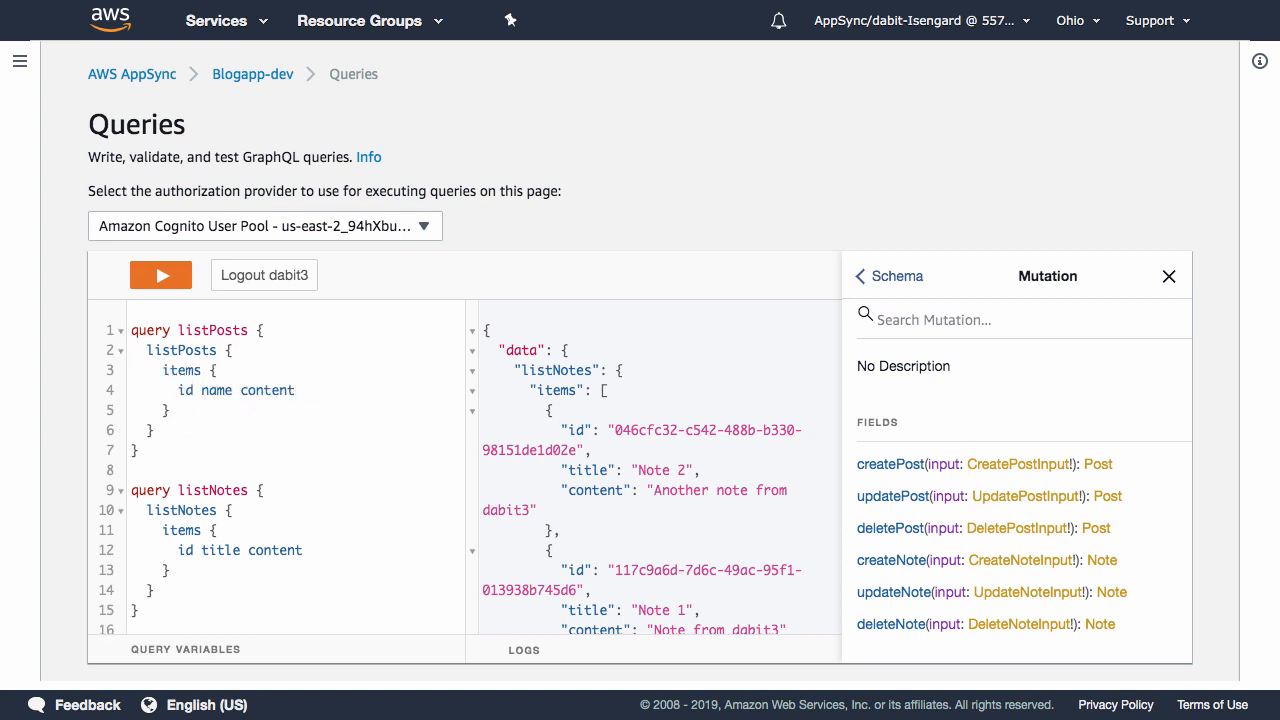
left_click(160, 274)
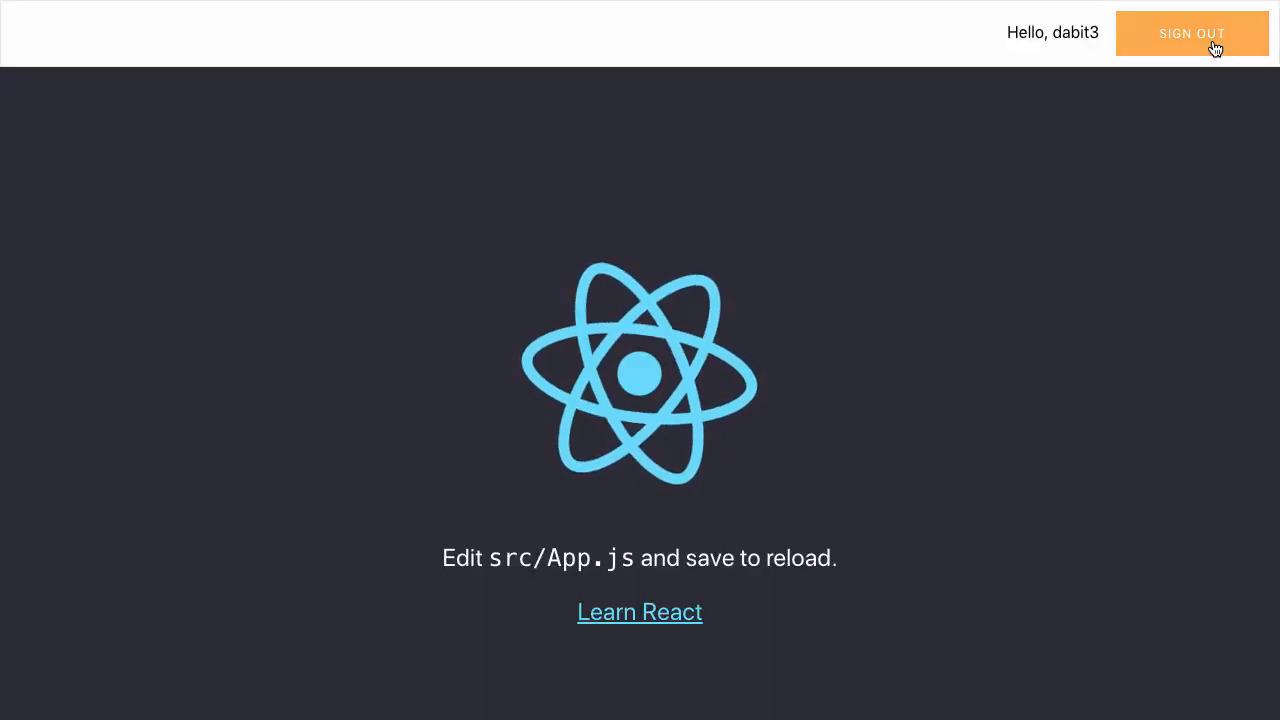
left_click(1192, 32)
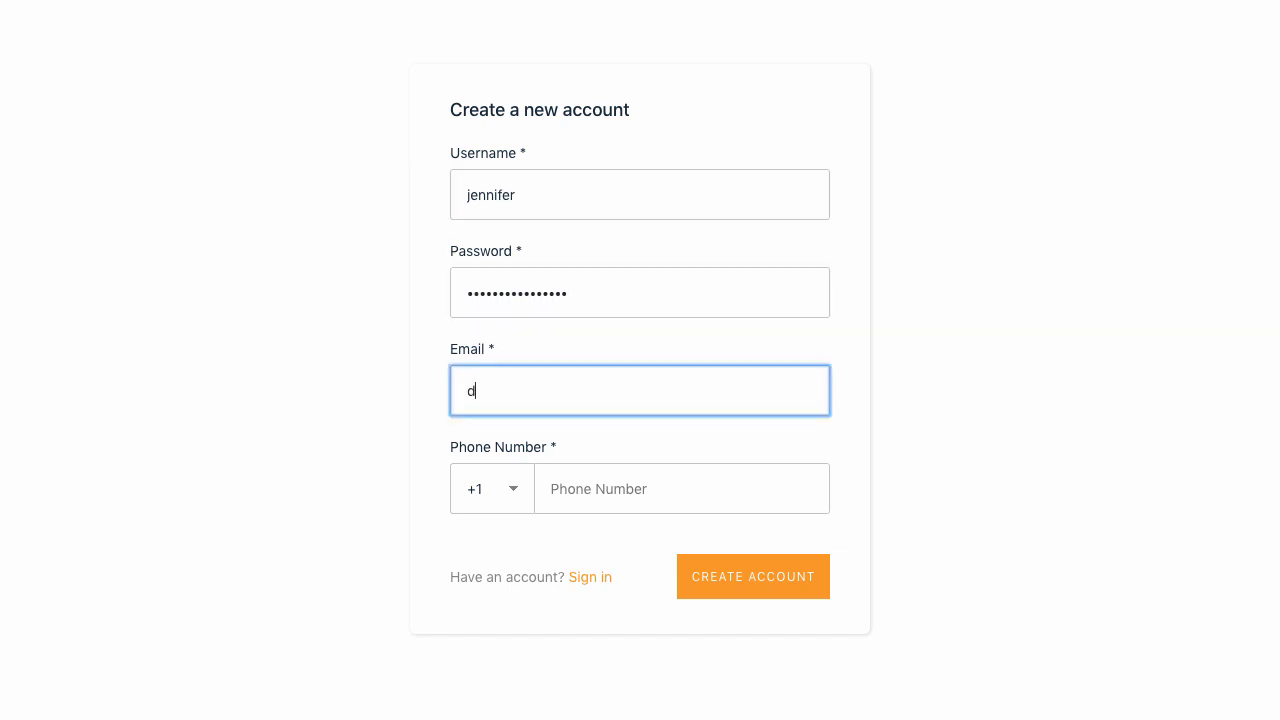
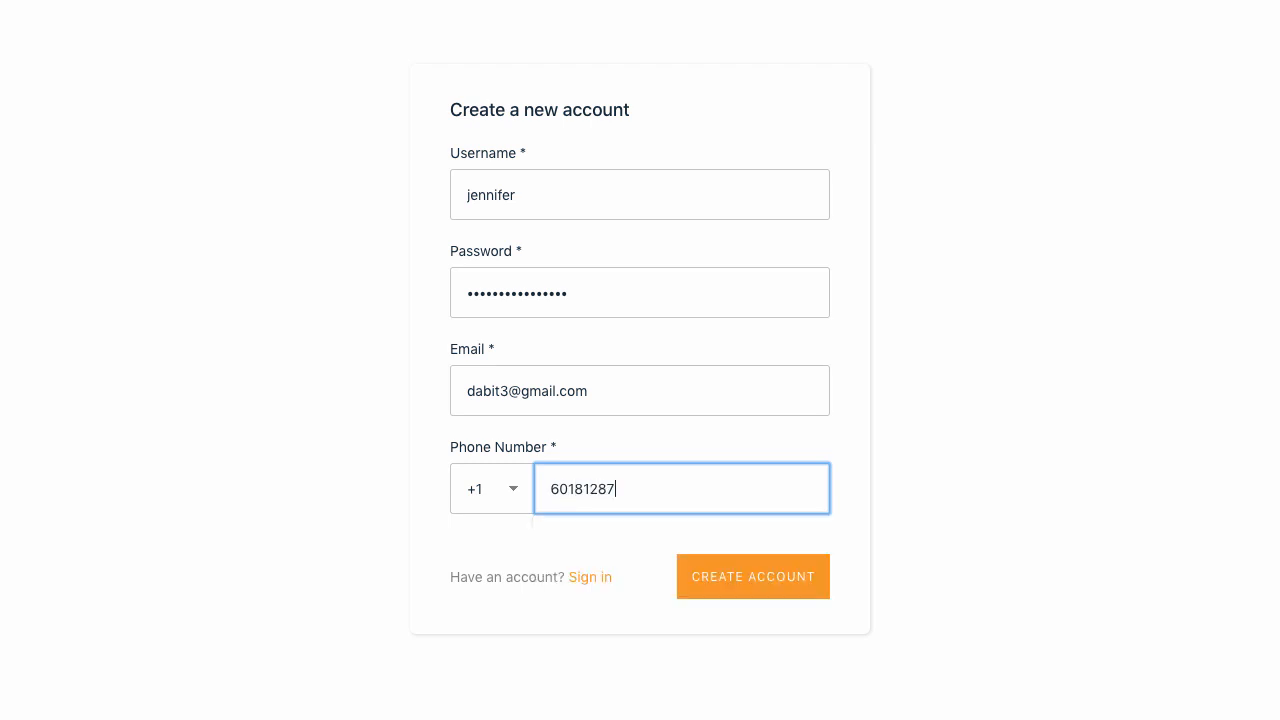
left_click(752, 576)
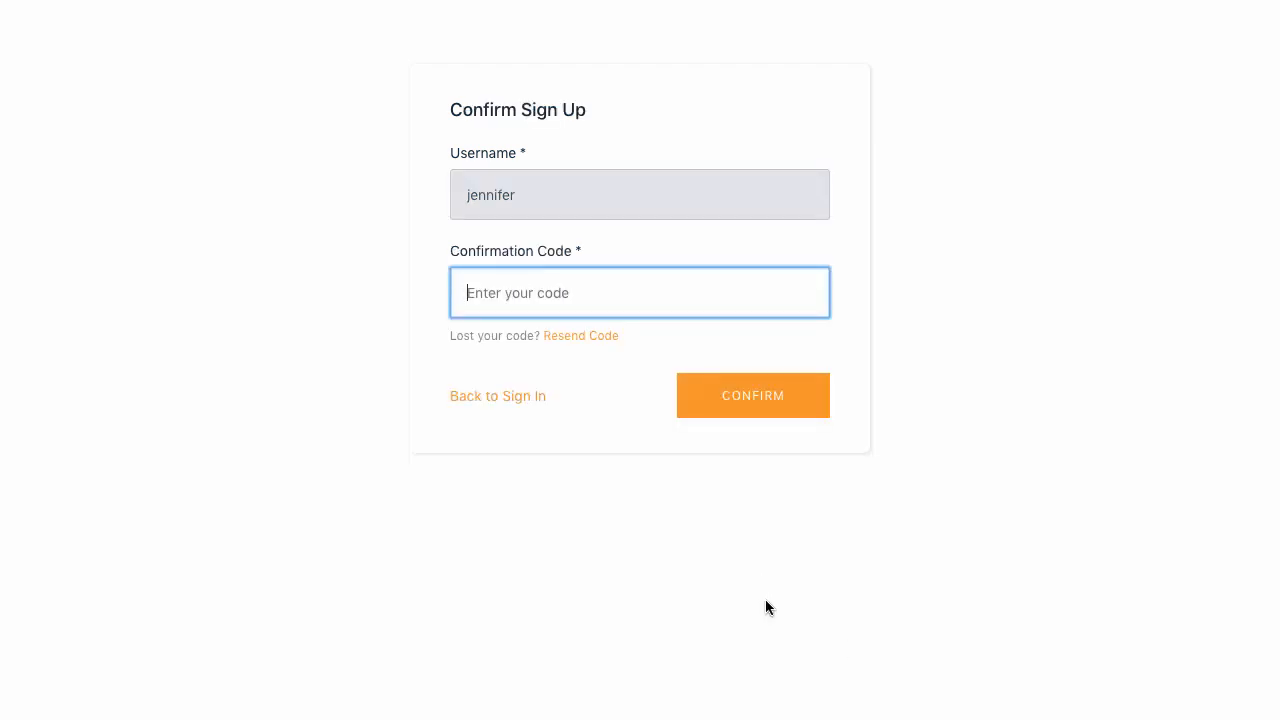
left_click(496, 396)
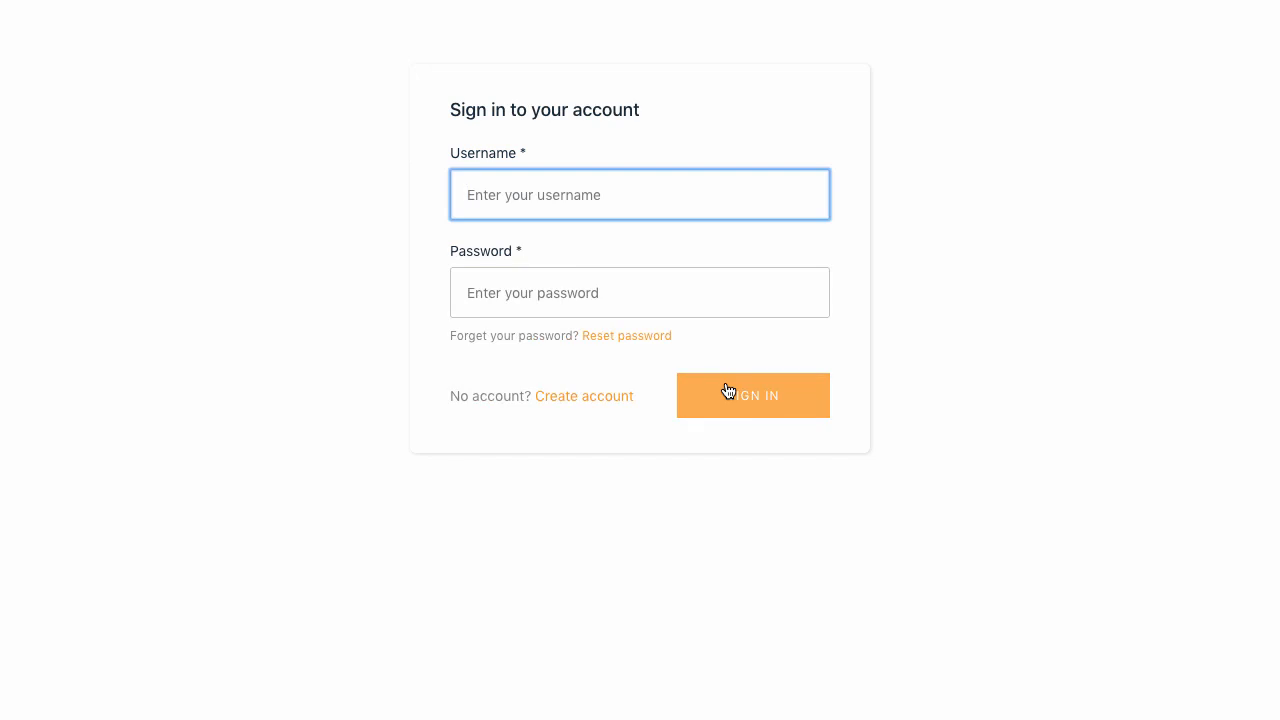
Sign in to the React app as the new user jennifer.
type("jennifer")
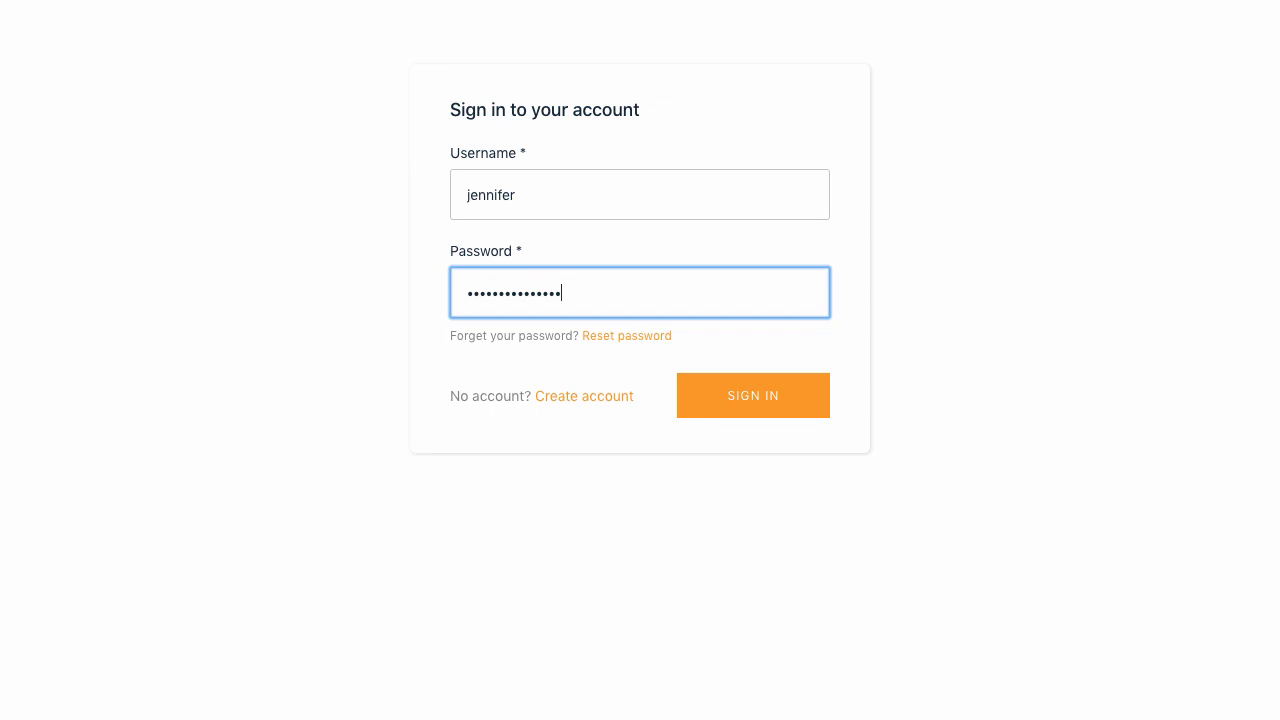
left_click(752, 396)
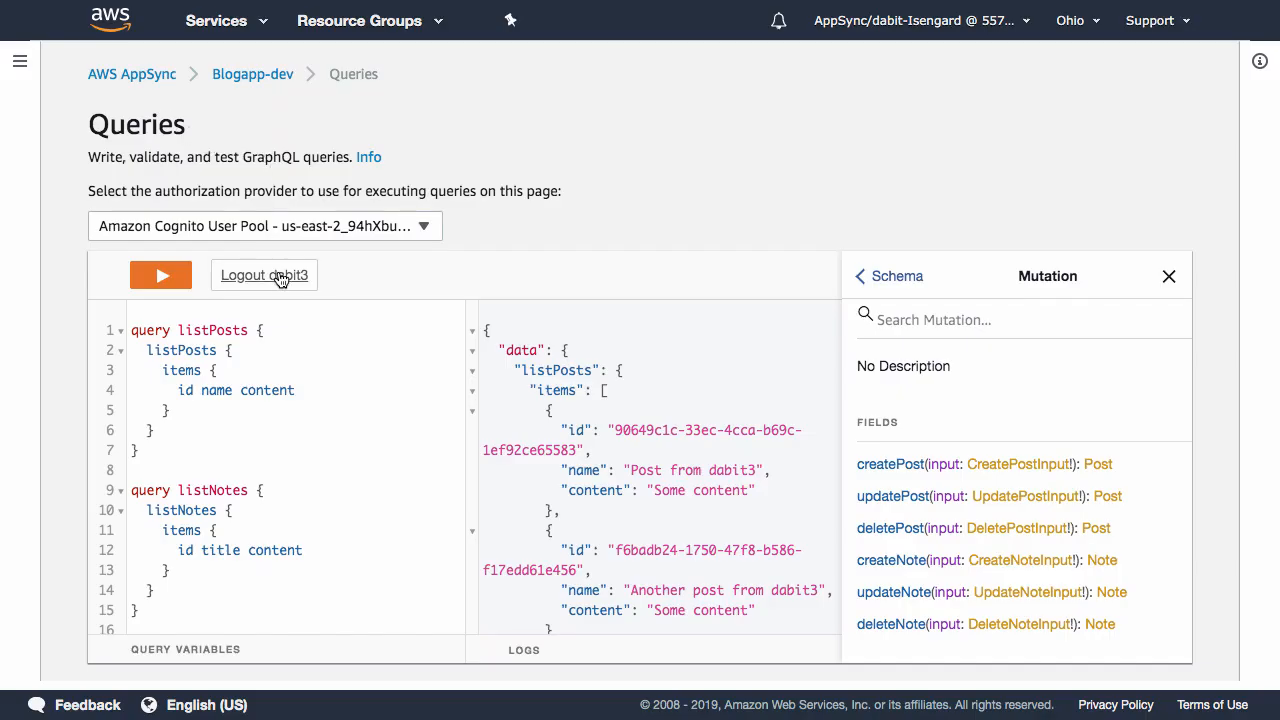
Log out and log back in as jennifer with client ID 6pbfu892jo16icujjdfpg85j6l.
left_click(264, 276)
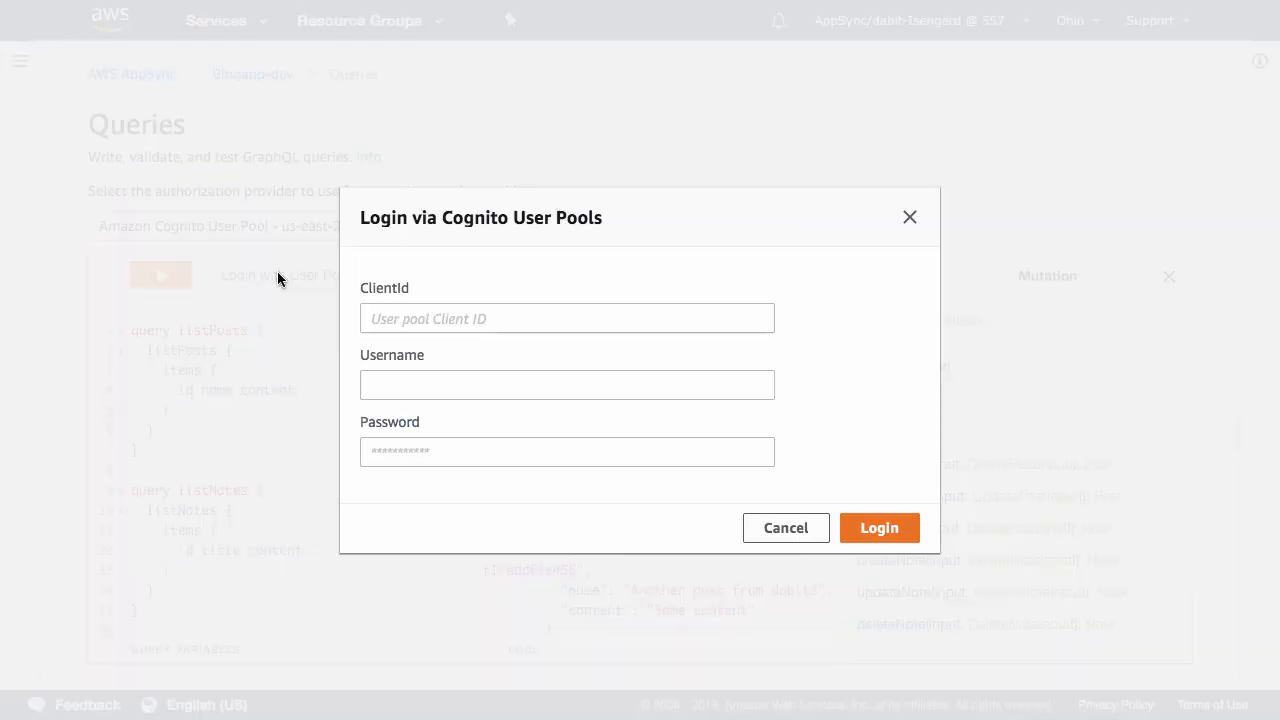
type("6pbfu892jo16icujjdfpg85j6l")
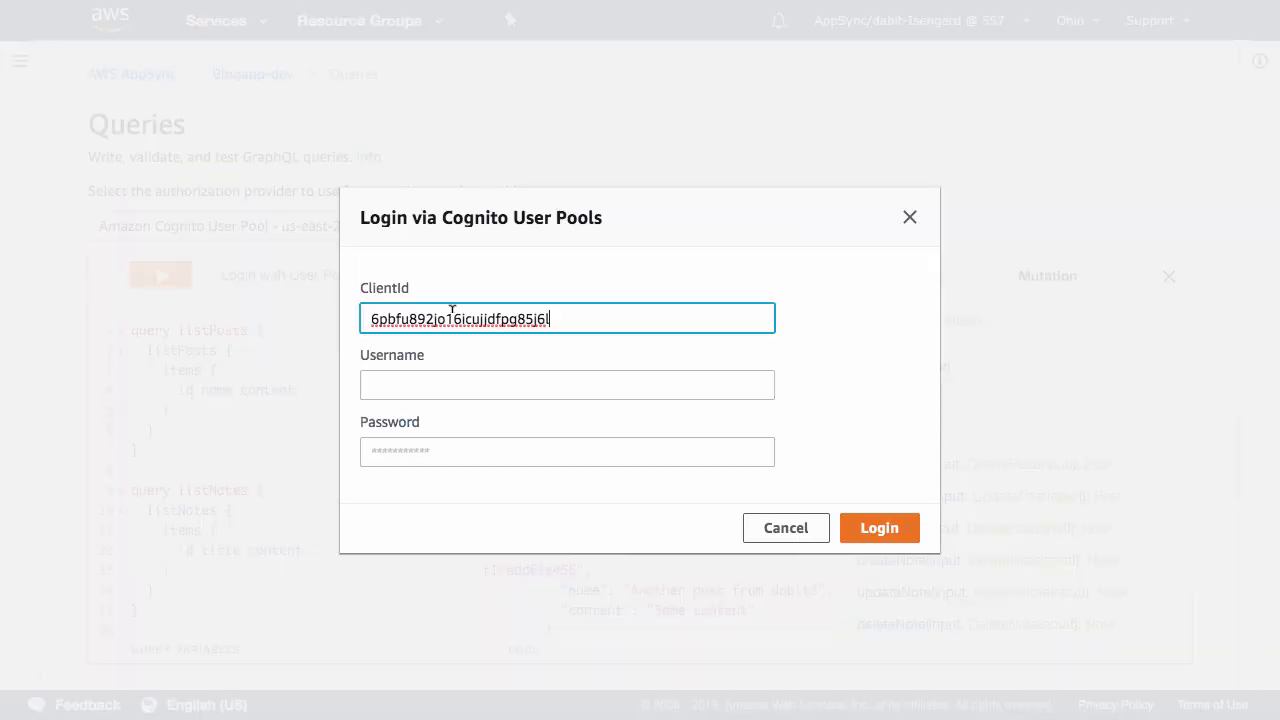
type("jennifer")
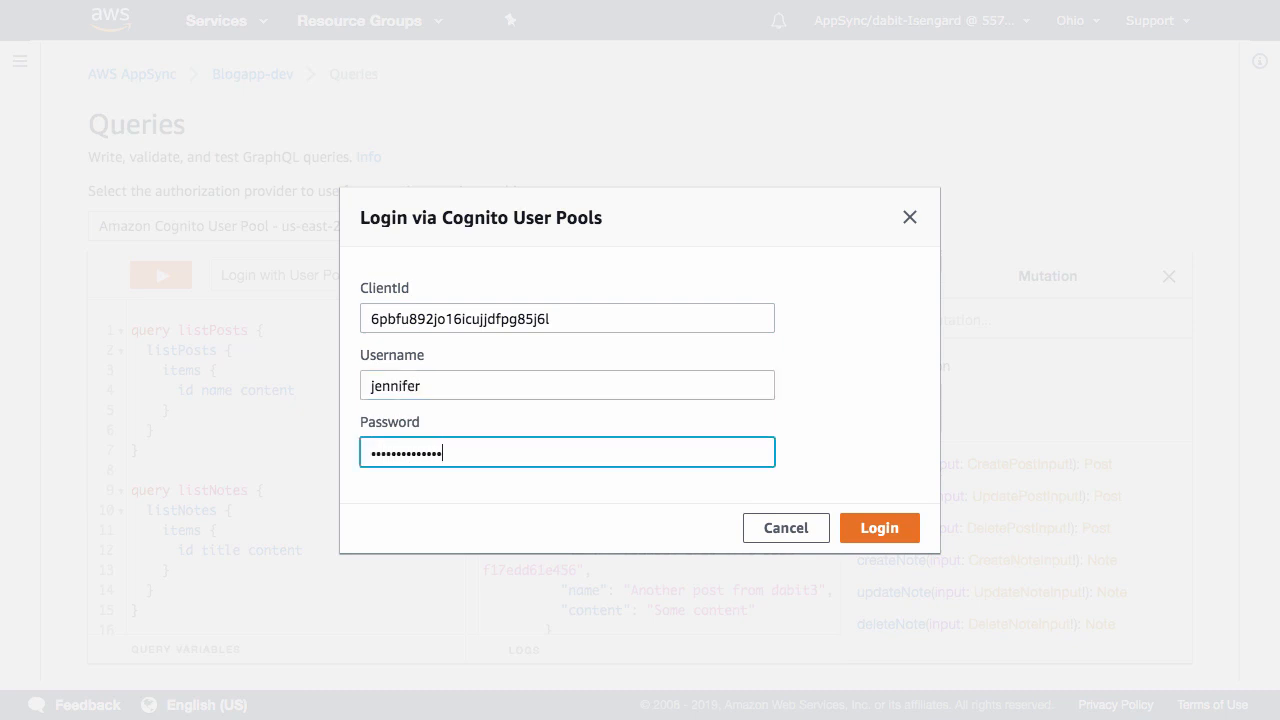
left_click(878, 528)
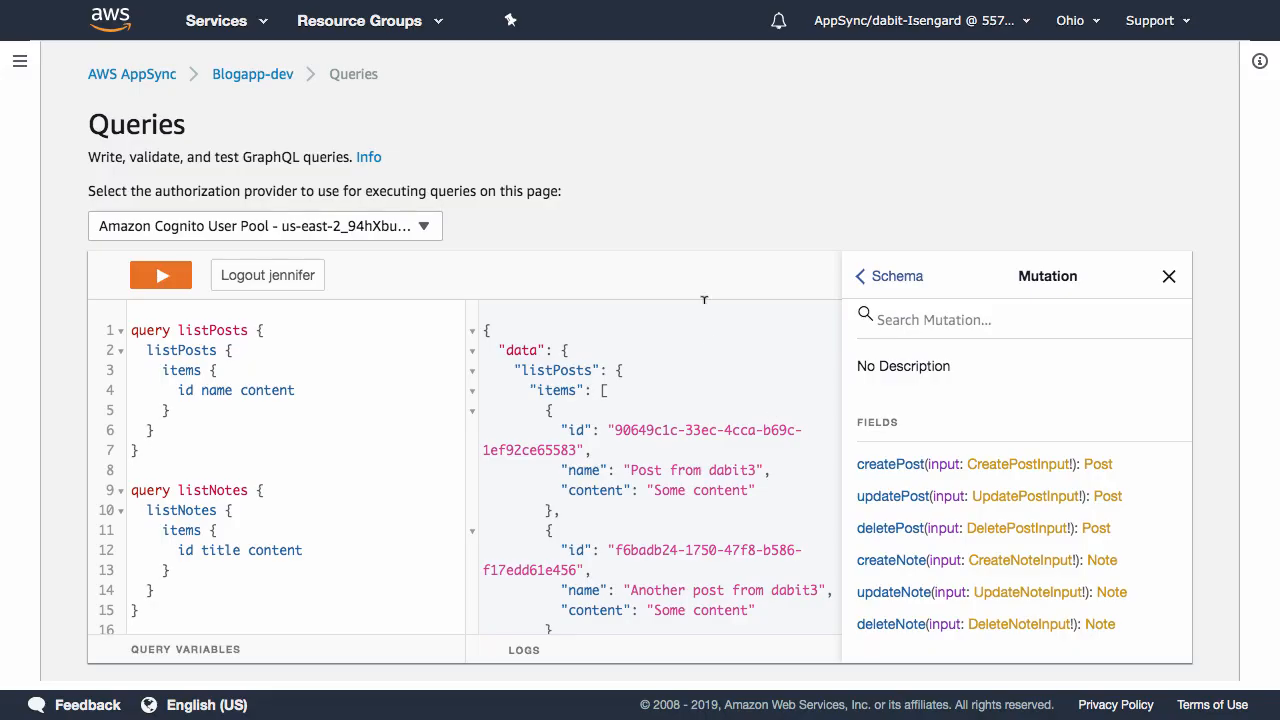
mouse_move(160, 276)
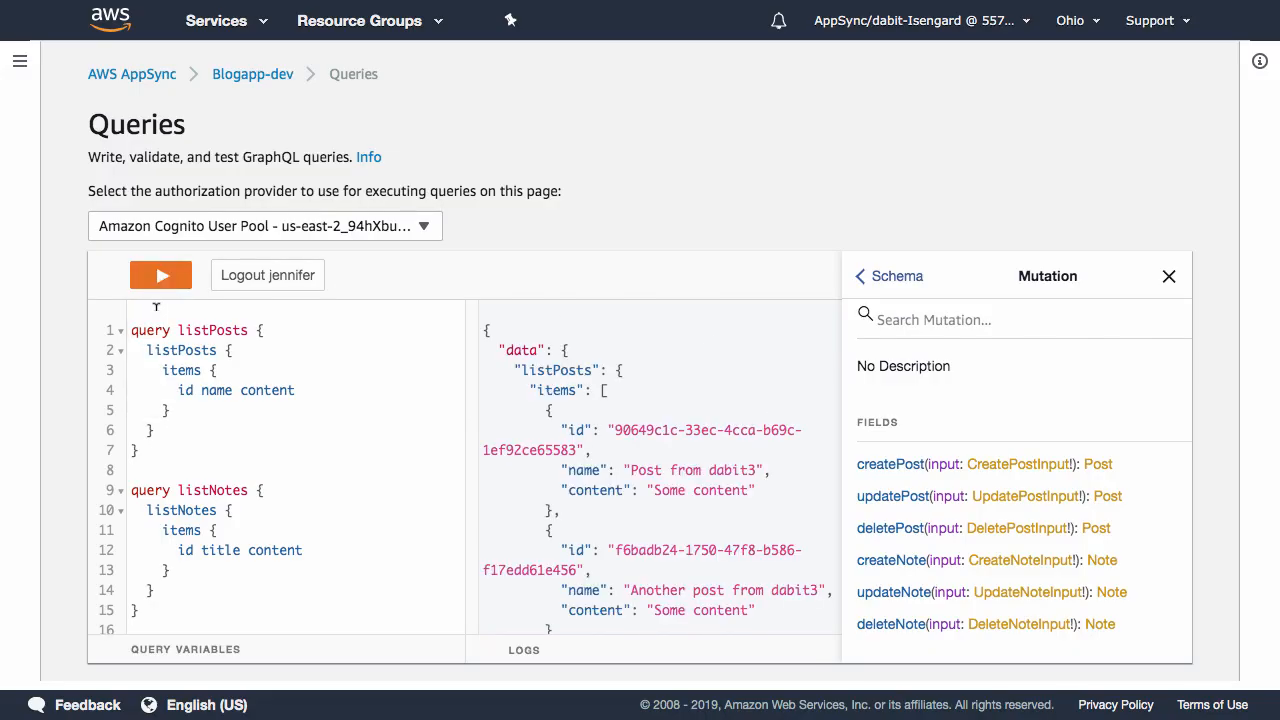
Run listNotes as jennifer to get an empty list, then begin a createNote with content "A note fr…".
scroll("down", 3)
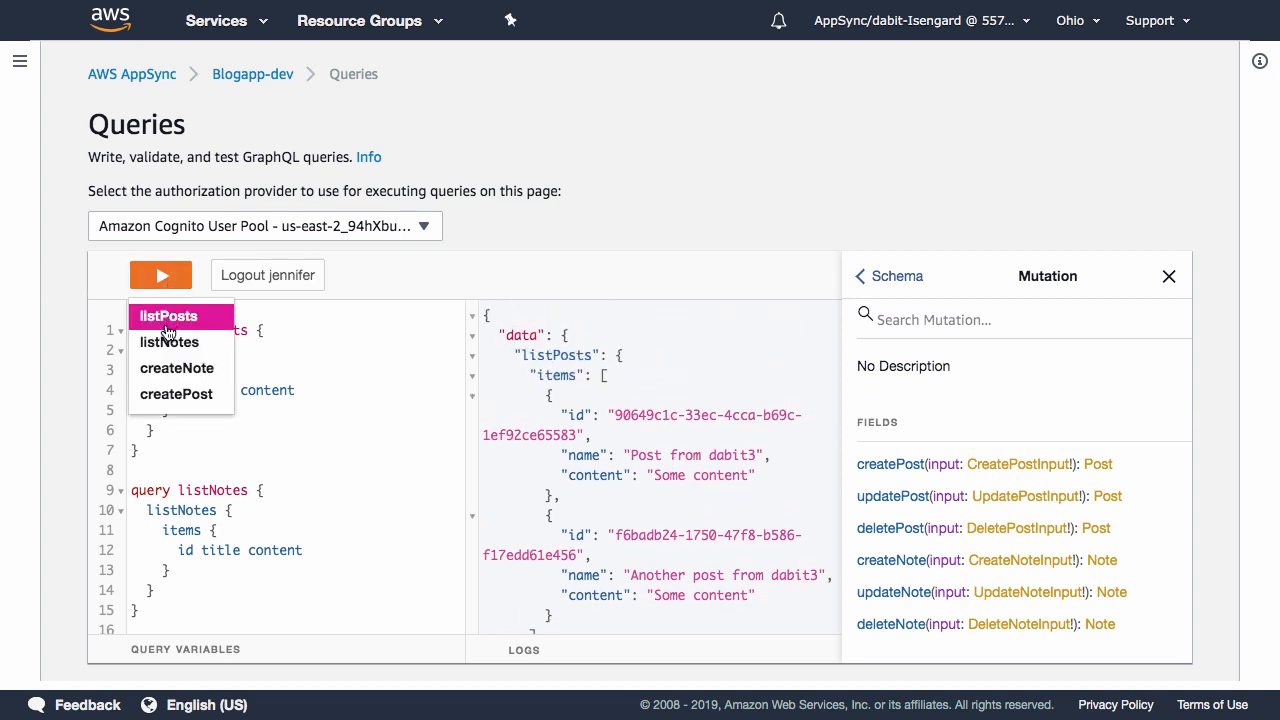
left_click(170, 342)
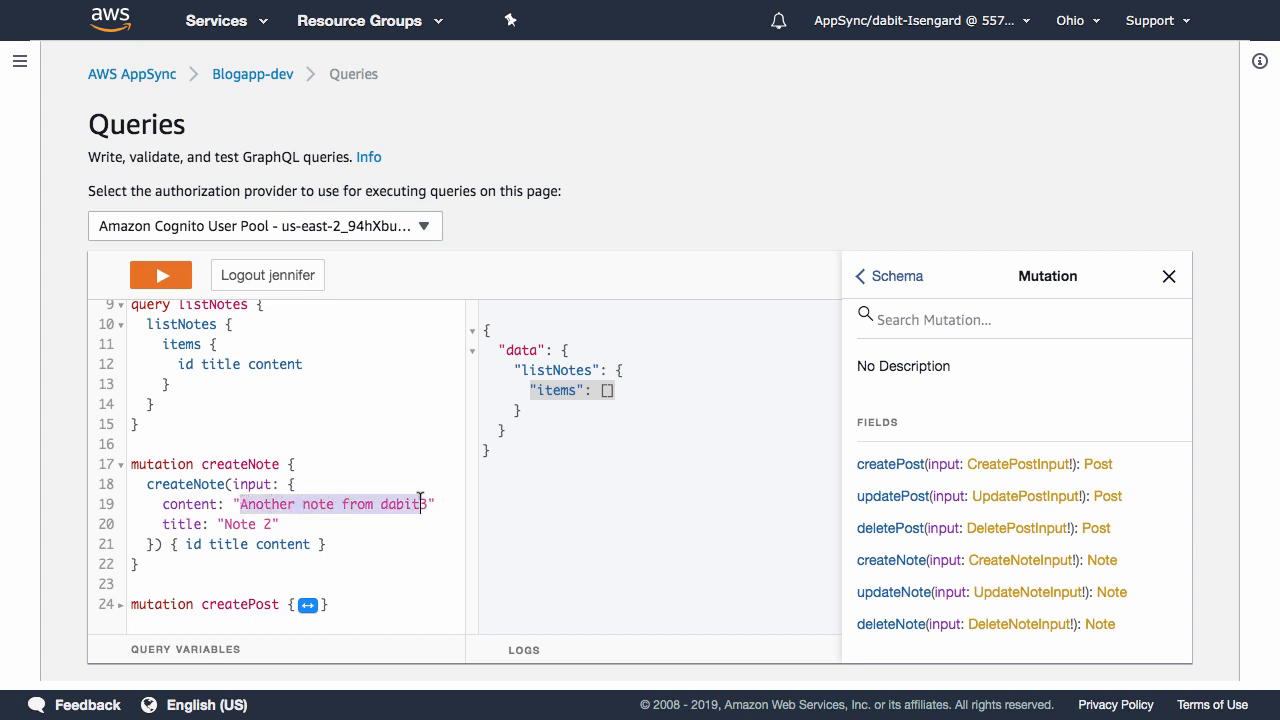
type("A note fr")
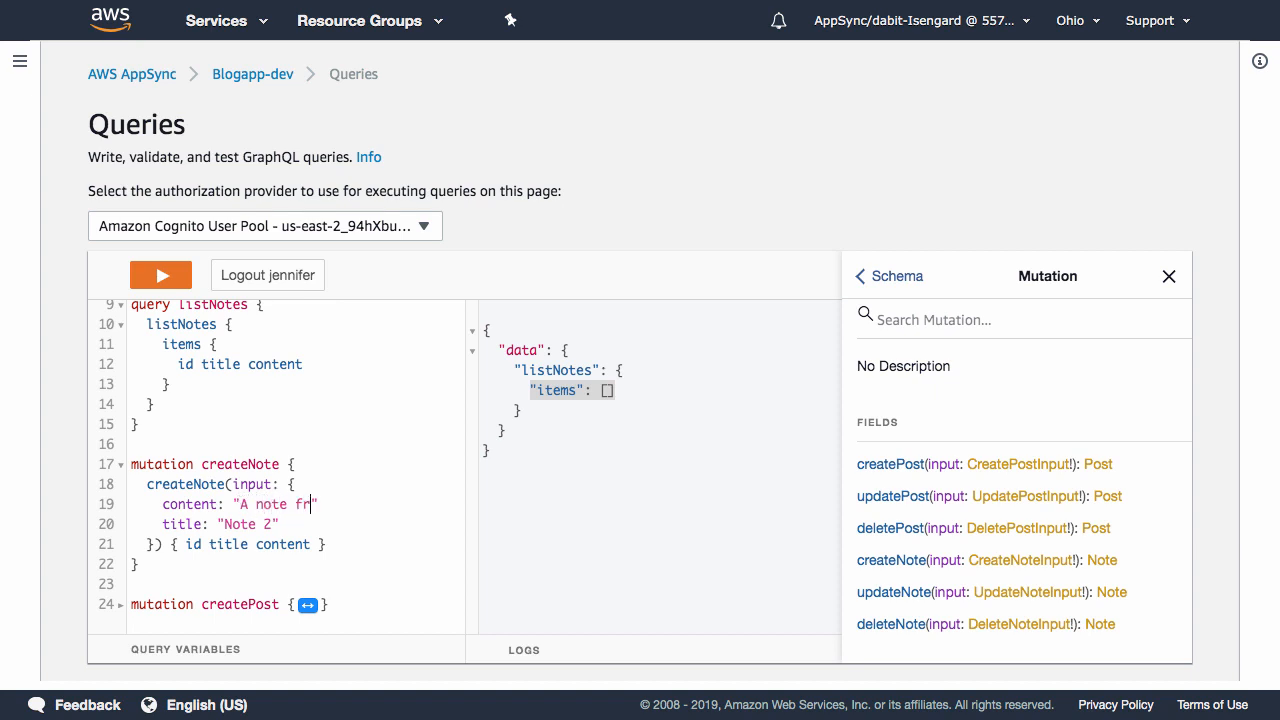